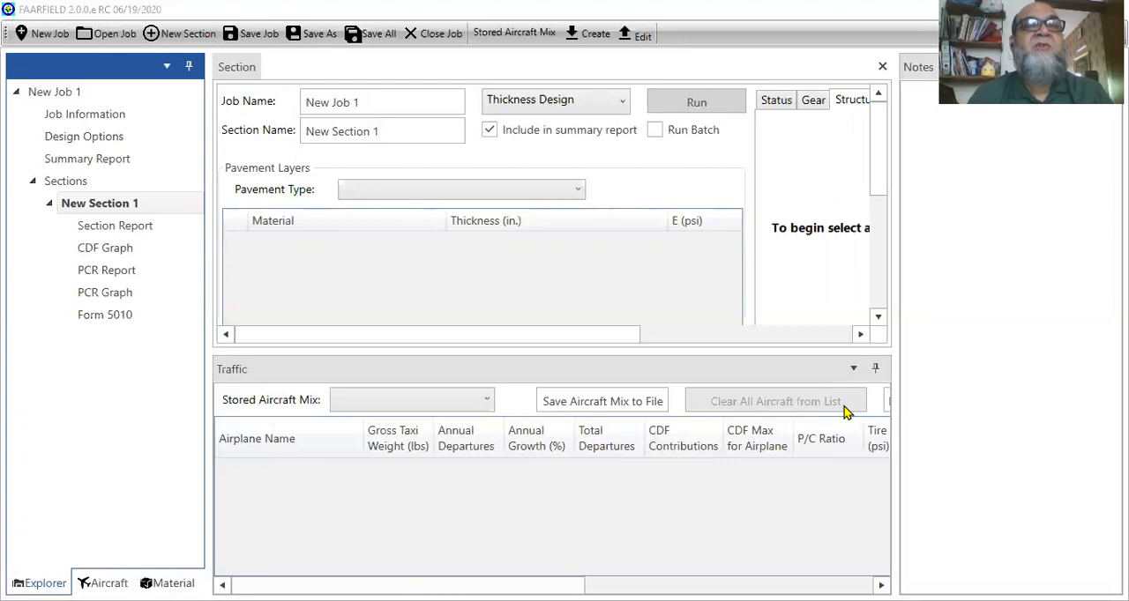
pyautogui.moveTo(145, 19)
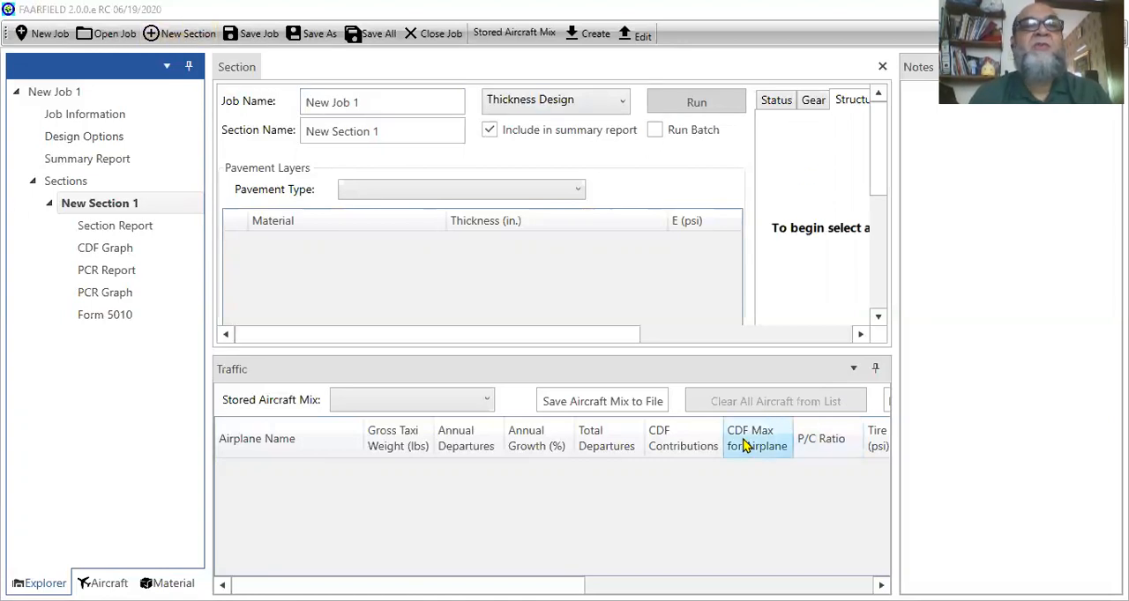
pyautogui.moveTo(307, 113)
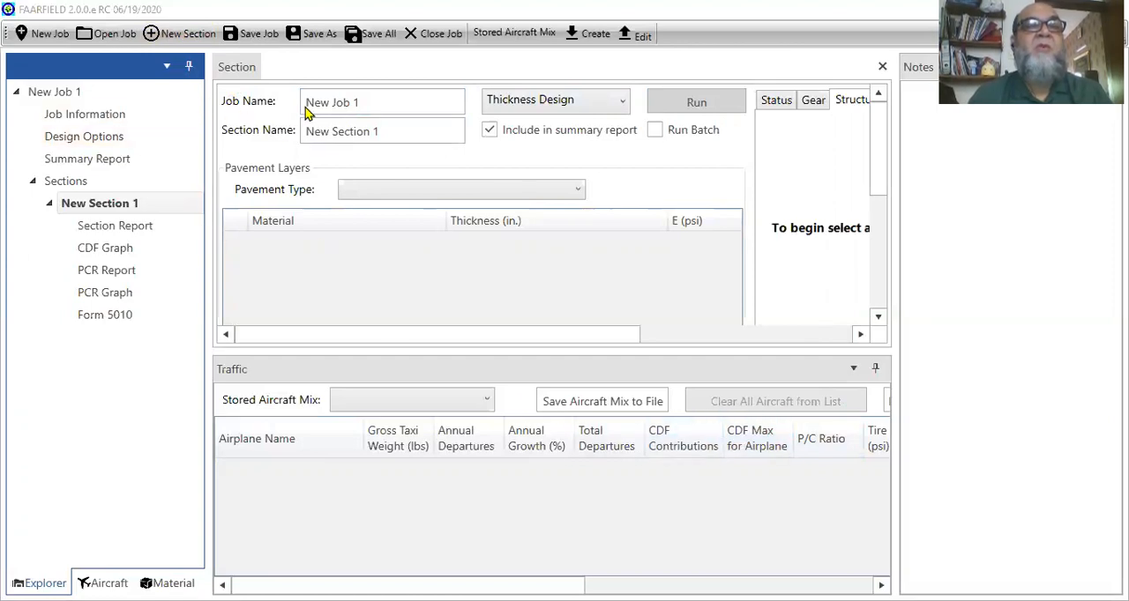
pyautogui.moveTo(254, 109)
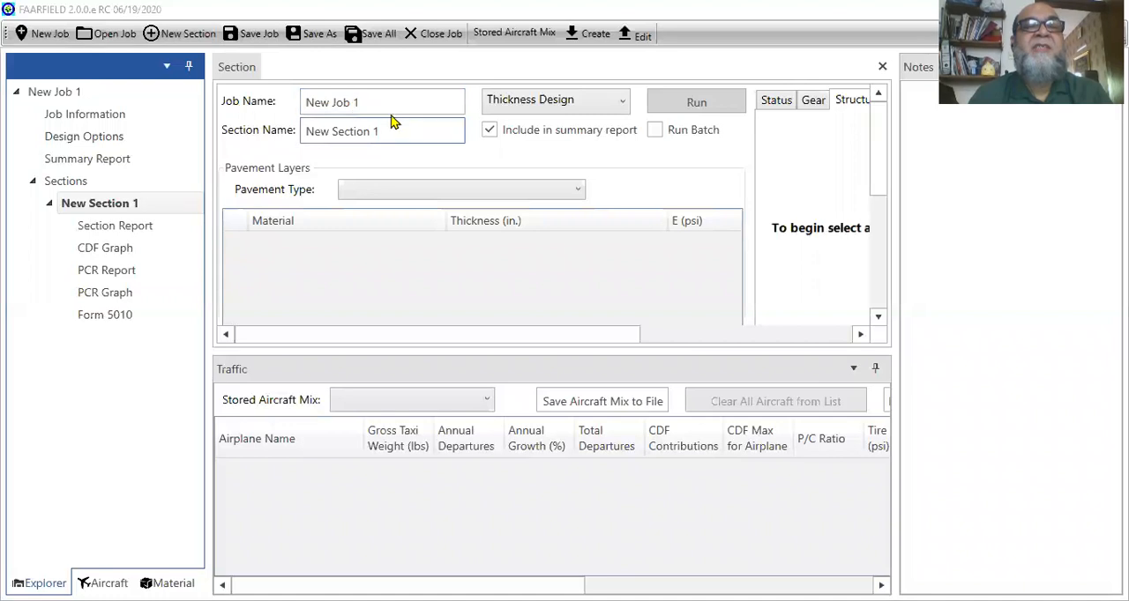
# Rename the job to 'lecture 10 b'
pyautogui.click(371, 101)
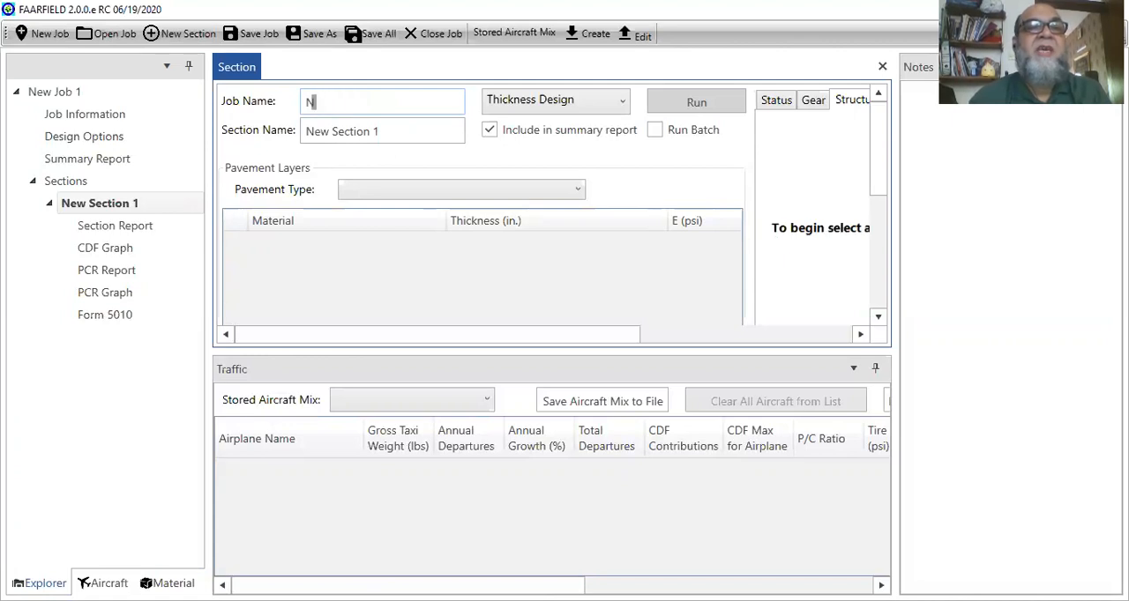
pyautogui.press('Backspace')
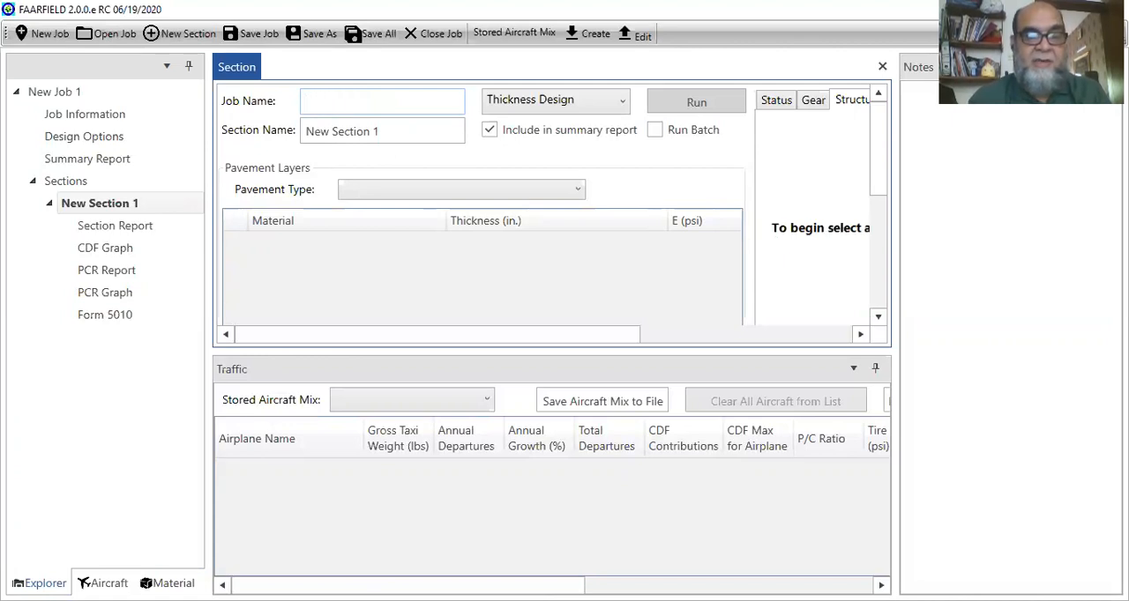
pyautogui.write('lect')
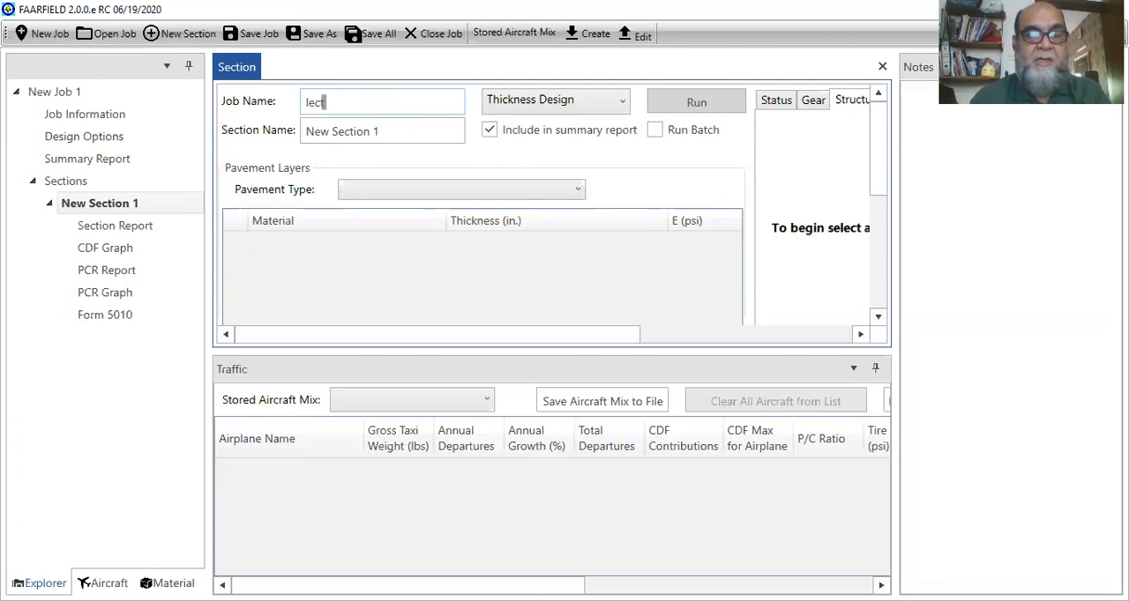
pyautogui.write('ure 1')
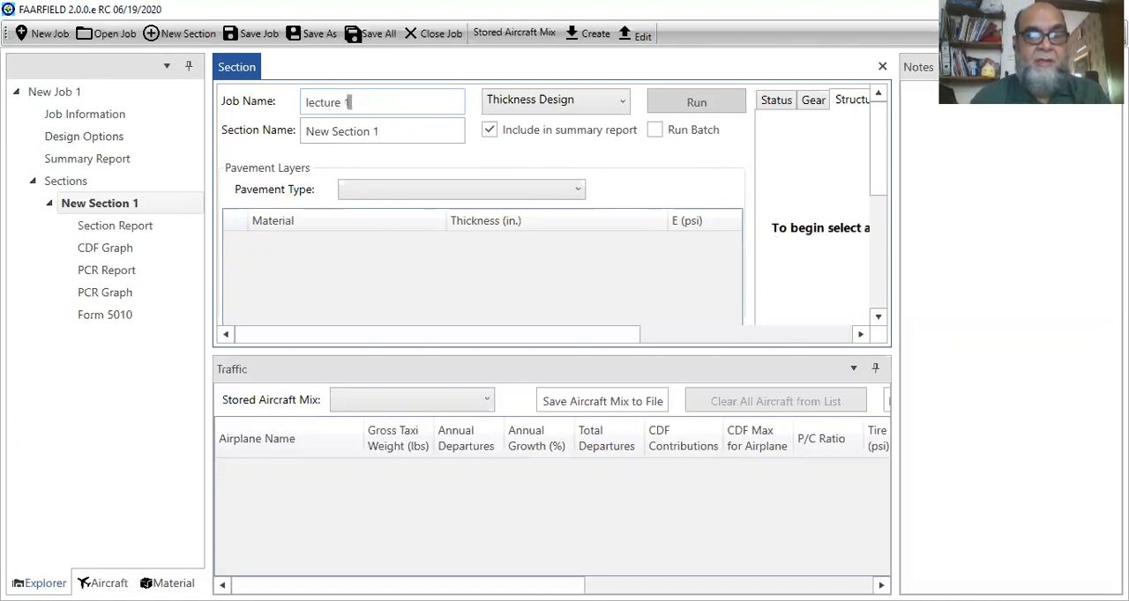
pyautogui.write('0 b')
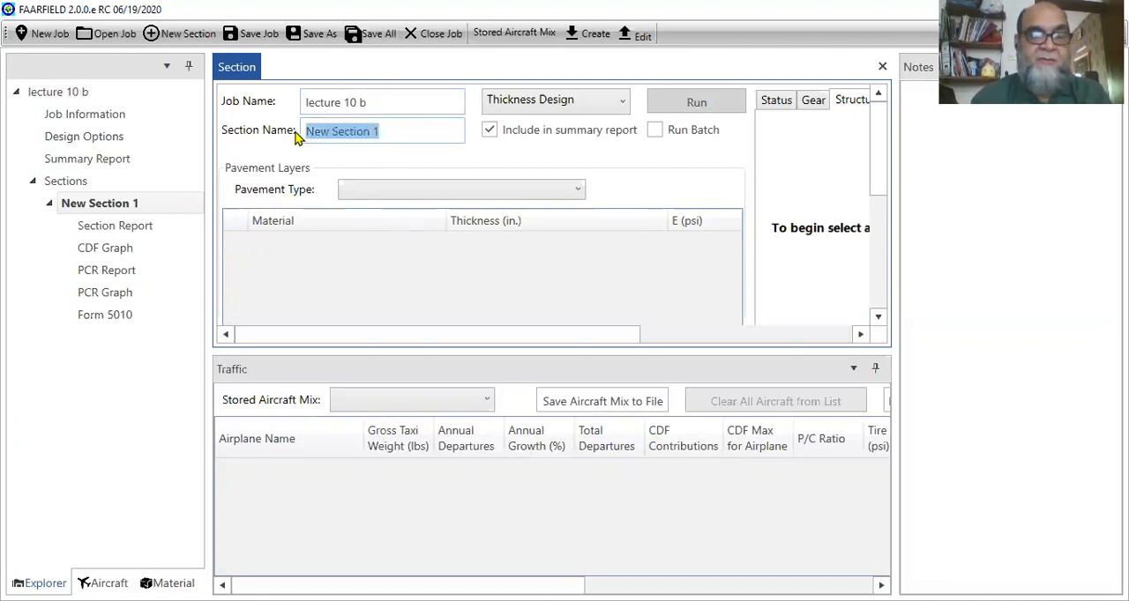
# Rename the section to 'runway pavement design'
pyautogui.write('runwa')
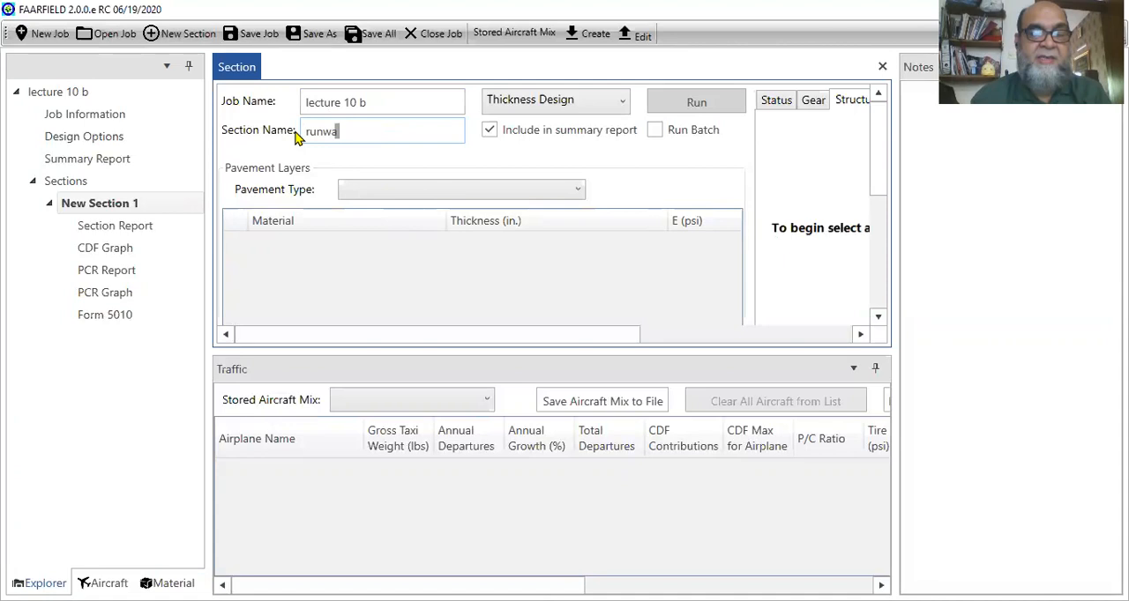
pyautogui.write('y pa')
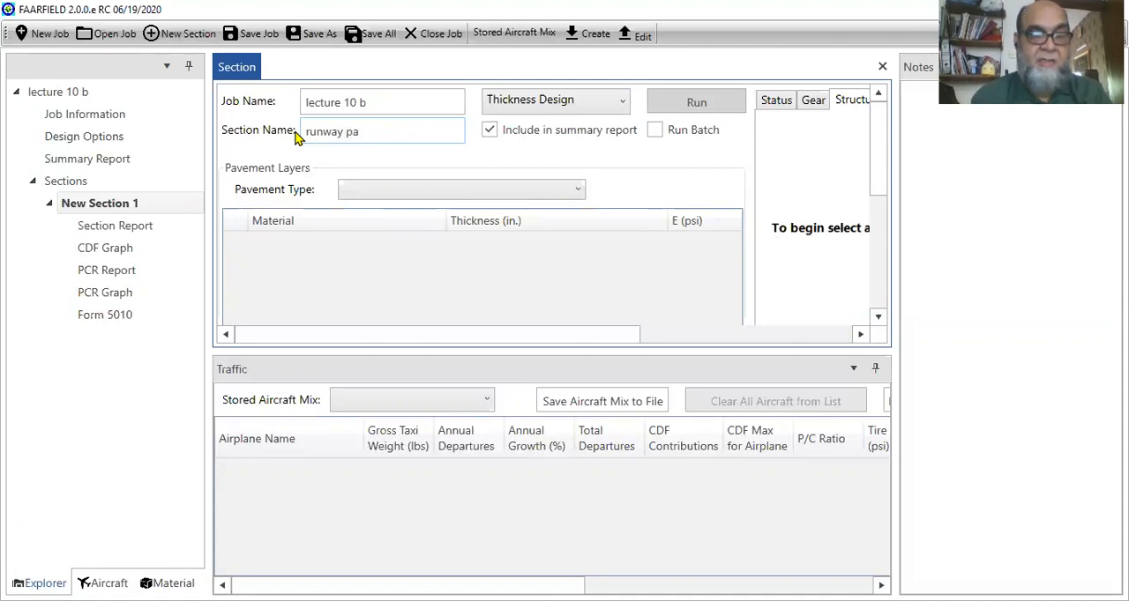
pyautogui.write('vement')
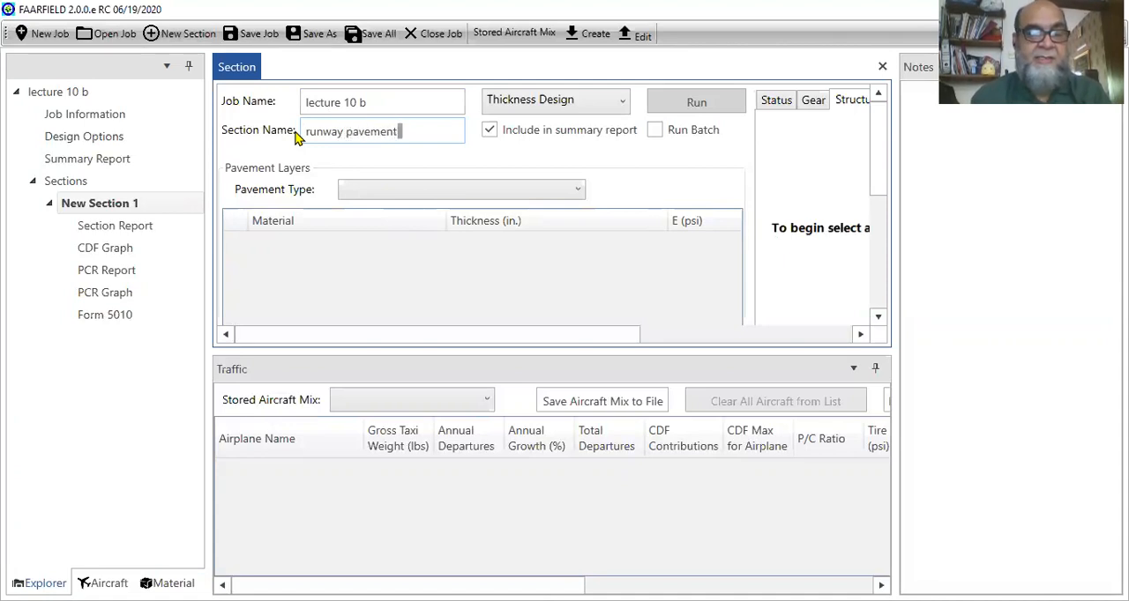
pyautogui.write('design')
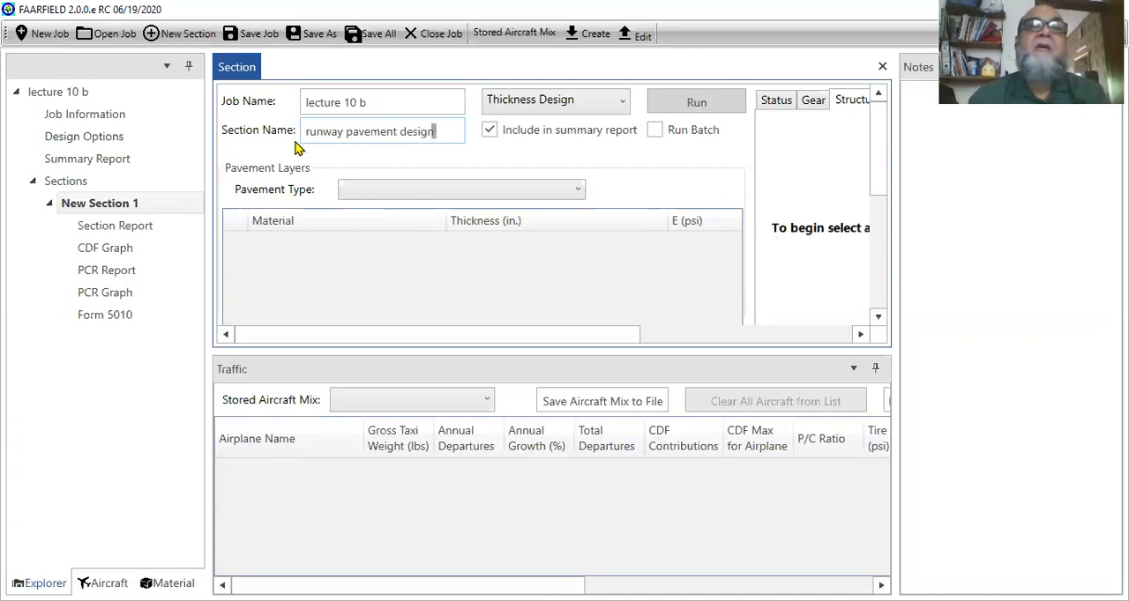
pyautogui.moveTo(306, 166)
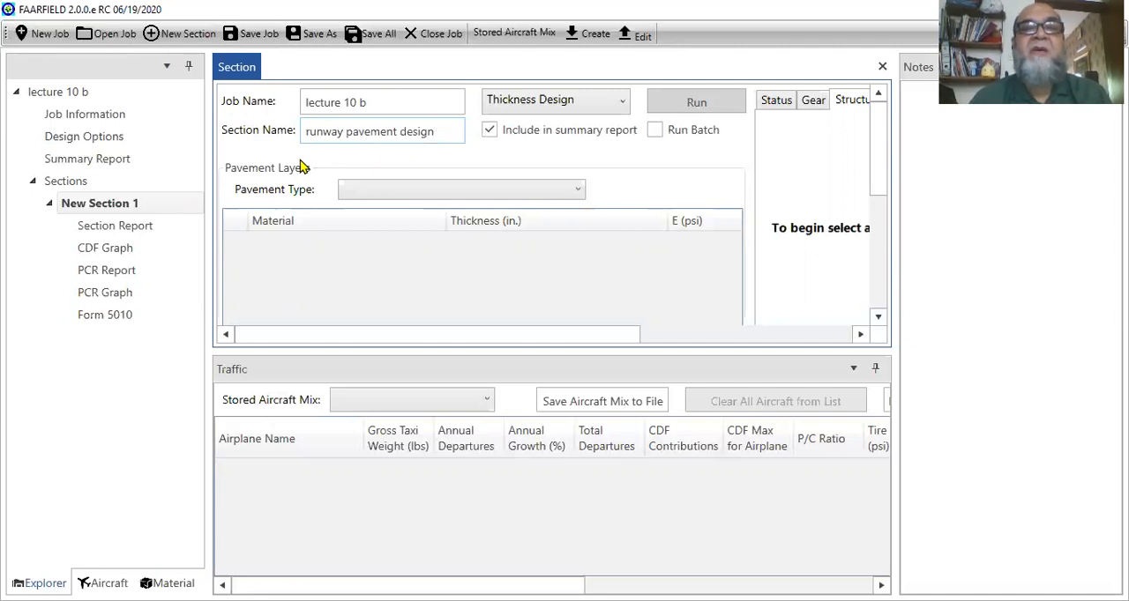
# Choose New Rigid as the section's pavement type, loading its default four-layer structure
pyautogui.click(381, 131)
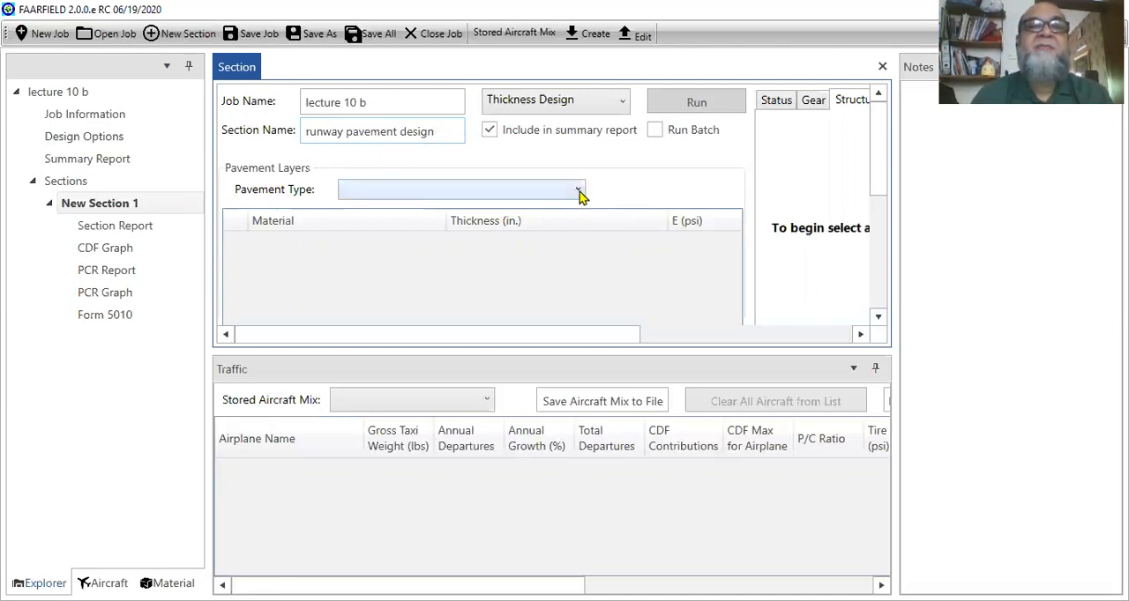
pyautogui.click(579, 188)
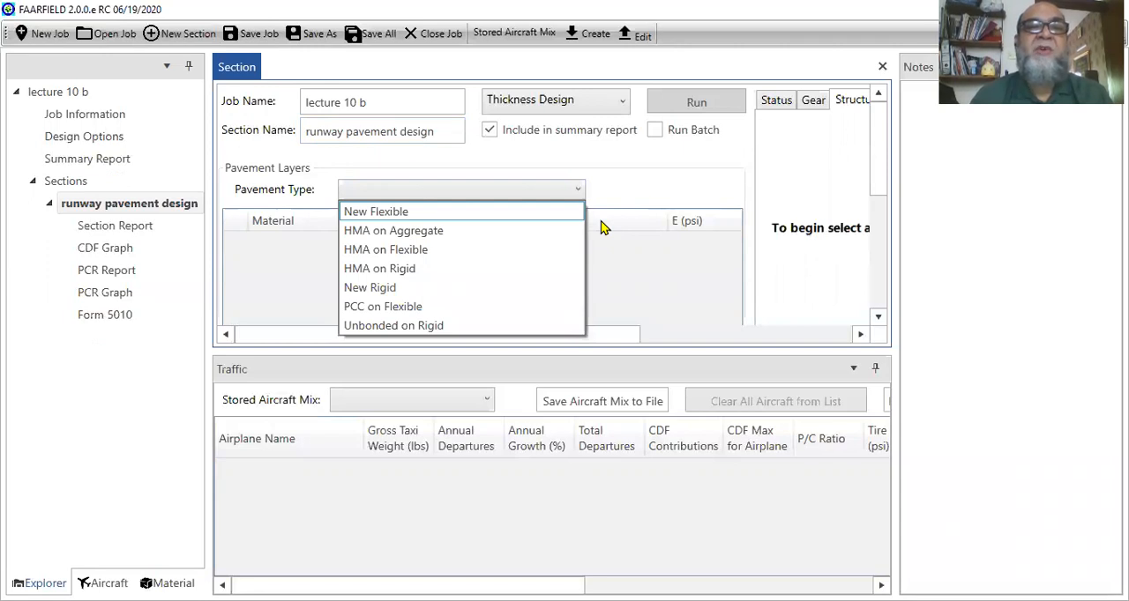
pyautogui.moveTo(399, 307)
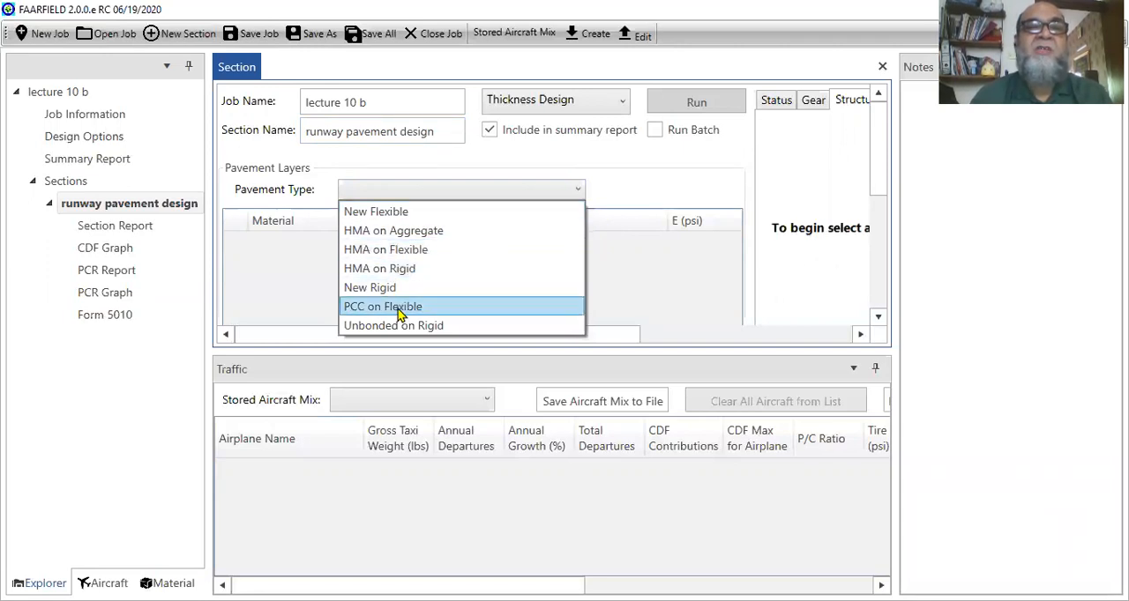
pyautogui.click(371, 286)
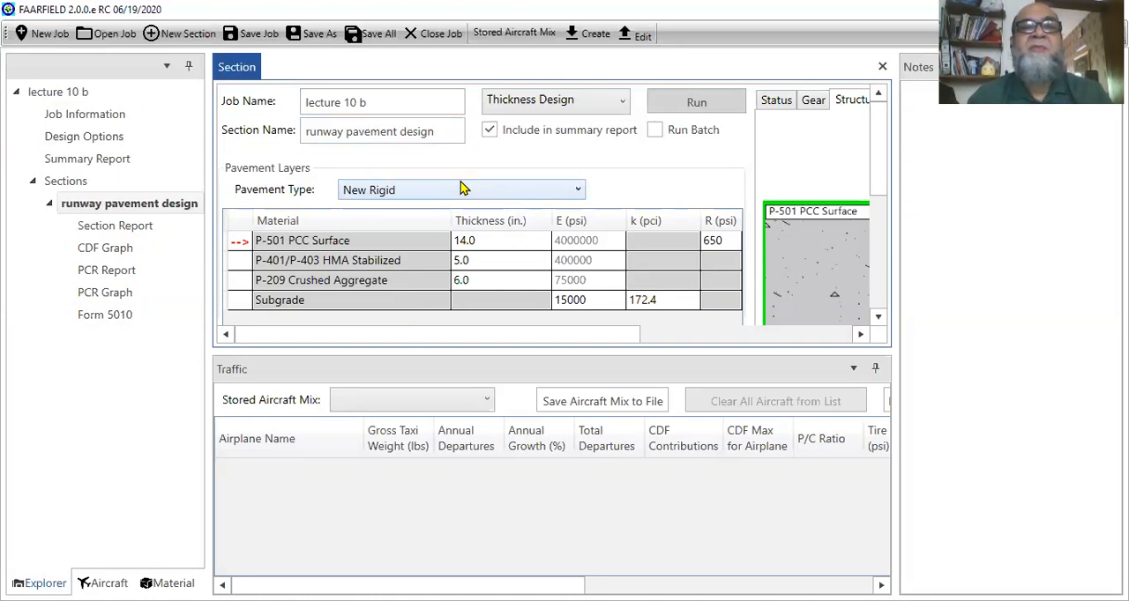
pyautogui.moveTo(797, 268)
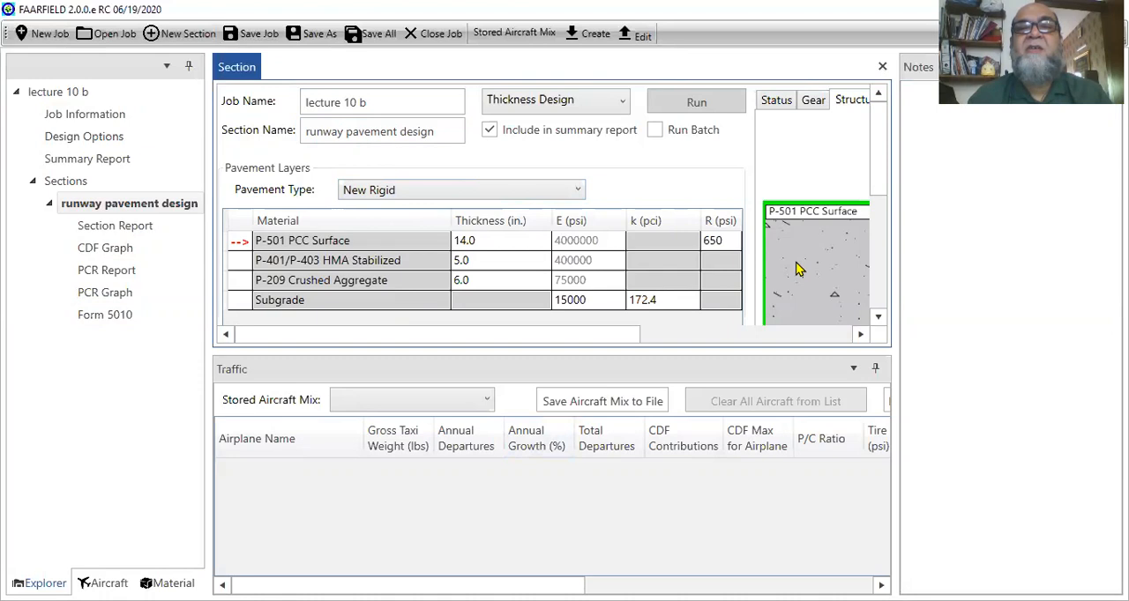
pyautogui.moveTo(779, 250)
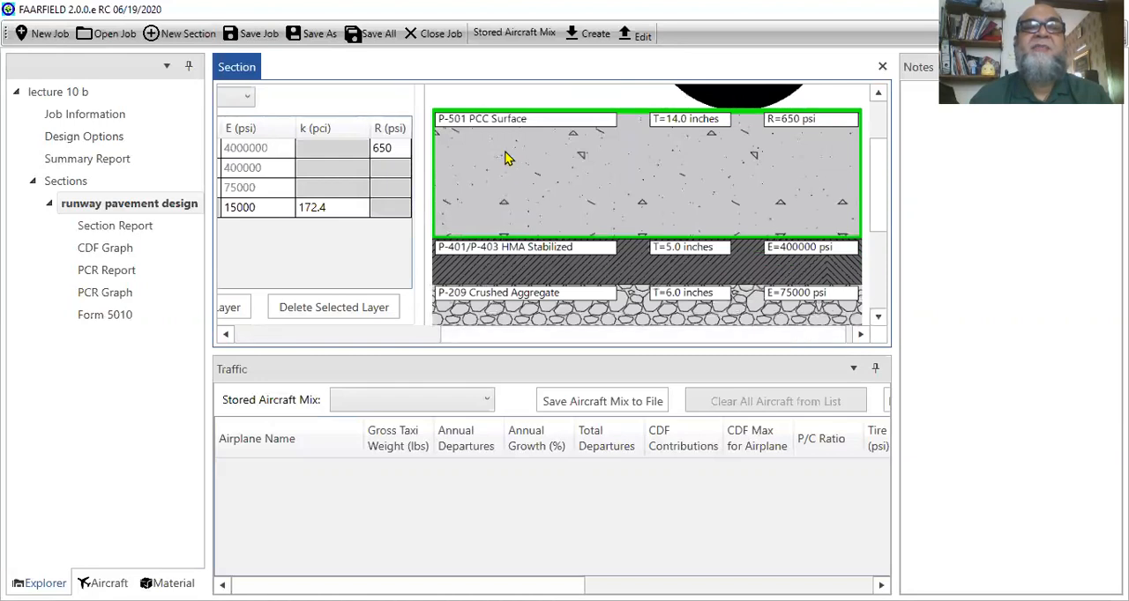
pyautogui.moveTo(520, 268)
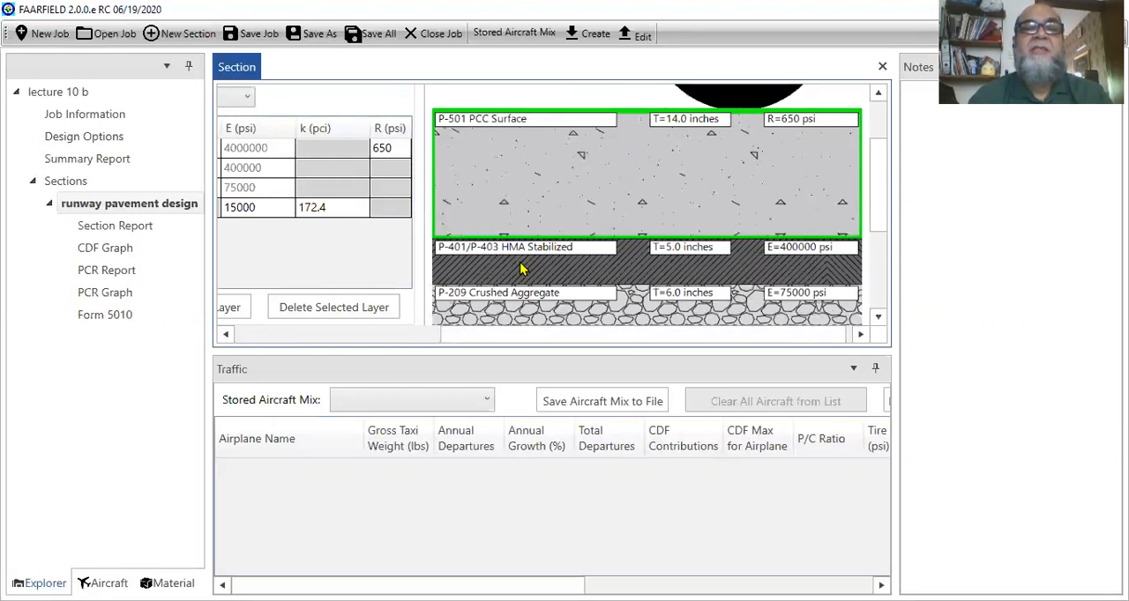
pyautogui.moveTo(503, 307)
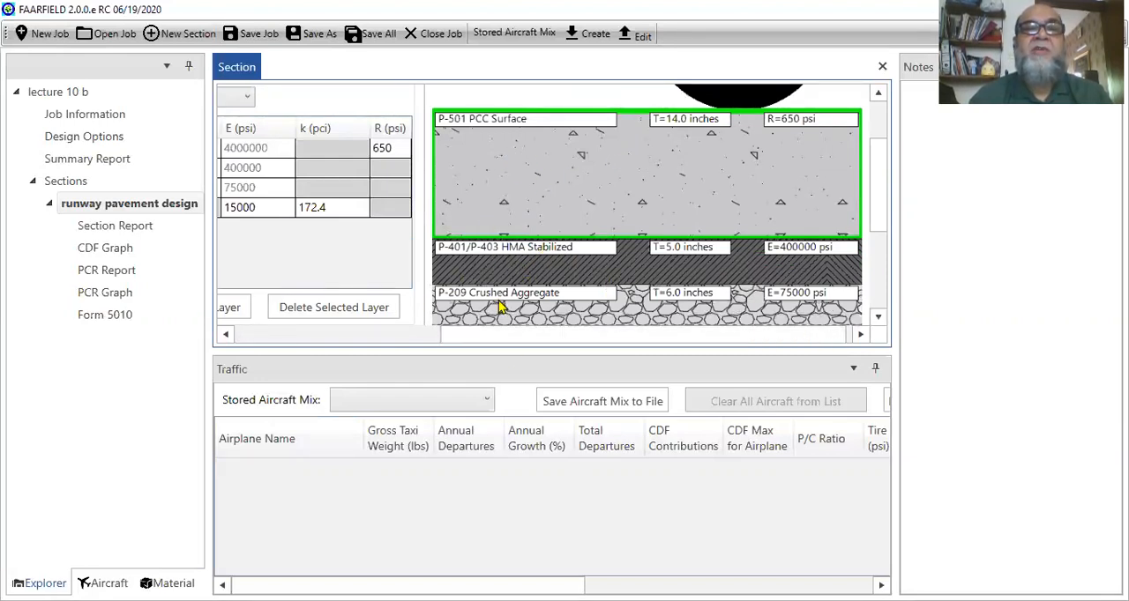
pyautogui.moveTo(423, 337)
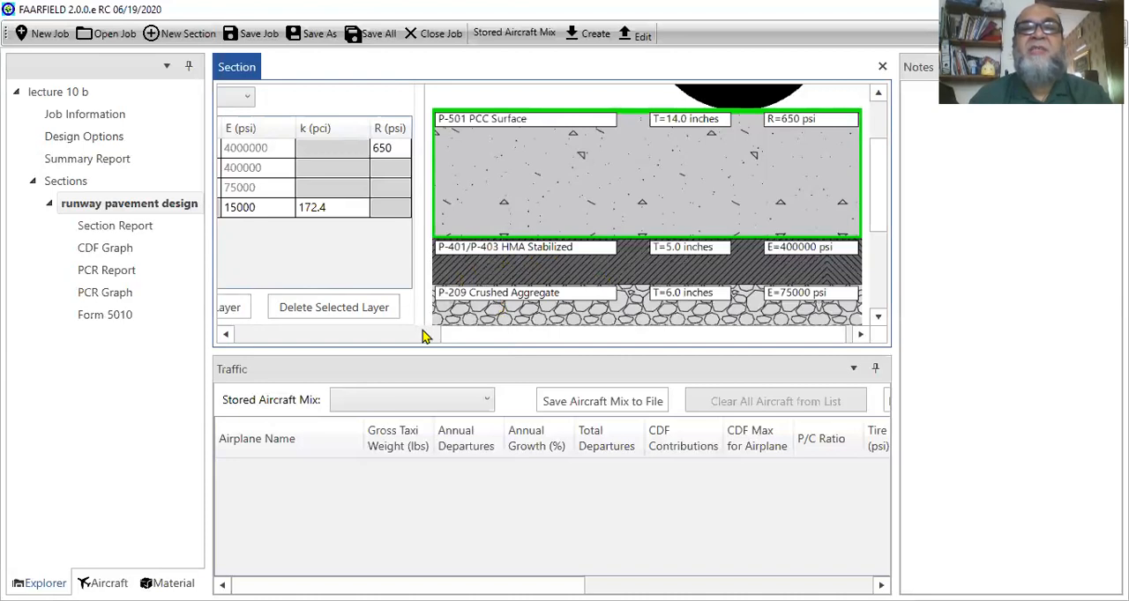
pyautogui.moveTo(779, 335)
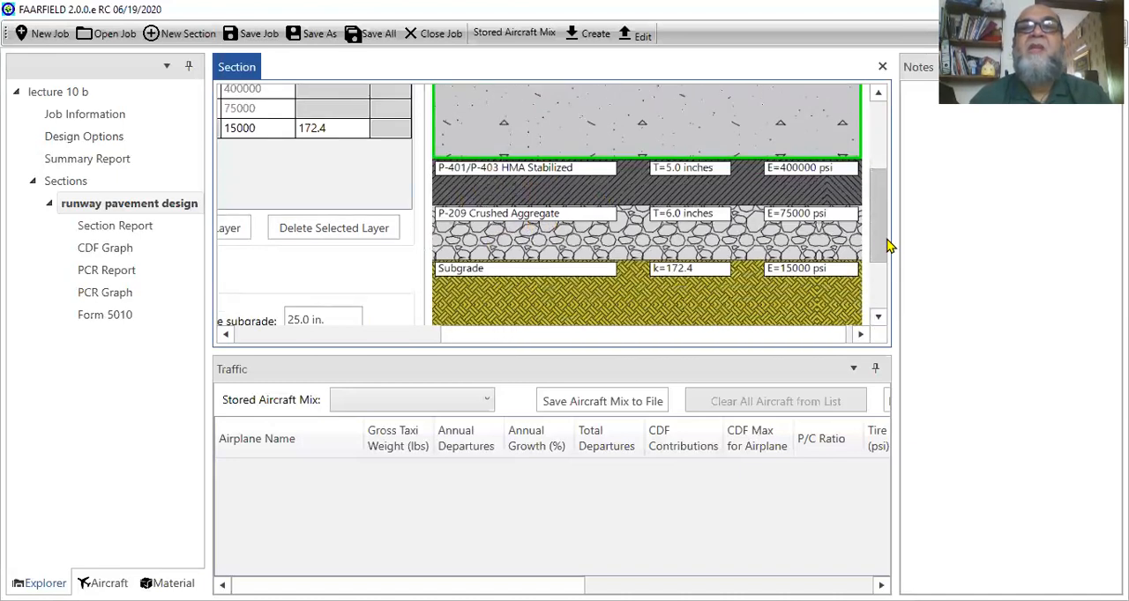
pyautogui.scroll(3)
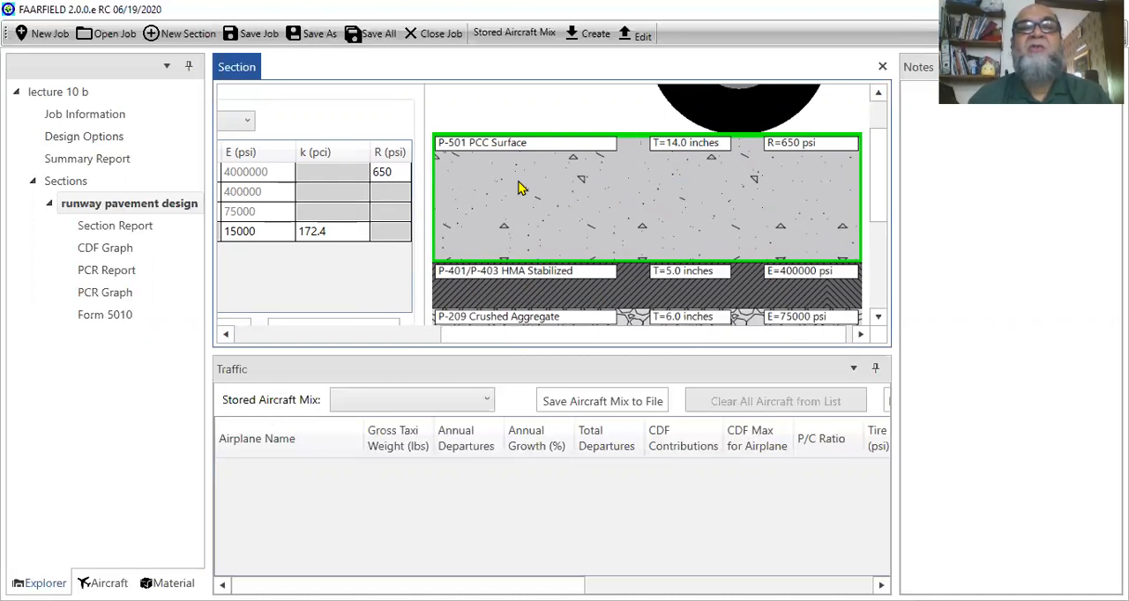
pyautogui.moveTo(525, 190)
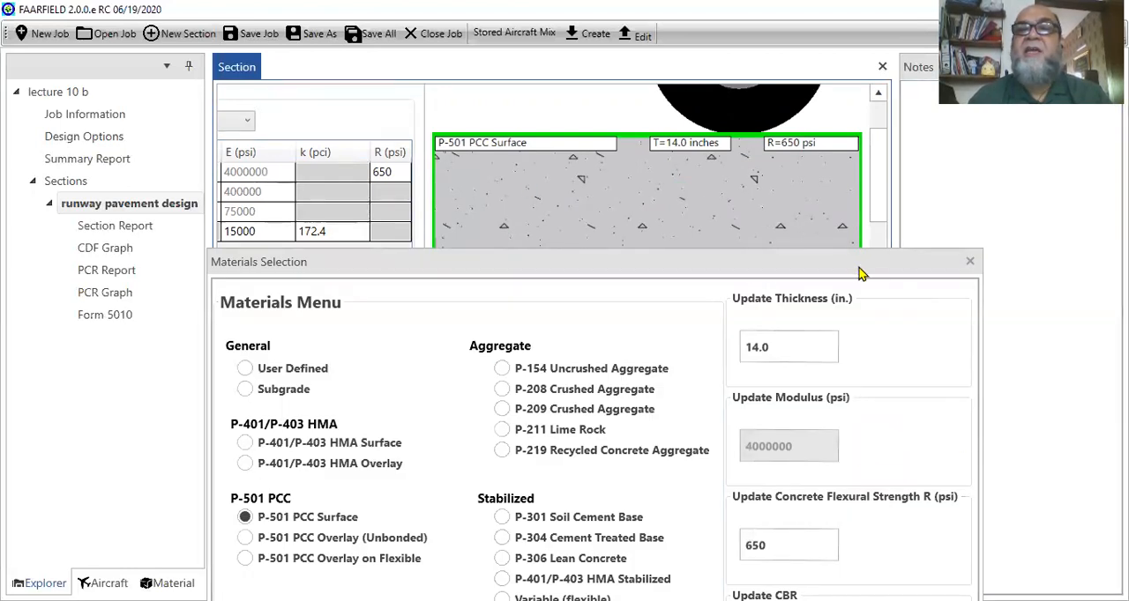
pyautogui.moveTo(864, 191)
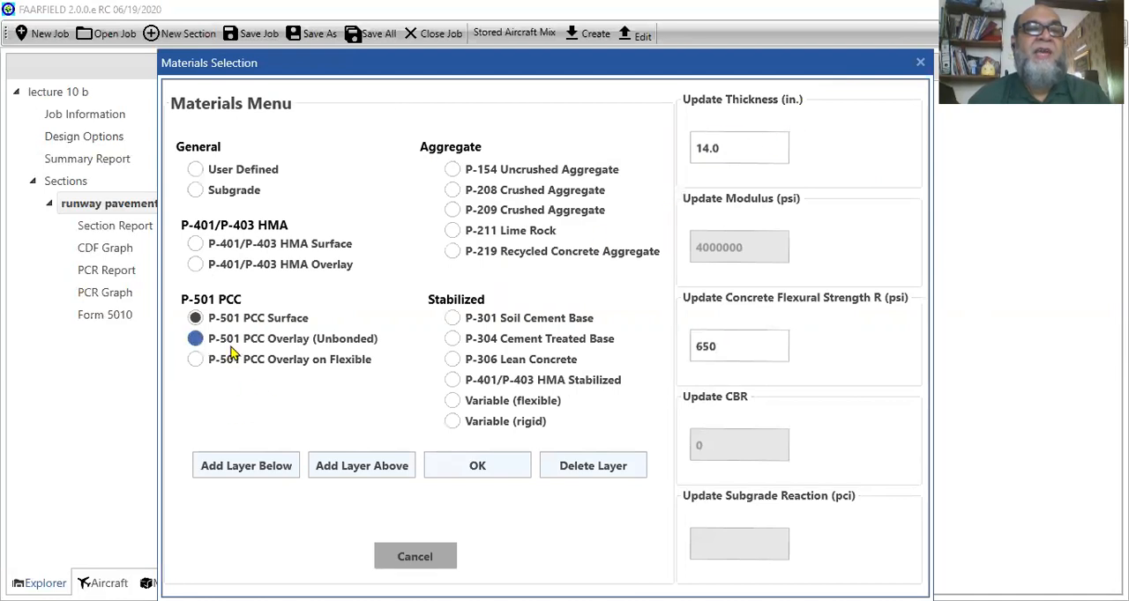
pyautogui.moveTo(342, 348)
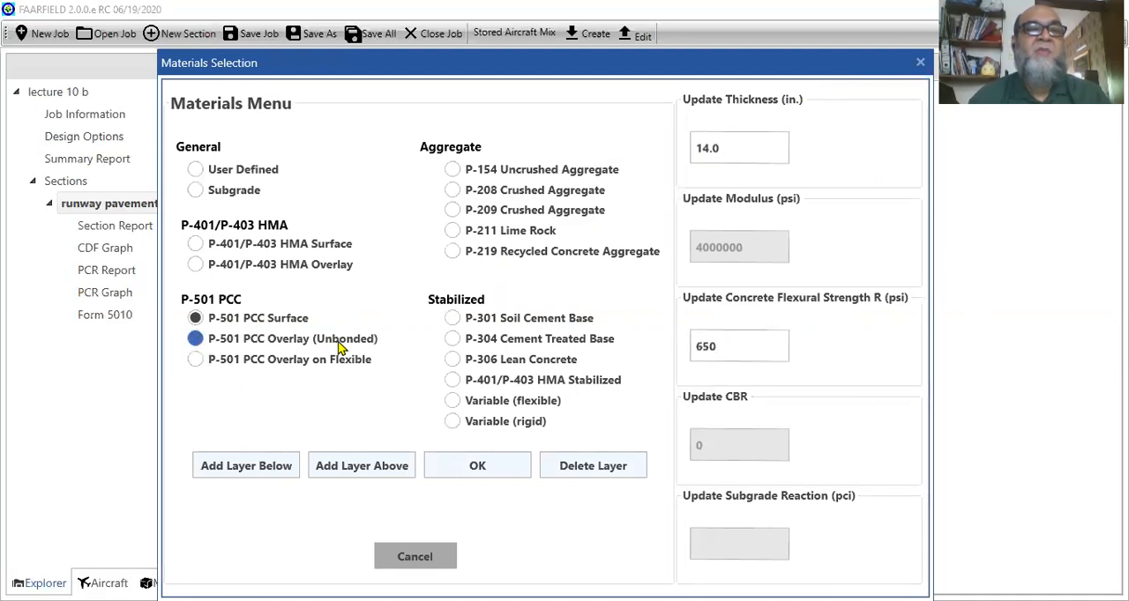
pyautogui.click(194, 359)
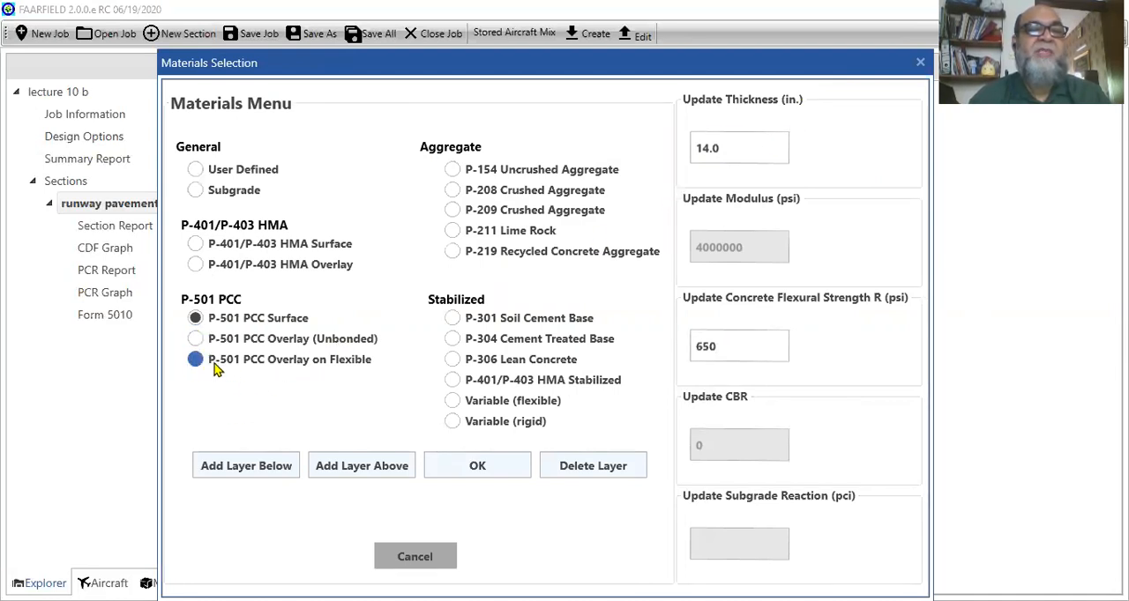
pyautogui.click(194, 338)
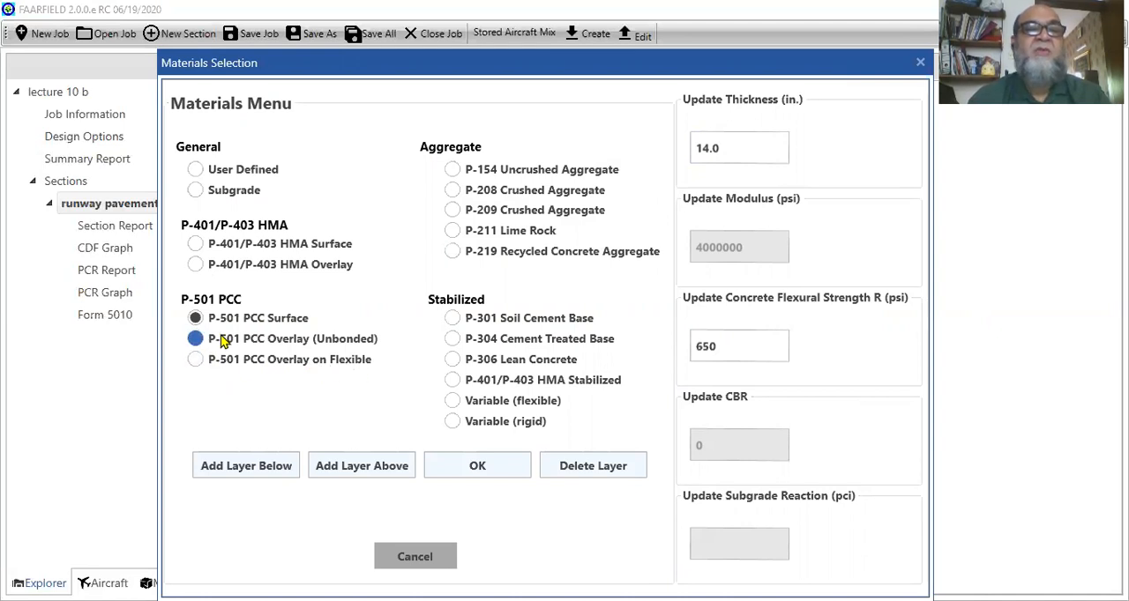
pyautogui.click(194, 317)
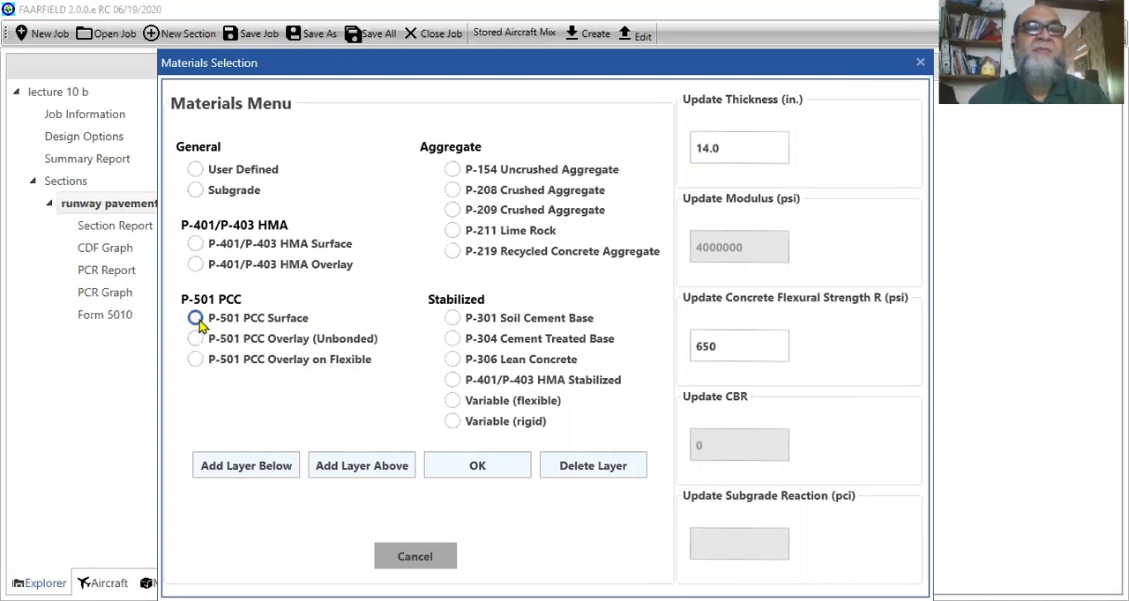
pyautogui.click(194, 318)
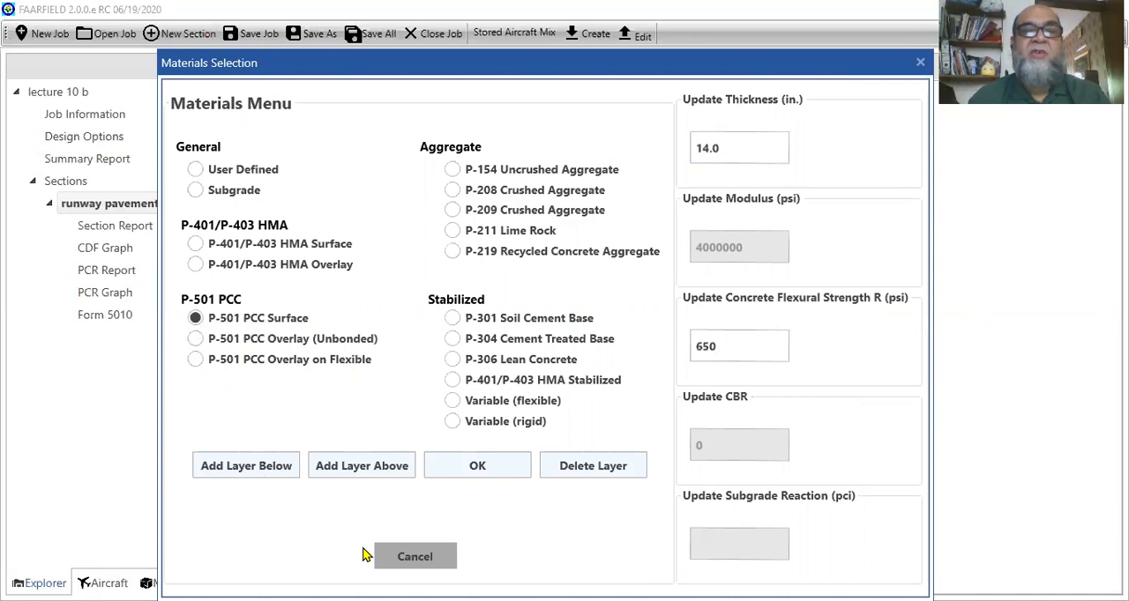
pyautogui.moveTo(667, 554)
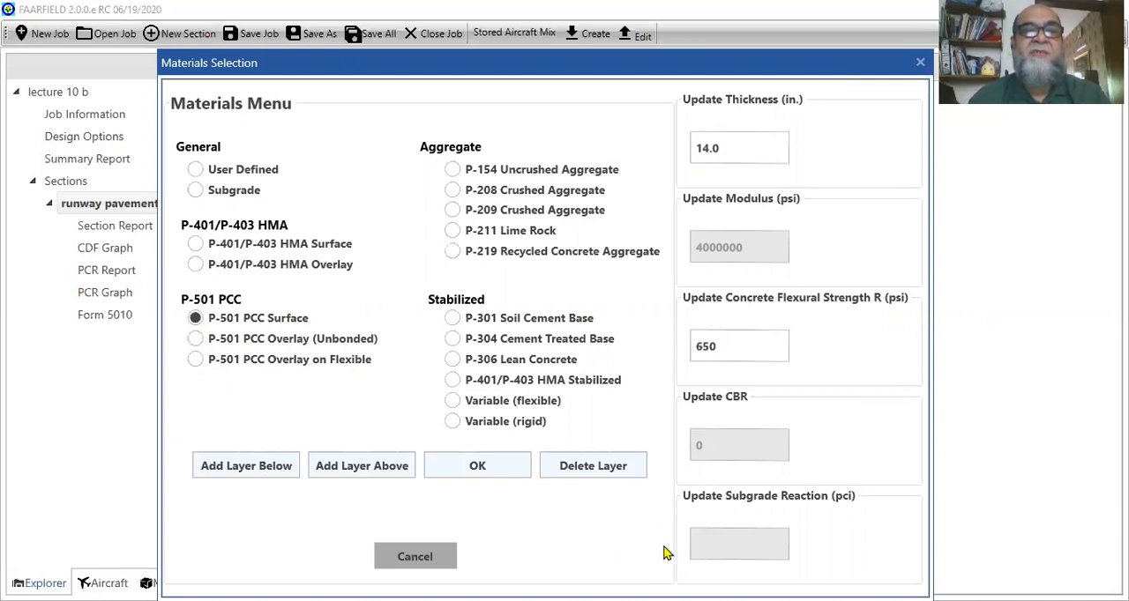
pyautogui.moveTo(417, 557)
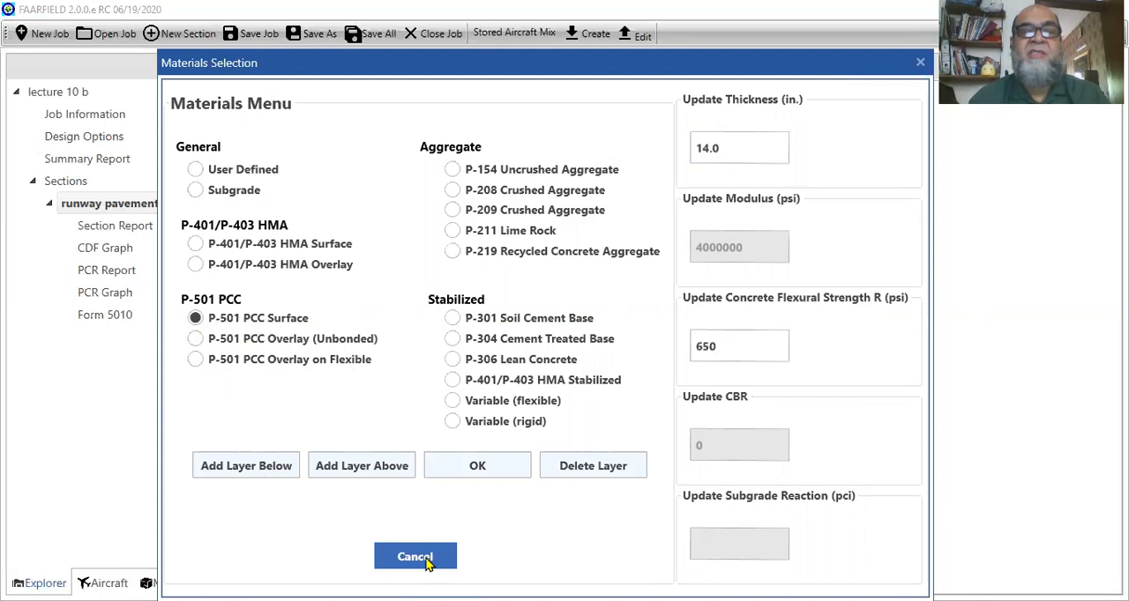
pyautogui.click(414, 557)
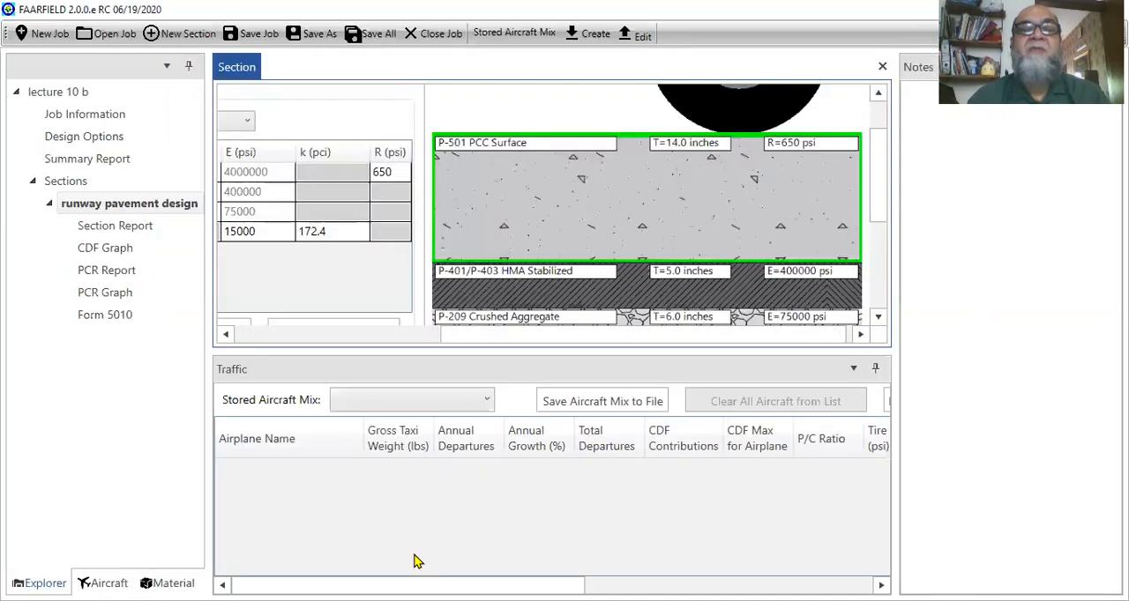
pyautogui.moveTo(416, 292)
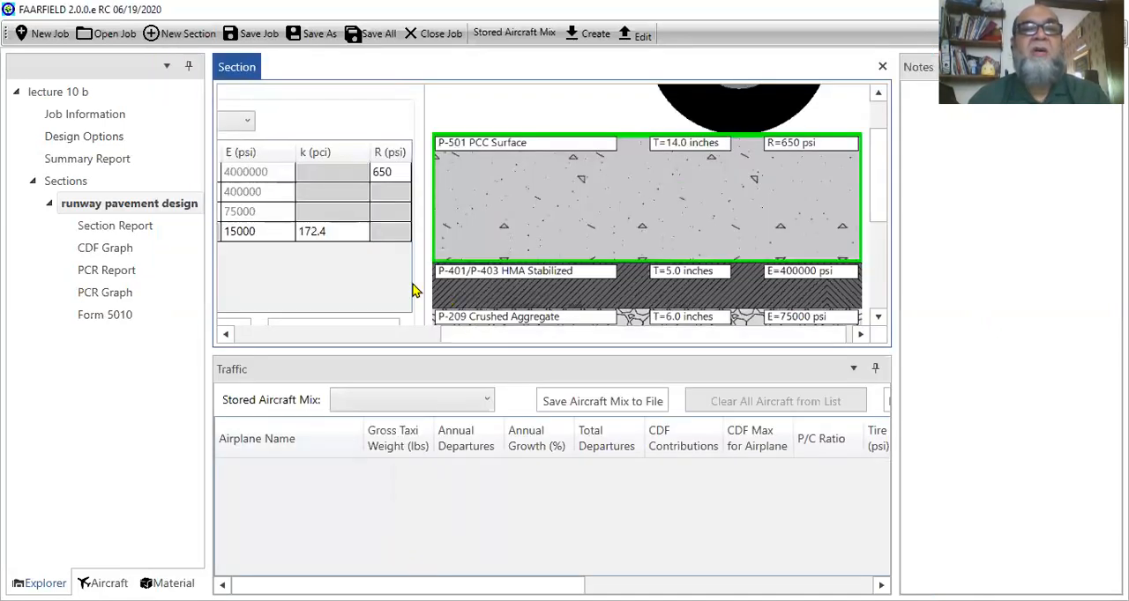
pyautogui.moveTo(469, 229)
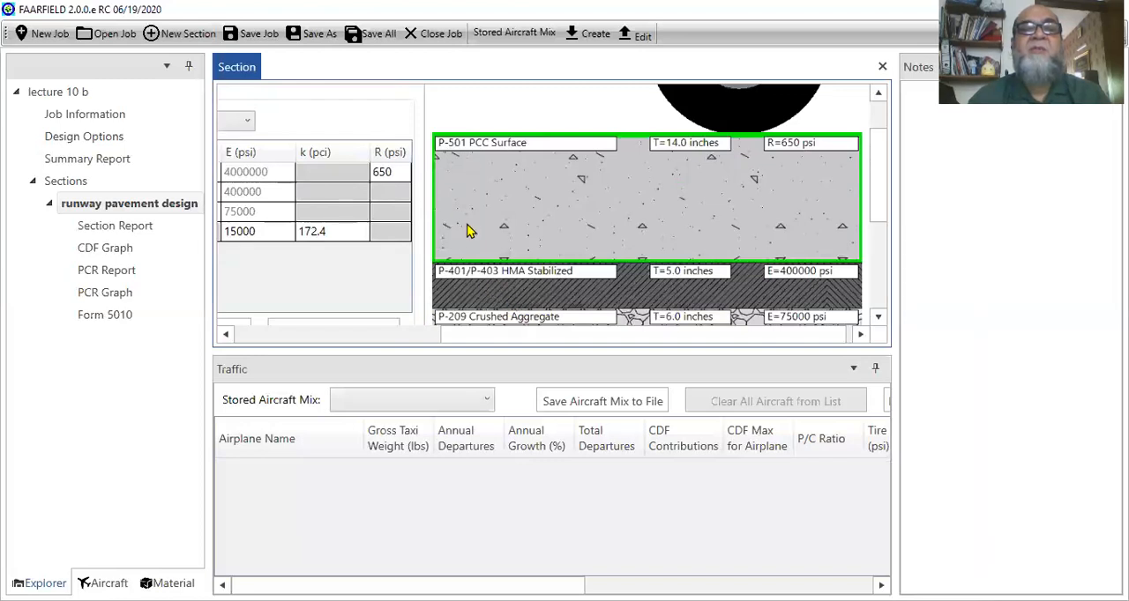
pyautogui.moveTo(473, 297)
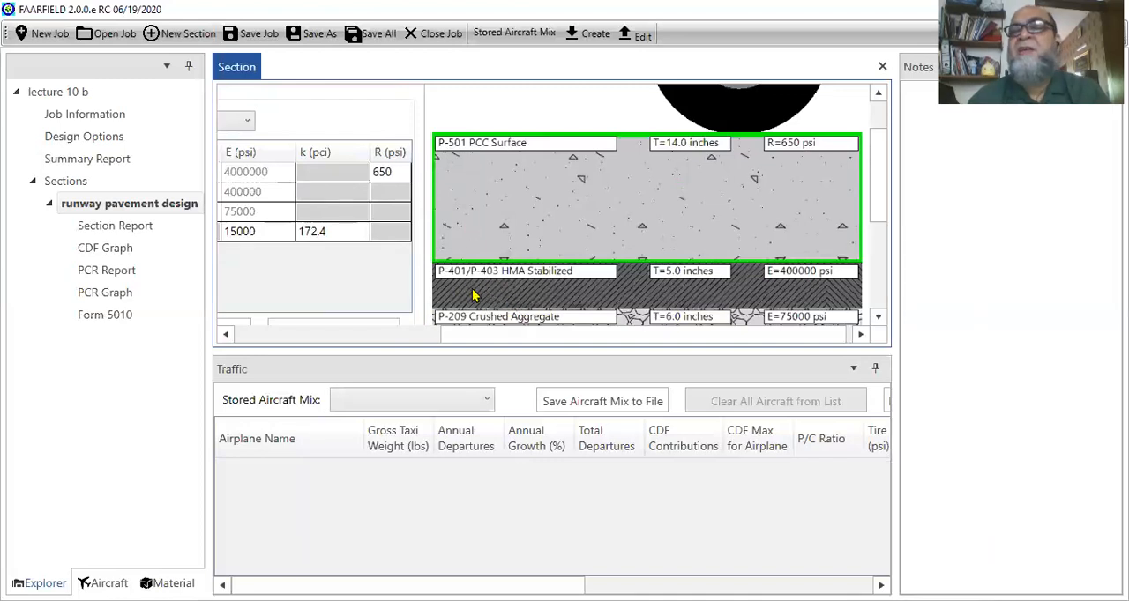
pyautogui.moveTo(465, 300)
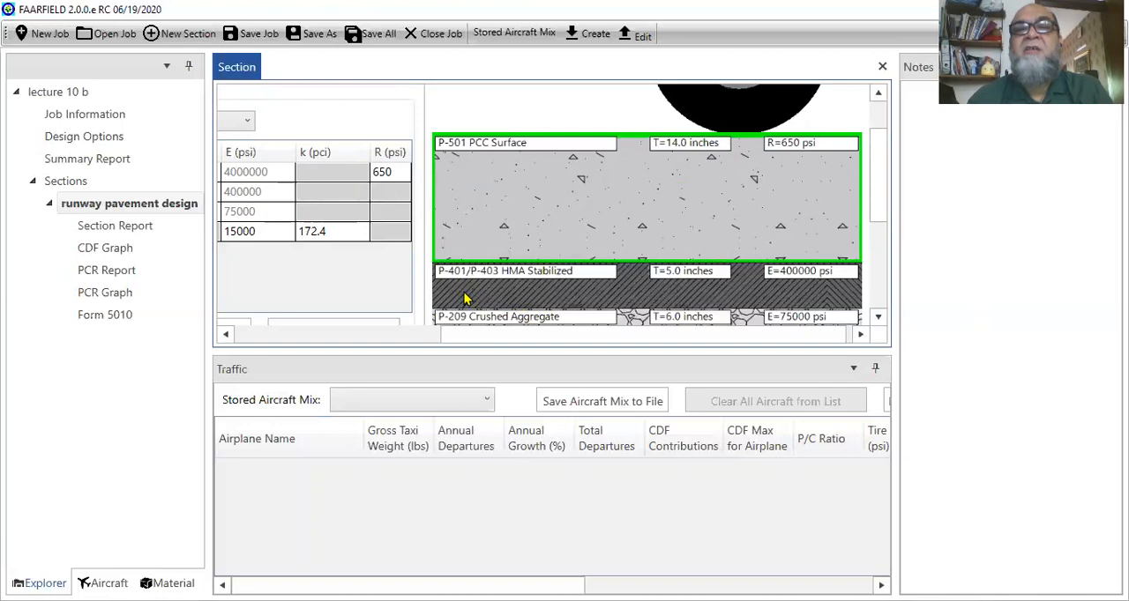
pyautogui.moveTo(543, 303)
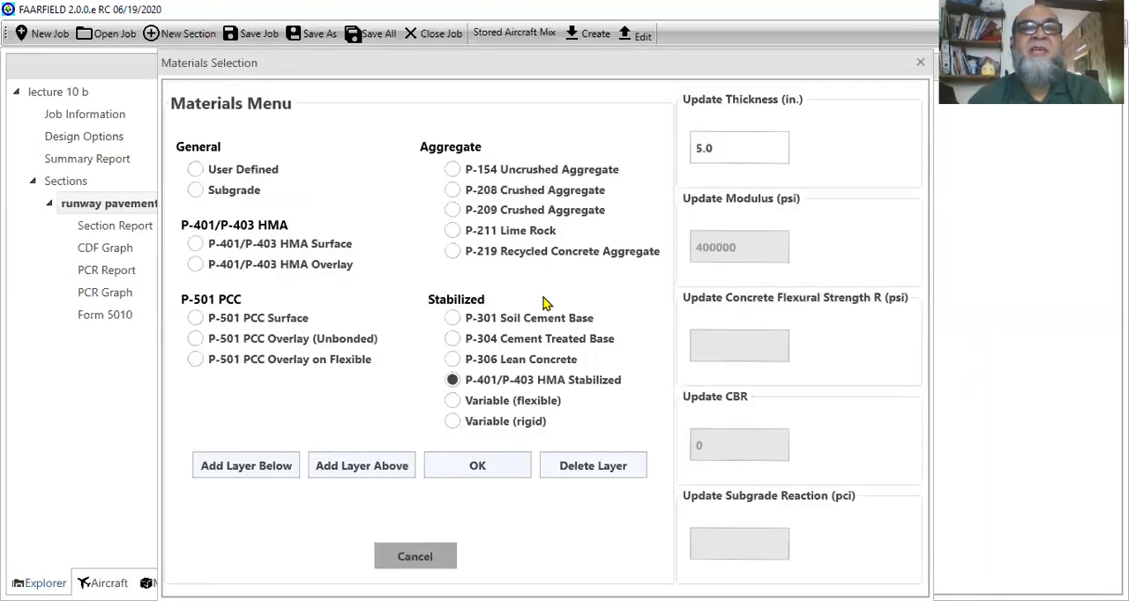
pyautogui.moveTo(530, 312)
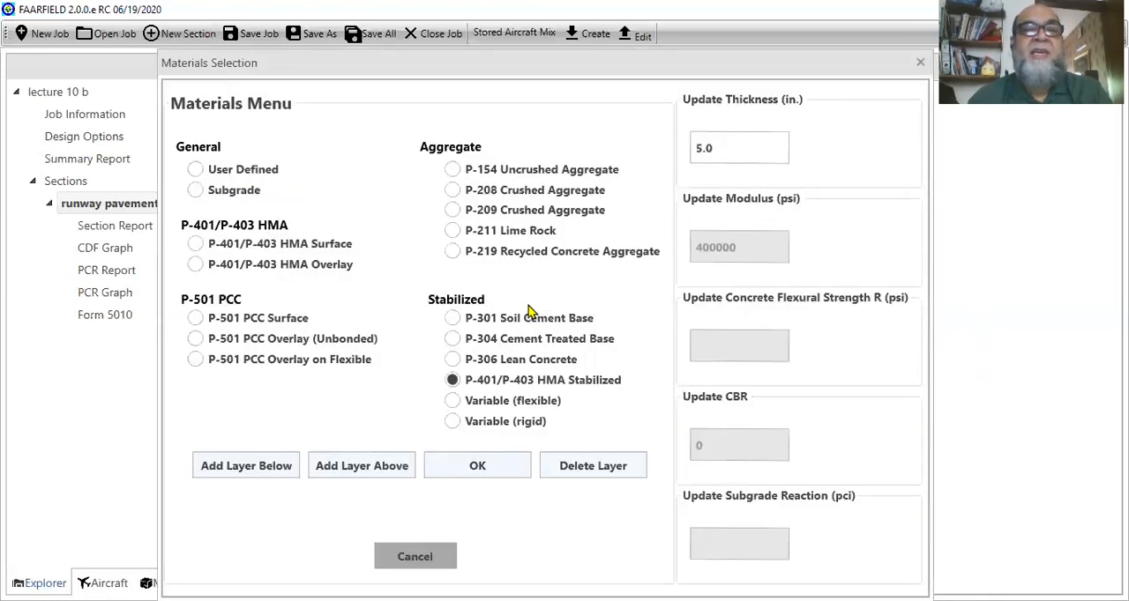
# Insert a 5-inch P-306 Lean Concrete layer above the HMA stabilized base
pyautogui.click(452, 359)
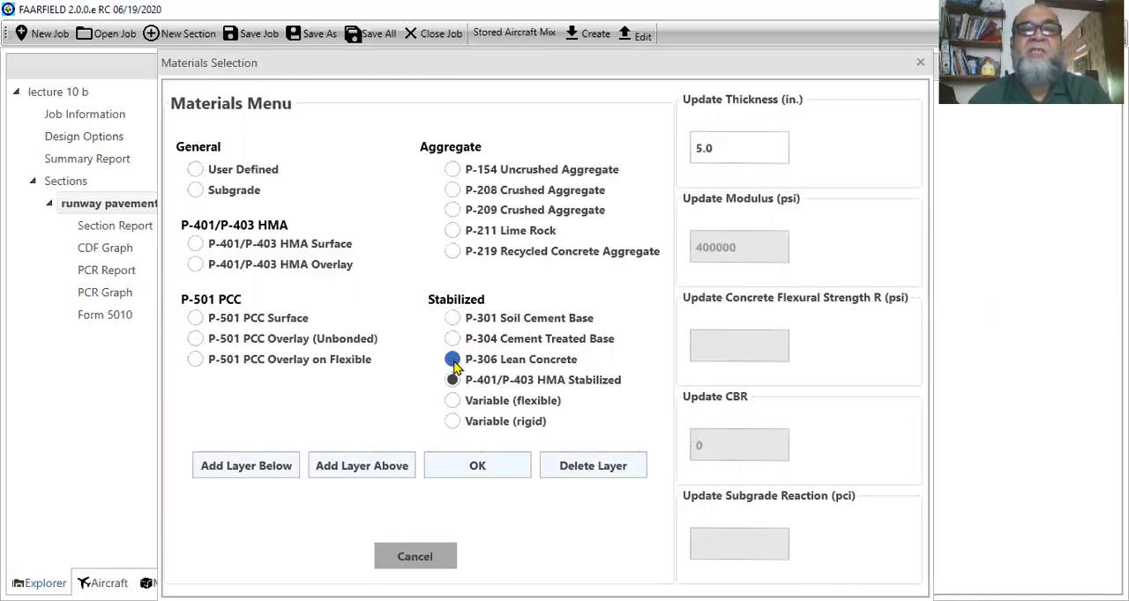
pyautogui.click(452, 360)
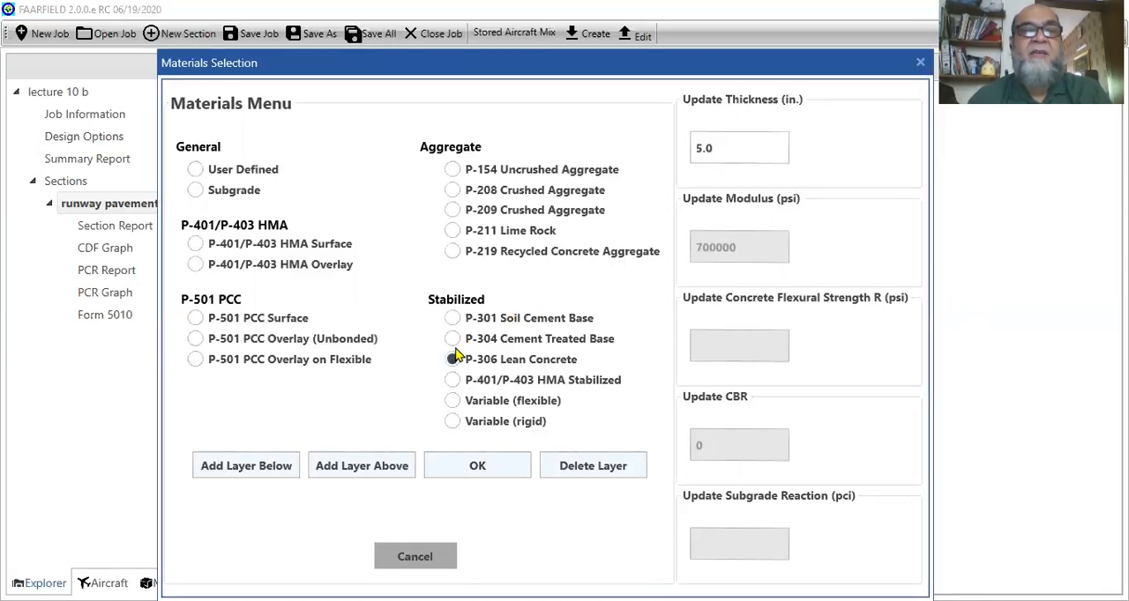
pyautogui.click(451, 360)
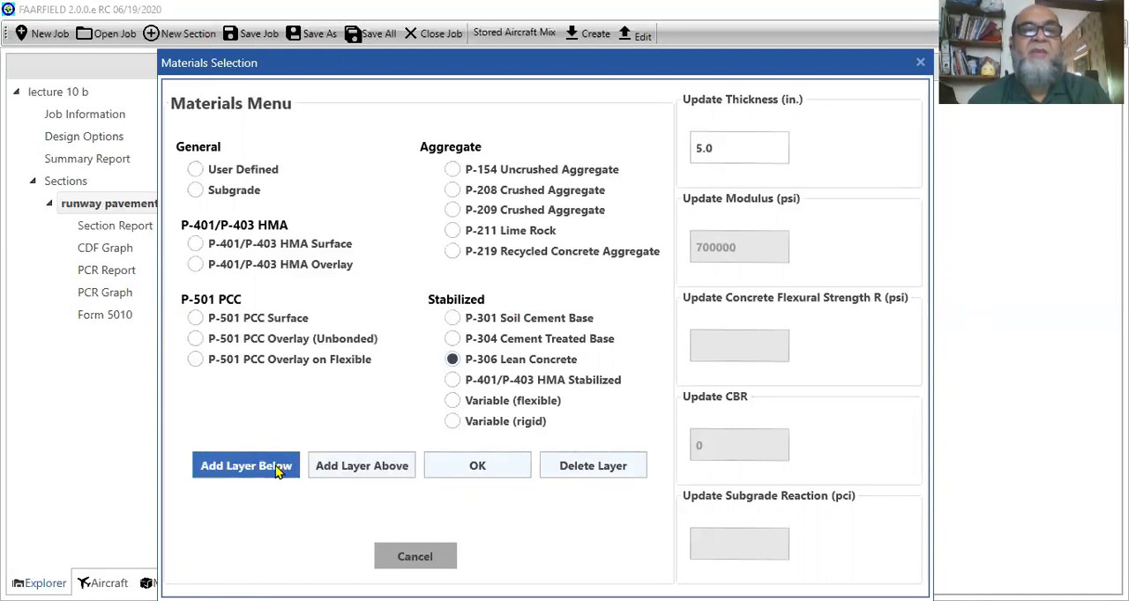
pyautogui.moveTo(360, 466)
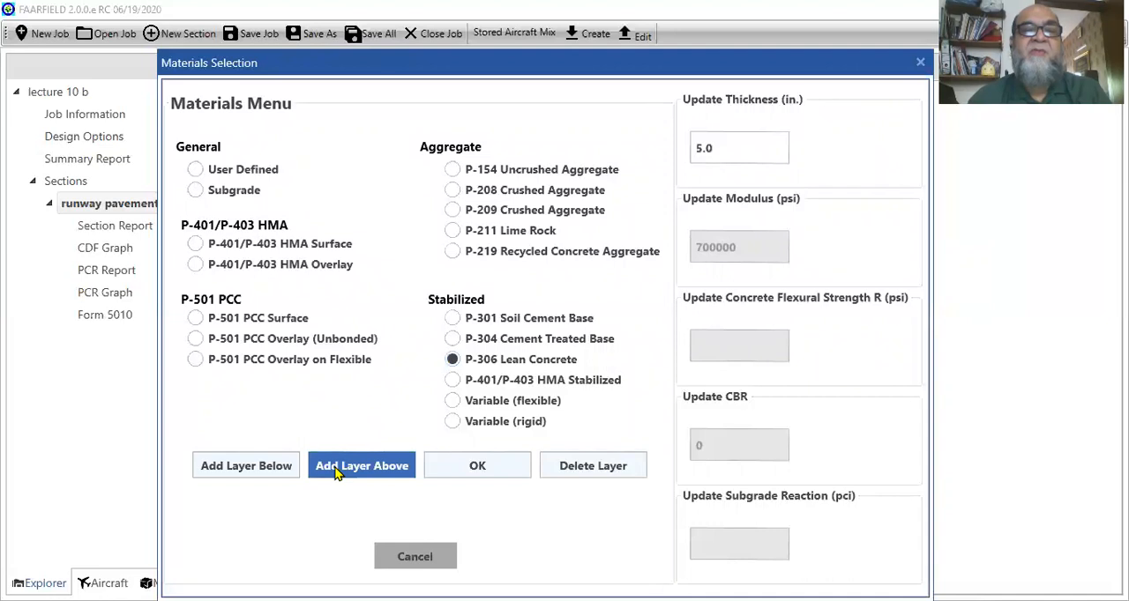
pyautogui.click(476, 465)
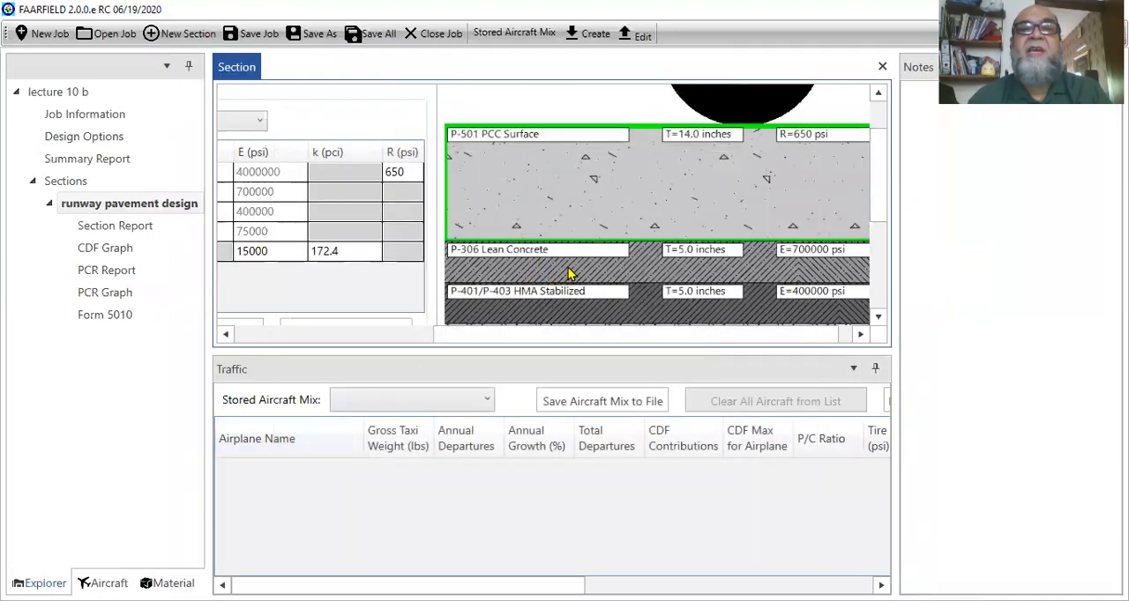
pyautogui.moveTo(572, 304)
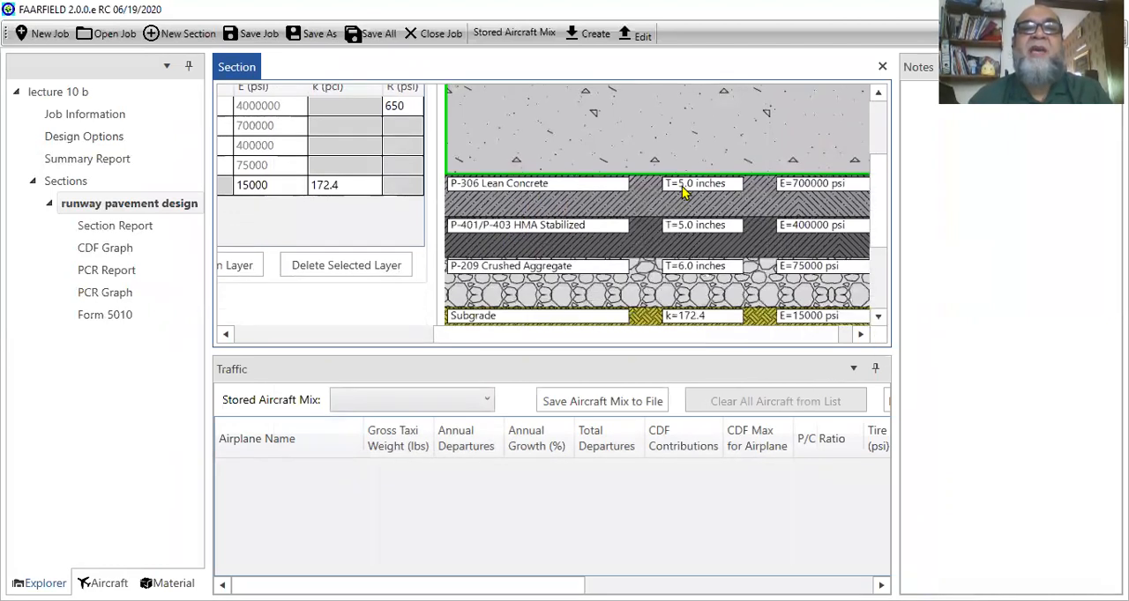
pyautogui.moveTo(617, 174)
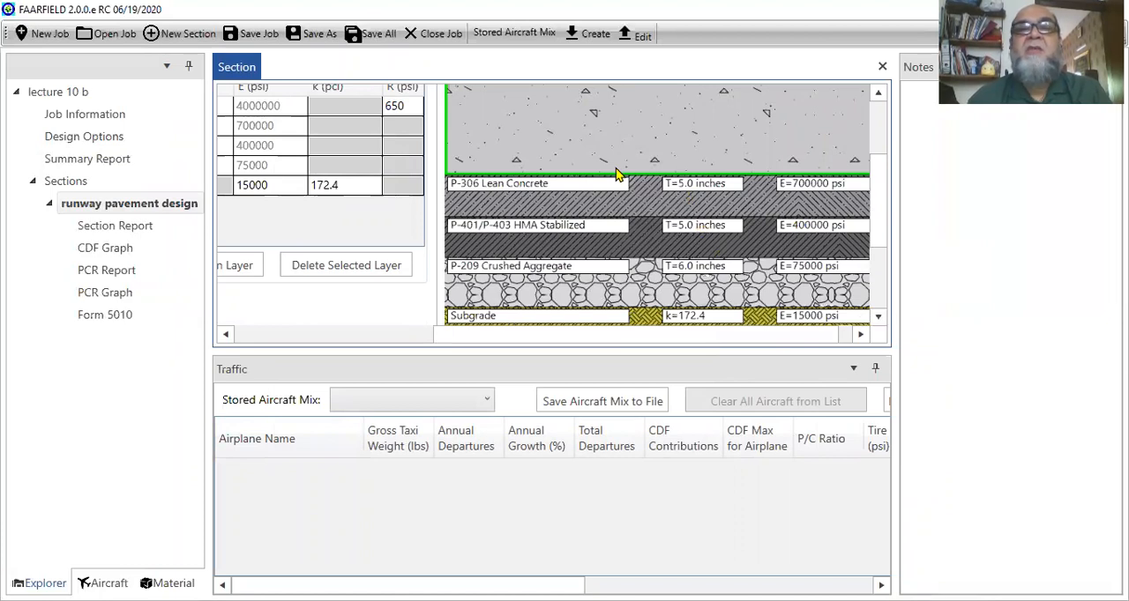
pyautogui.moveTo(530, 208)
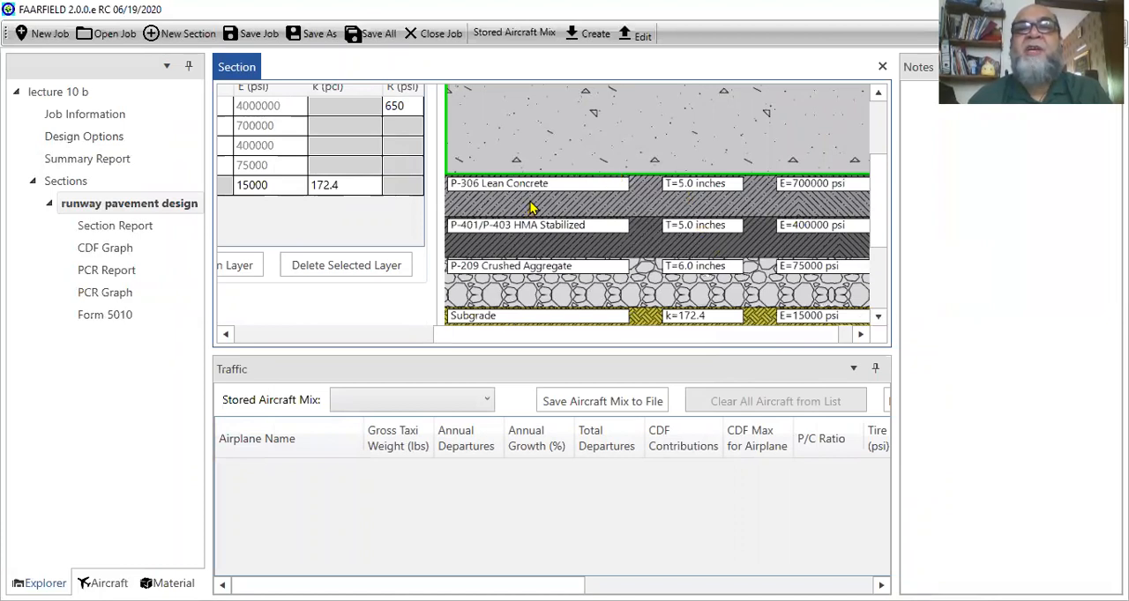
pyautogui.moveTo(573, 304)
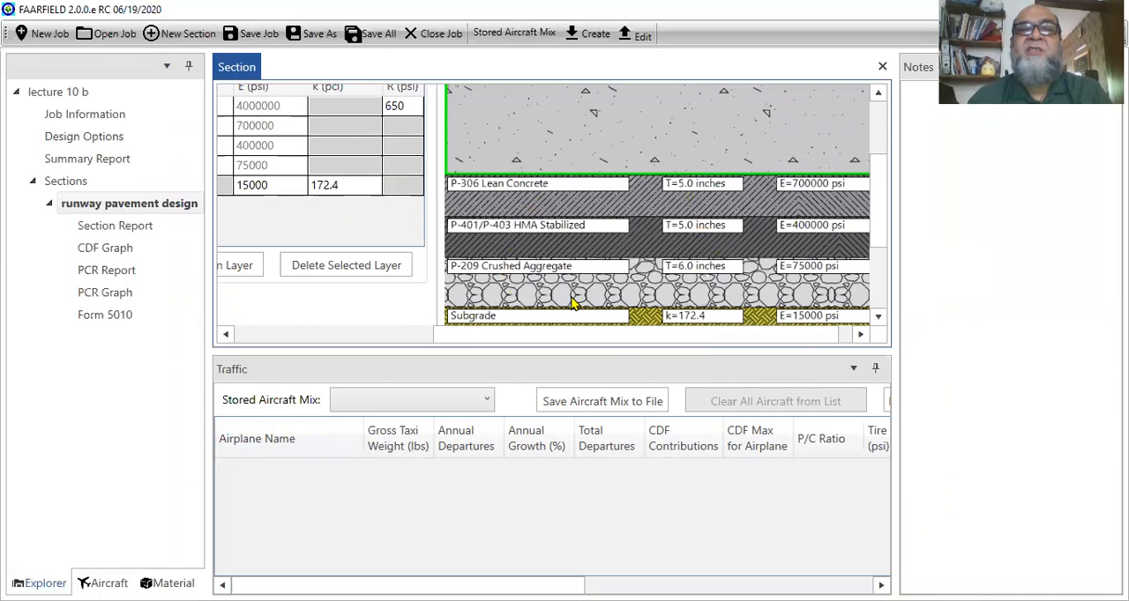
pyautogui.moveTo(494, 250)
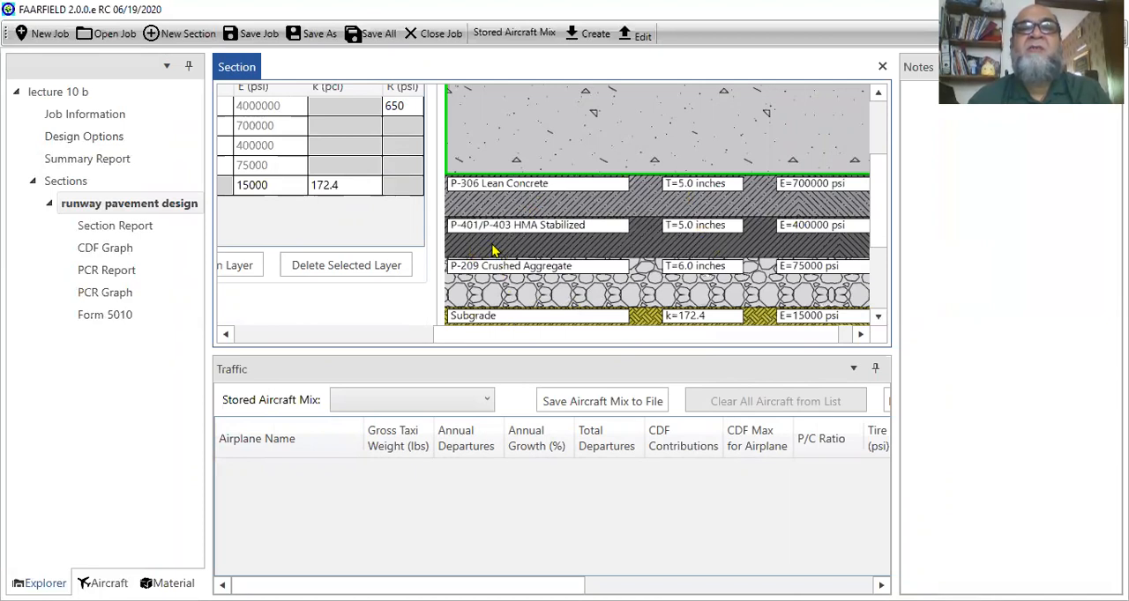
pyautogui.moveTo(508, 251)
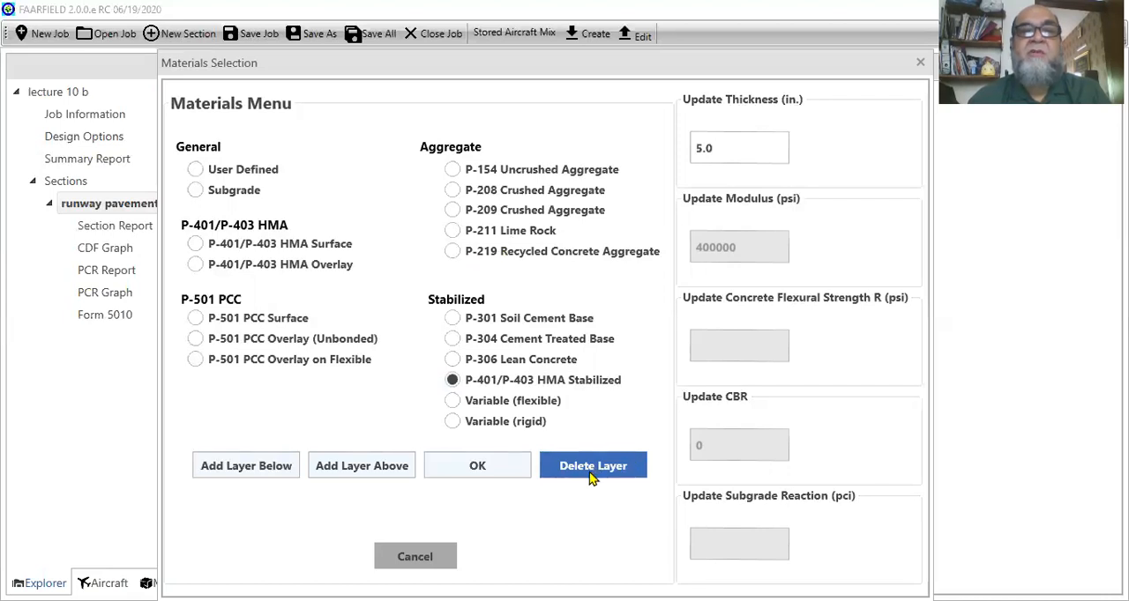
pyautogui.moveTo(593, 477)
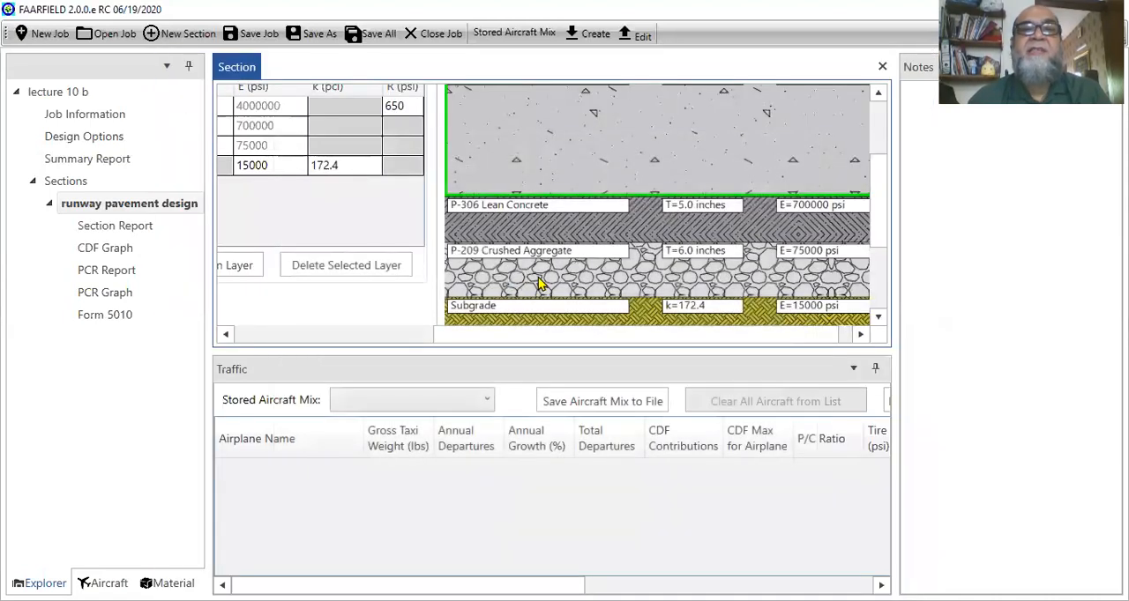
pyautogui.moveTo(497, 280)
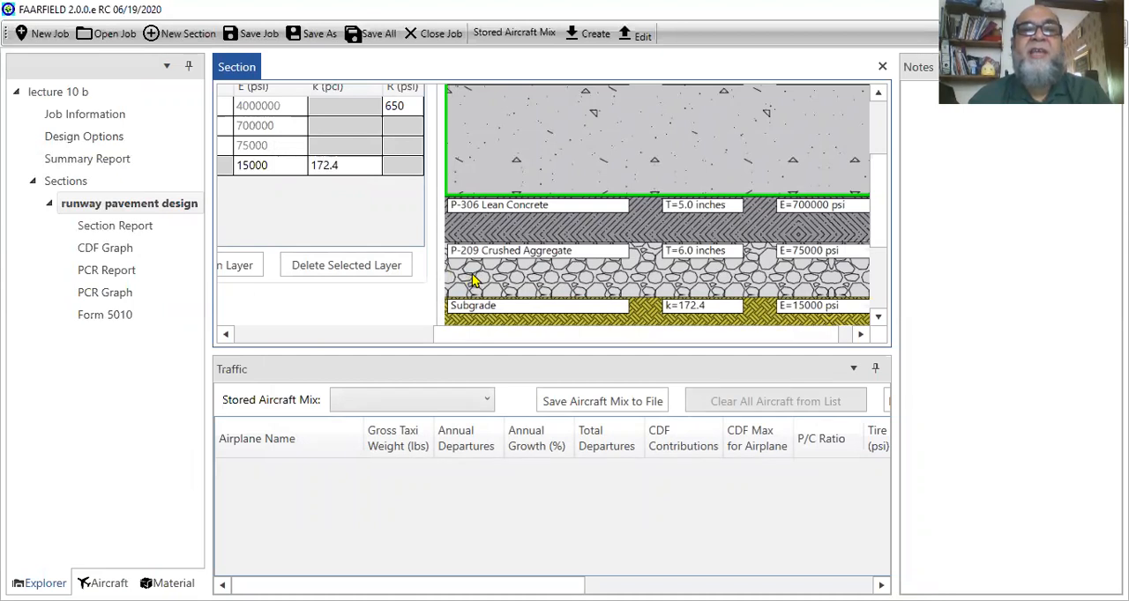
# Delete the P-209 crushed aggregate layer, leaving PCC over lean concrete on subgrade
pyautogui.doubleClick(511, 251)
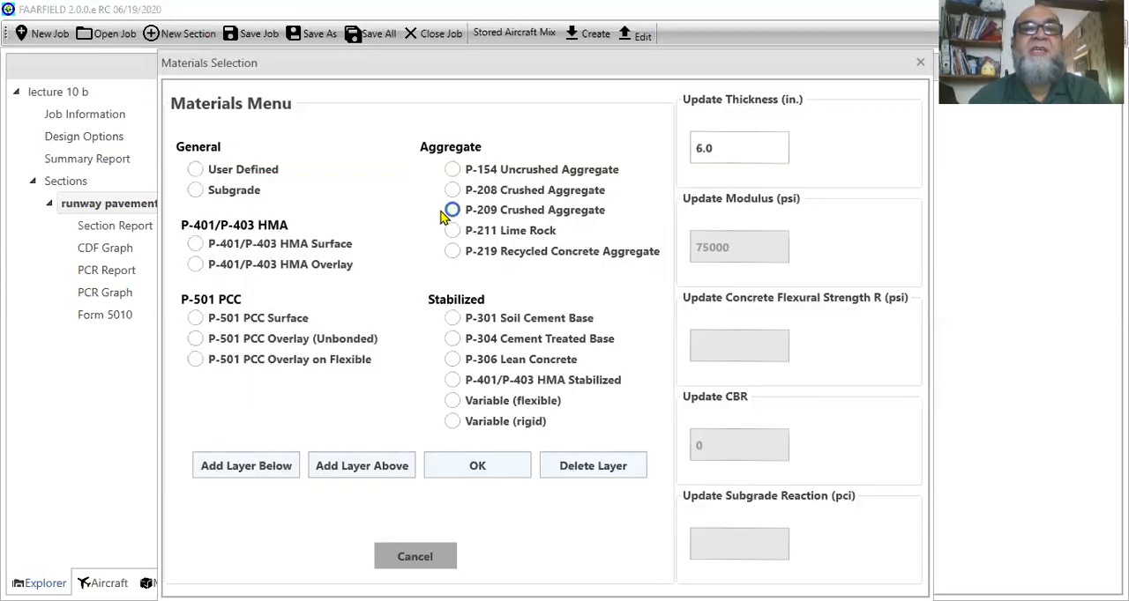
pyautogui.moveTo(457, 210)
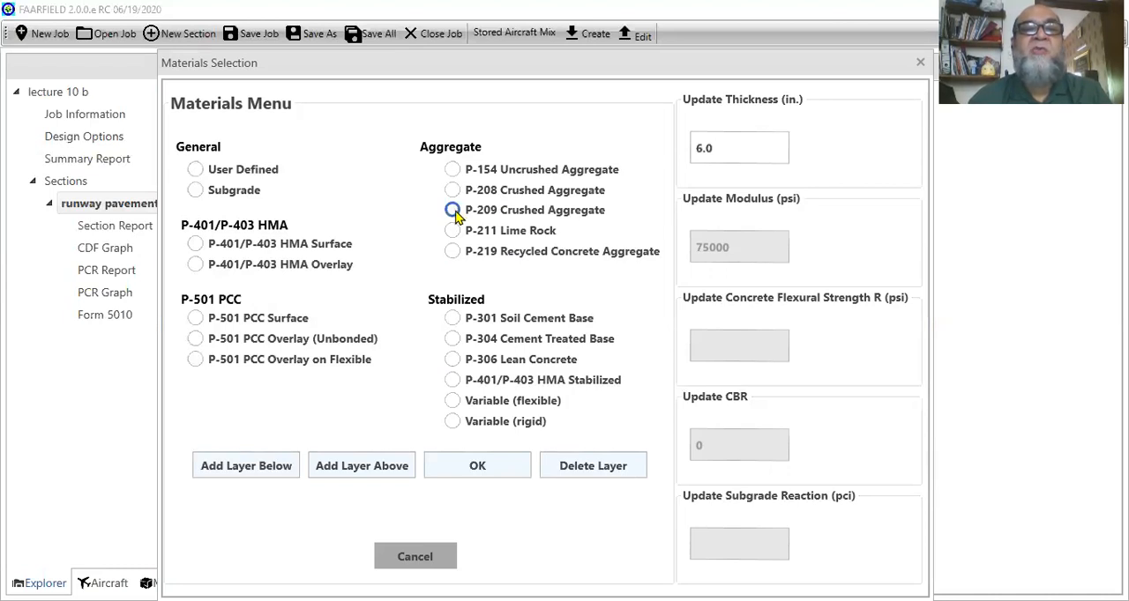
pyautogui.click(451, 210)
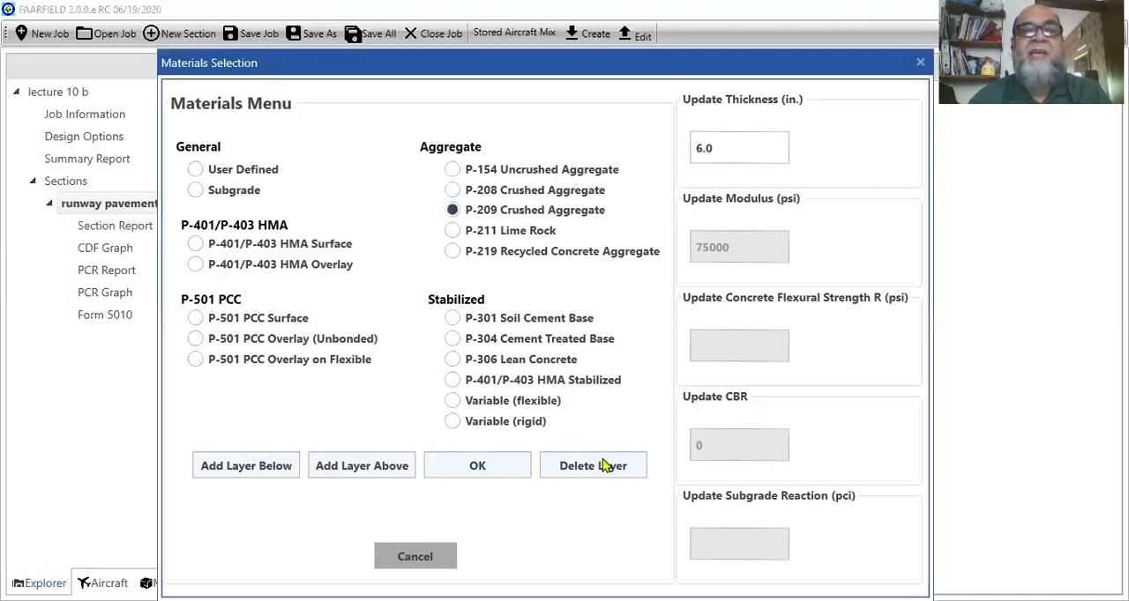
pyautogui.click(476, 466)
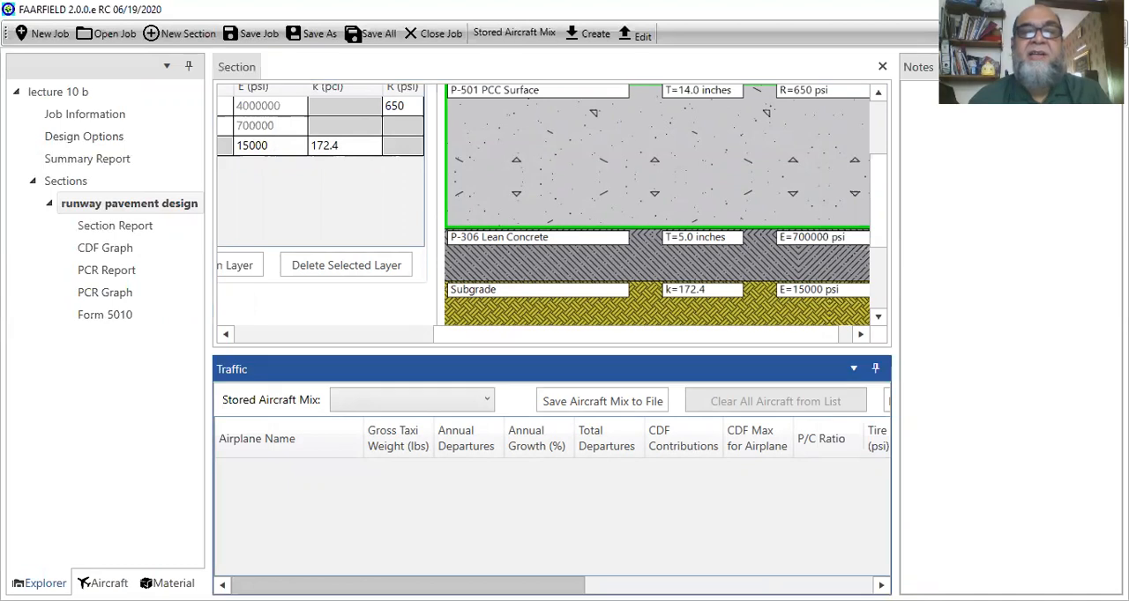
pyautogui.moveTo(795, 353)
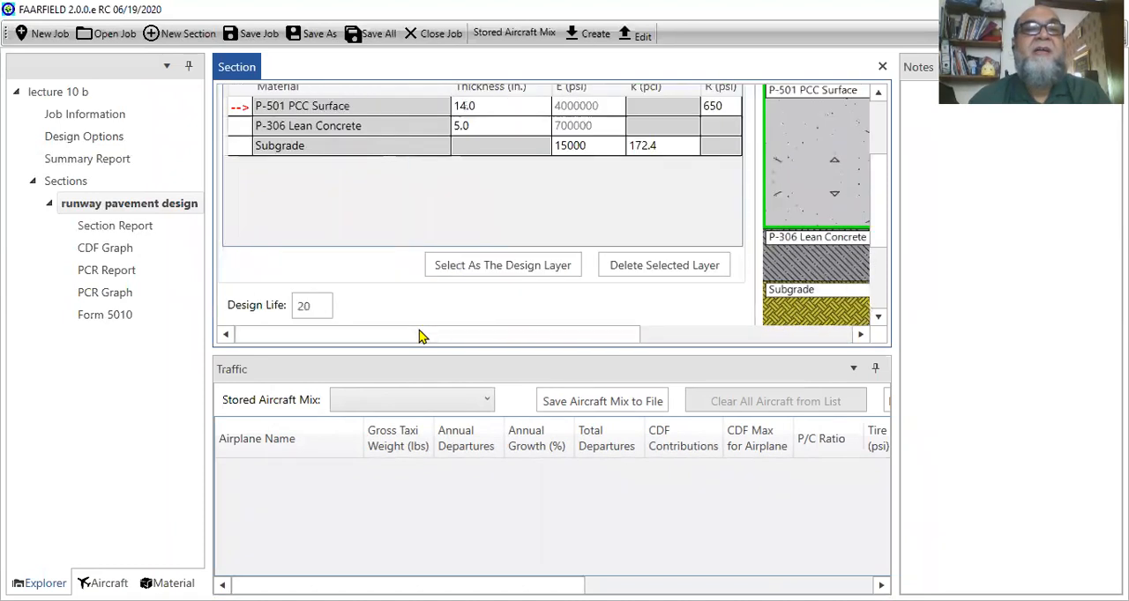
pyautogui.moveTo(325, 240)
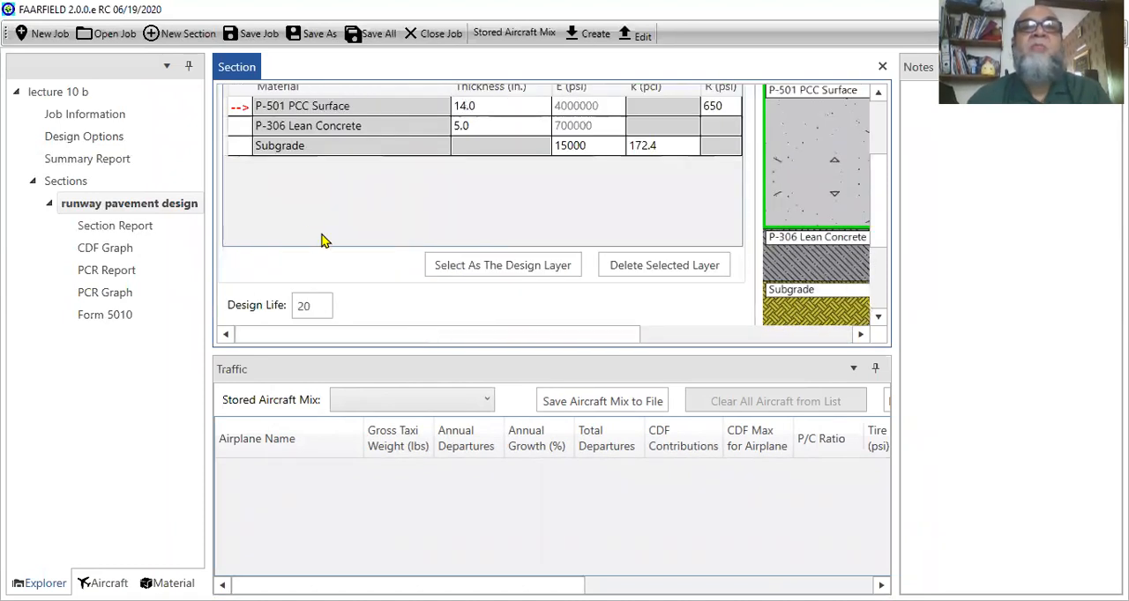
pyautogui.moveTo(271, 159)
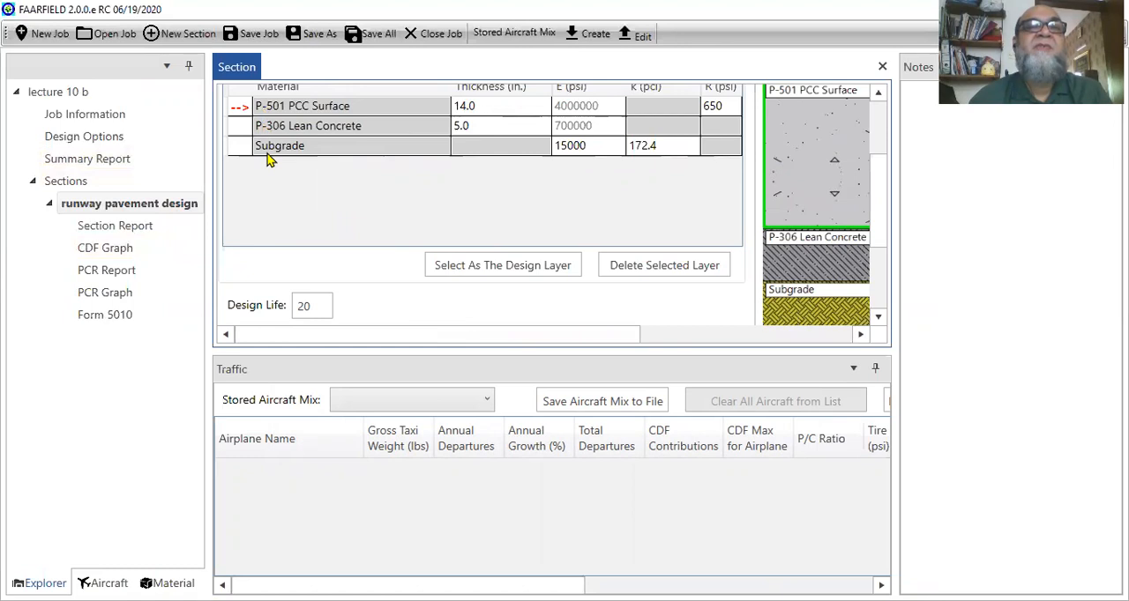
pyautogui.moveTo(480, 110)
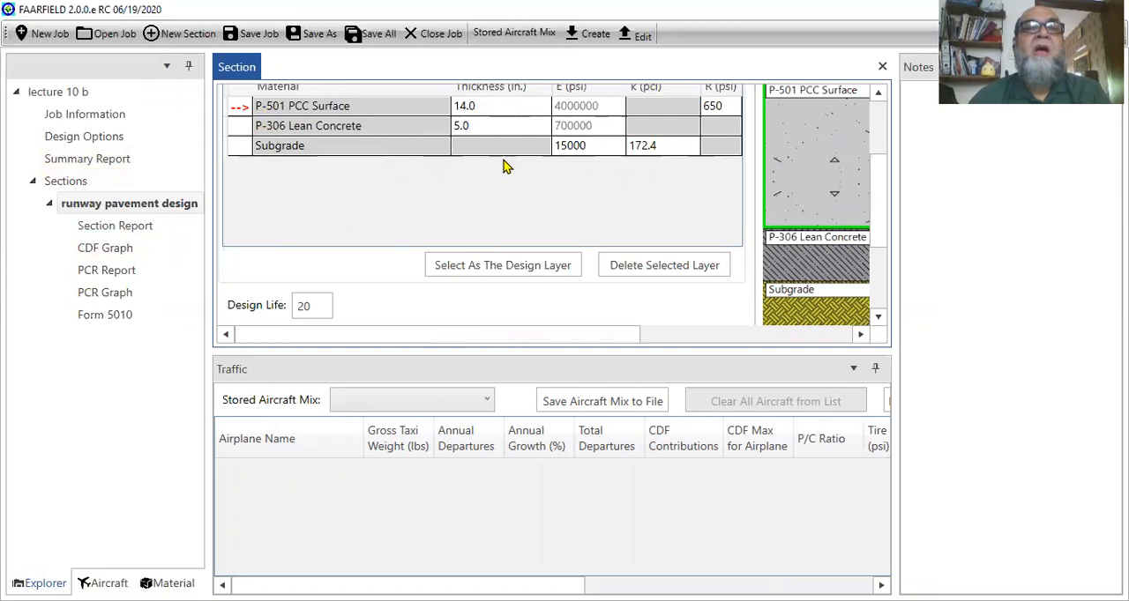
pyautogui.moveTo(765, 167)
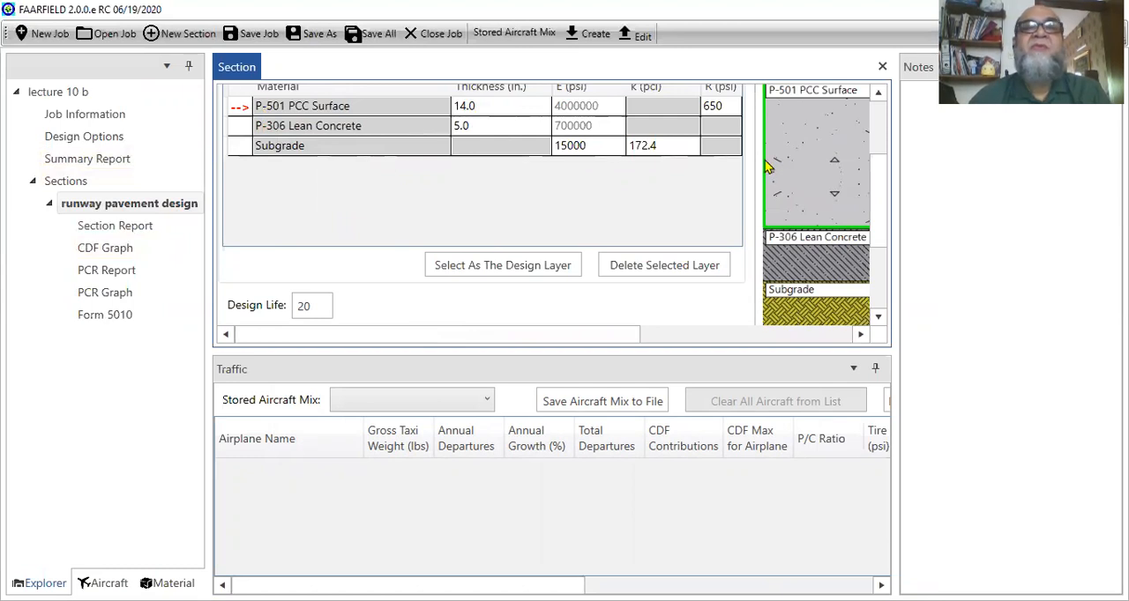
pyautogui.moveTo(727, 114)
pyautogui.write('6')
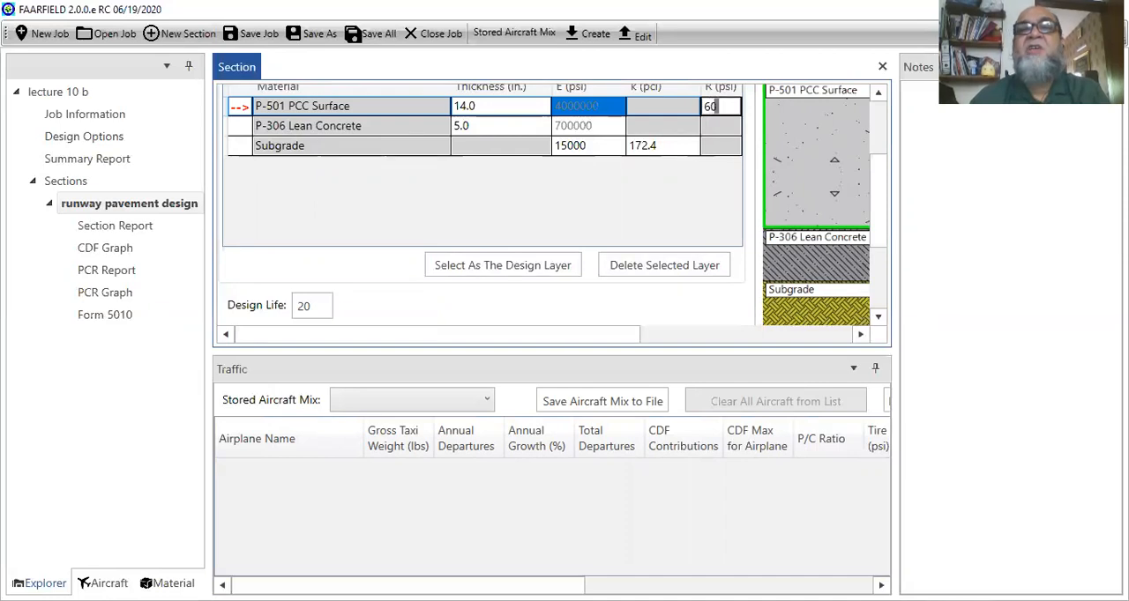
# Set PCC flexural strength to 600 psi and lean concrete thickness to 6.0 inches
pyautogui.write('0')
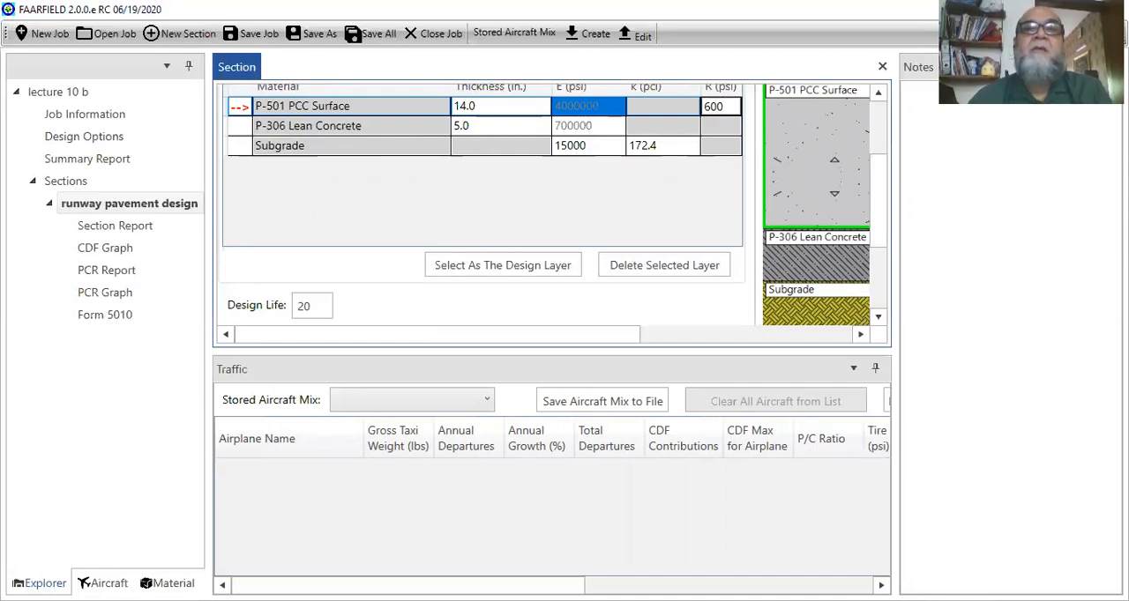
pyautogui.click(714, 106)
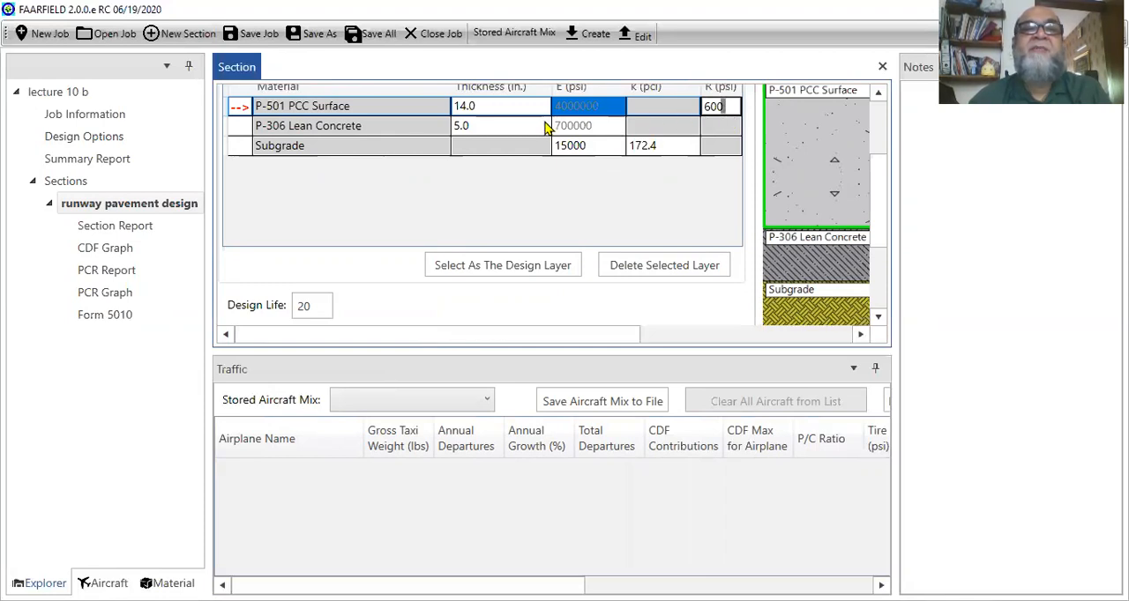
pyautogui.click(587, 125)
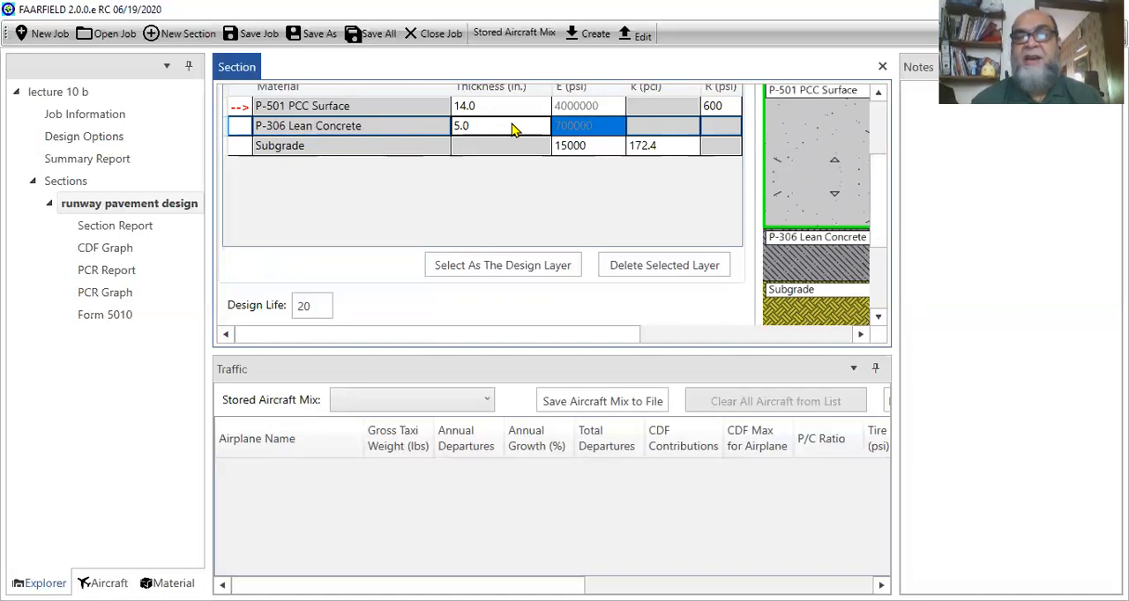
pyautogui.write('6.0')
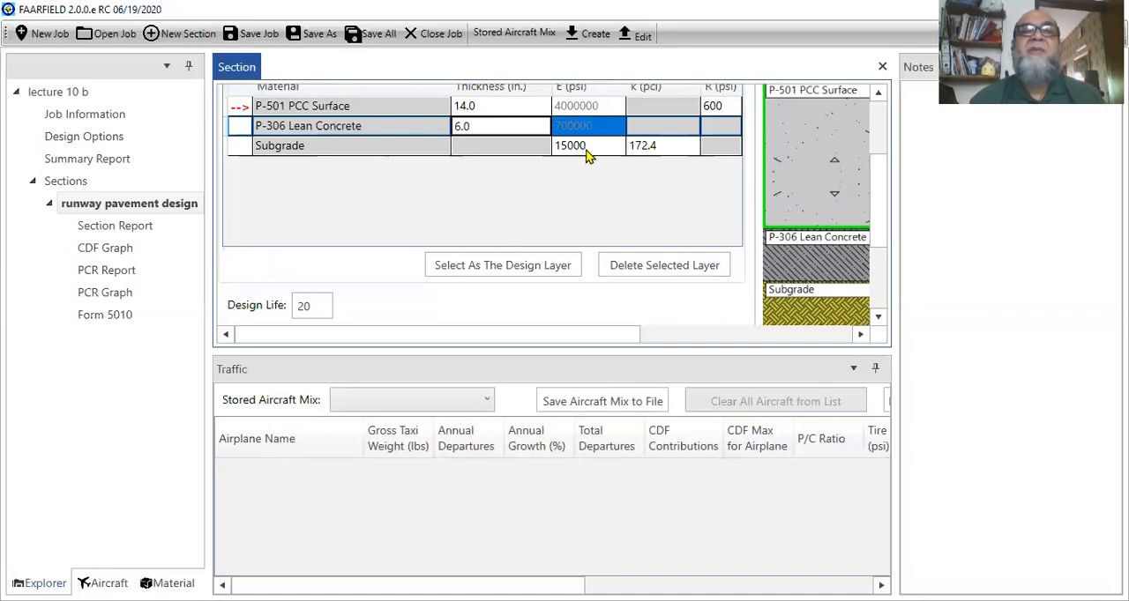
# Set the subgrade modulus to 10000 psi
pyautogui.click(570, 145)
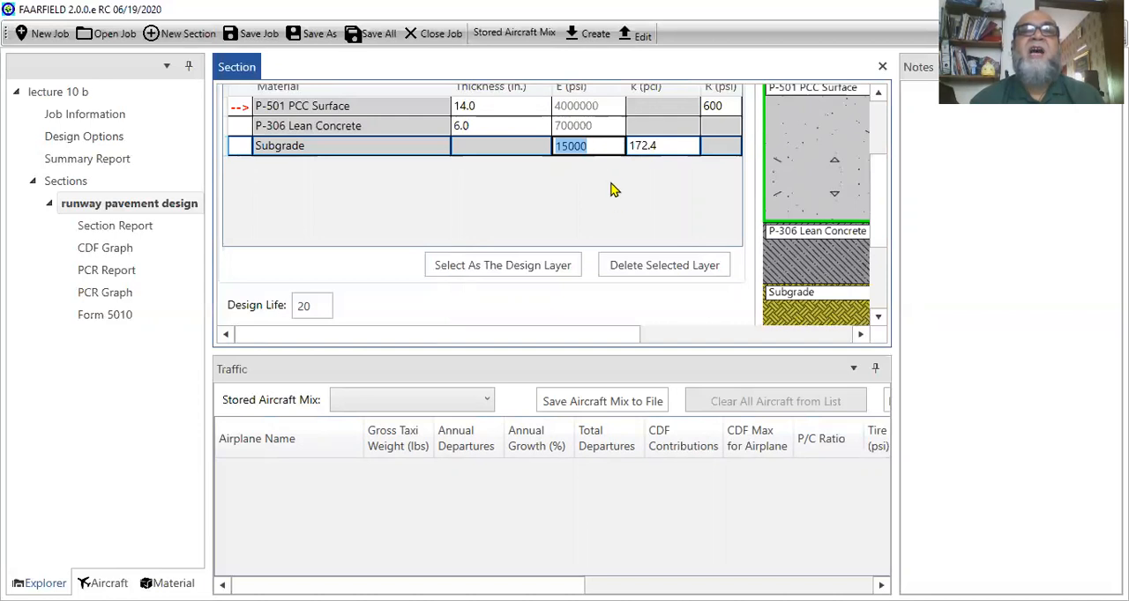
pyautogui.moveTo(624, 223)
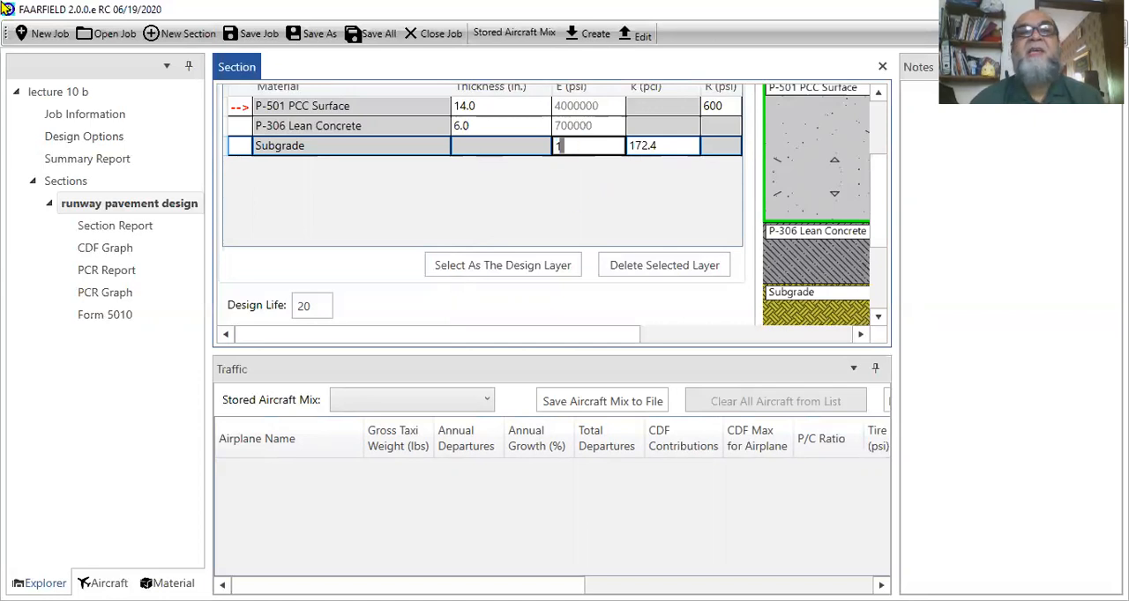
pyautogui.write('10000')
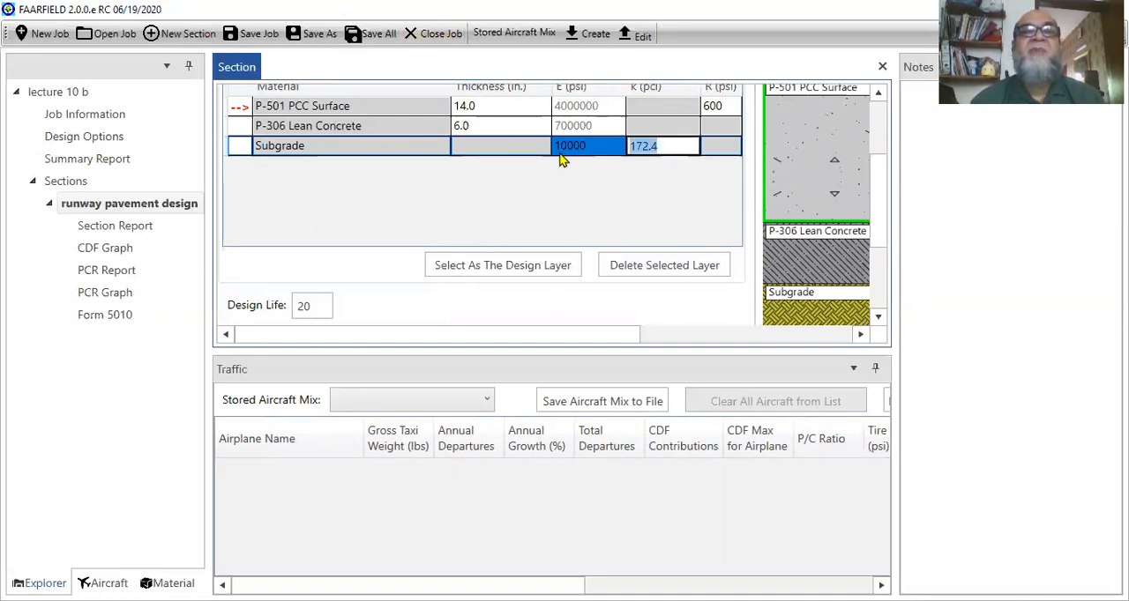
pyautogui.moveTo(381, 352)
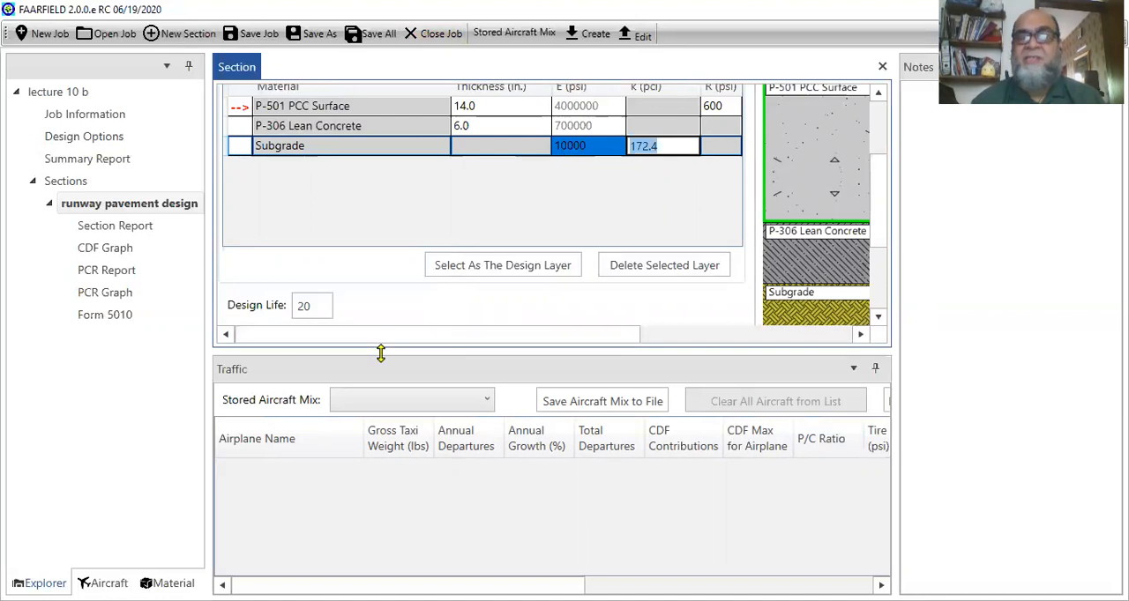
pyautogui.moveTo(585, 159)
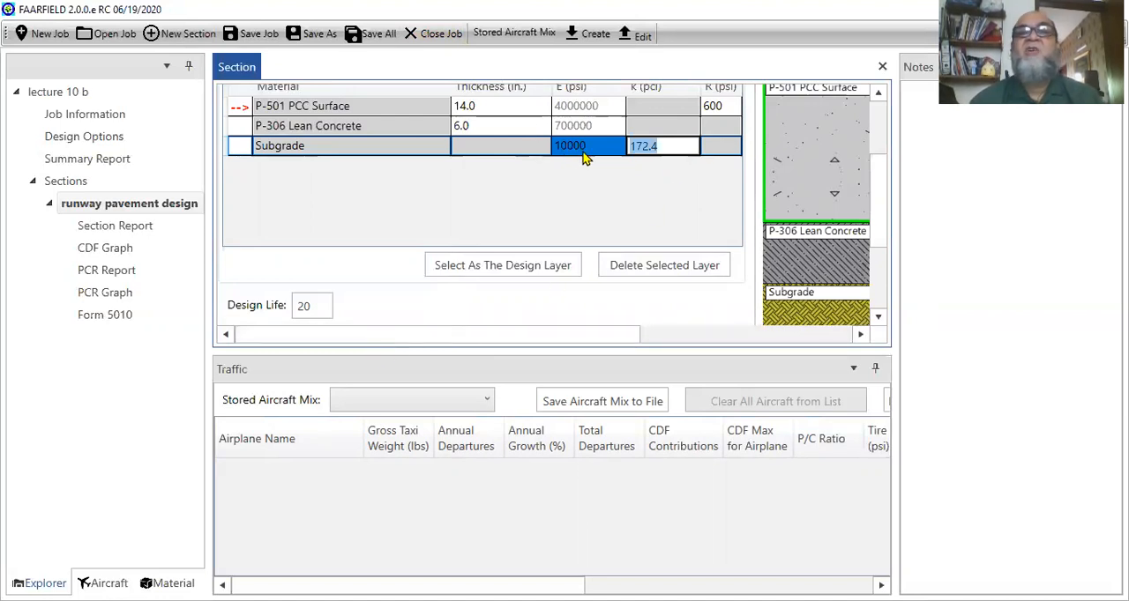
pyautogui.moveTo(558, 174)
pyautogui.write('1')
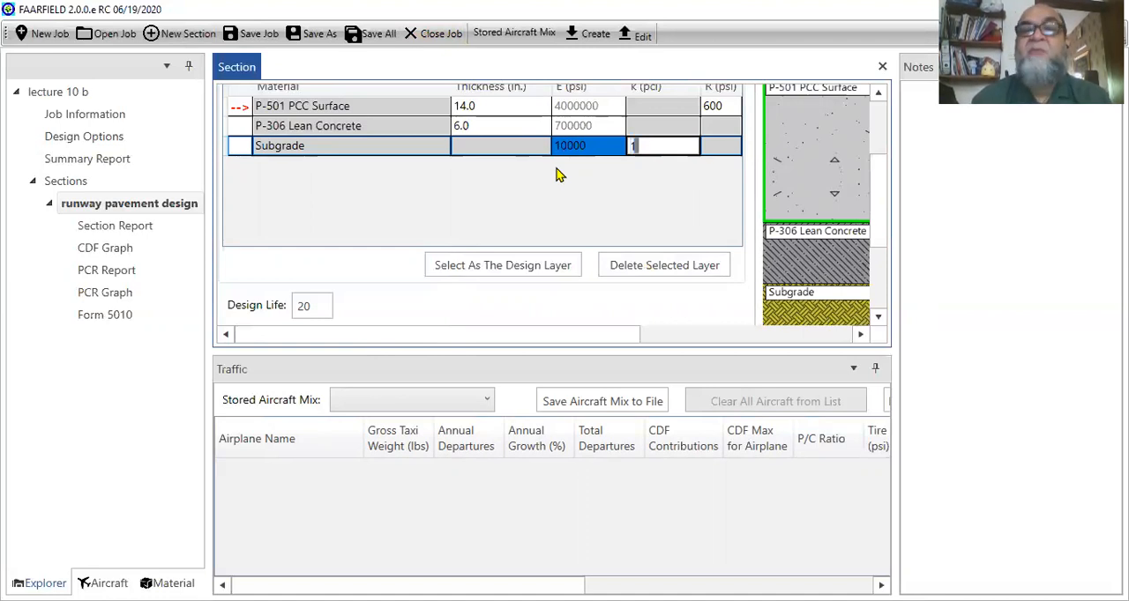
pyautogui.write('50')
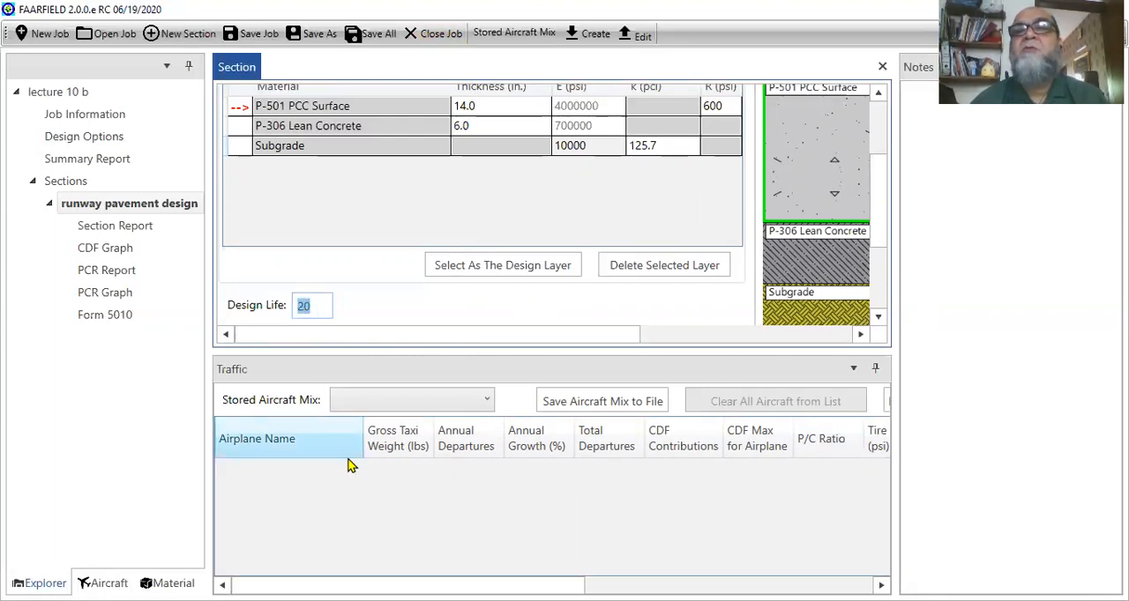
# Try design lives of 15 and 25 years, dismissing the notices, then set it to 10 years
pyautogui.write('15')
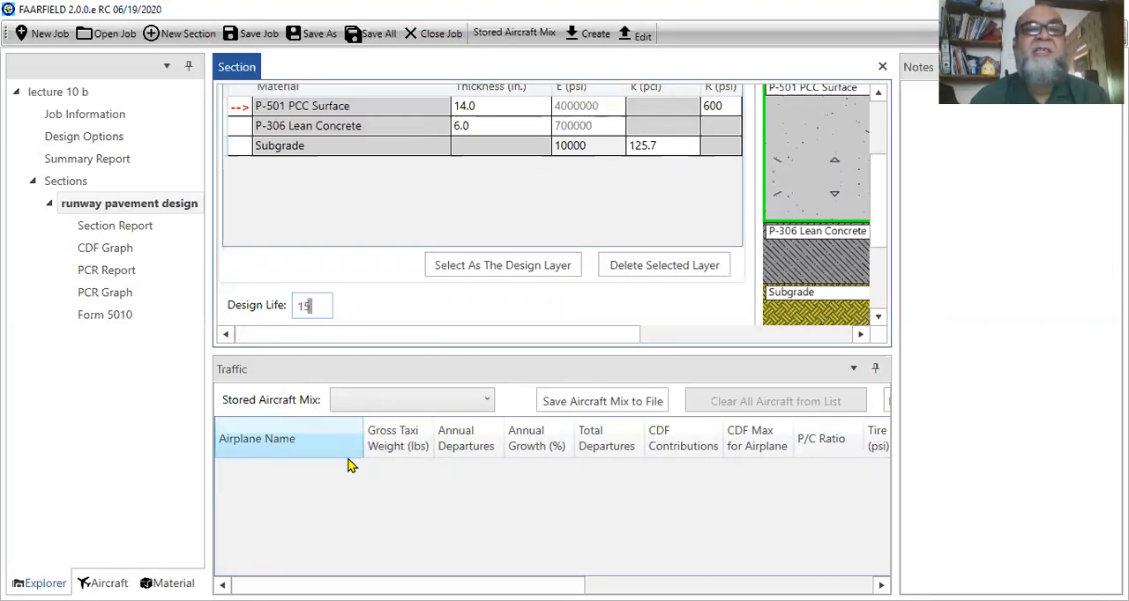
pyautogui.moveTo(233, 398)
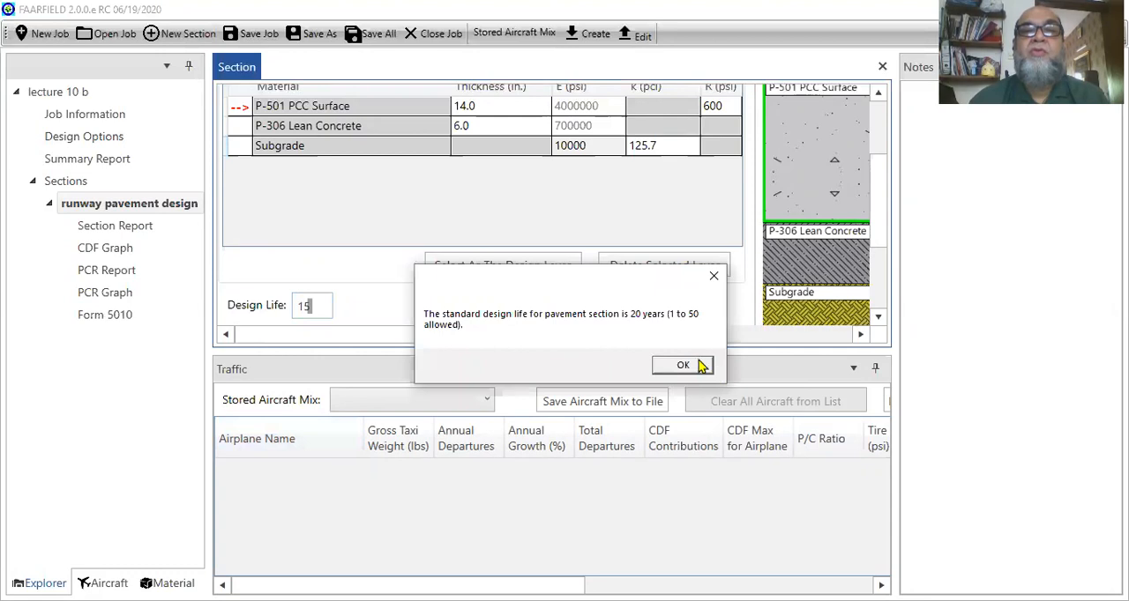
pyautogui.click(683, 365)
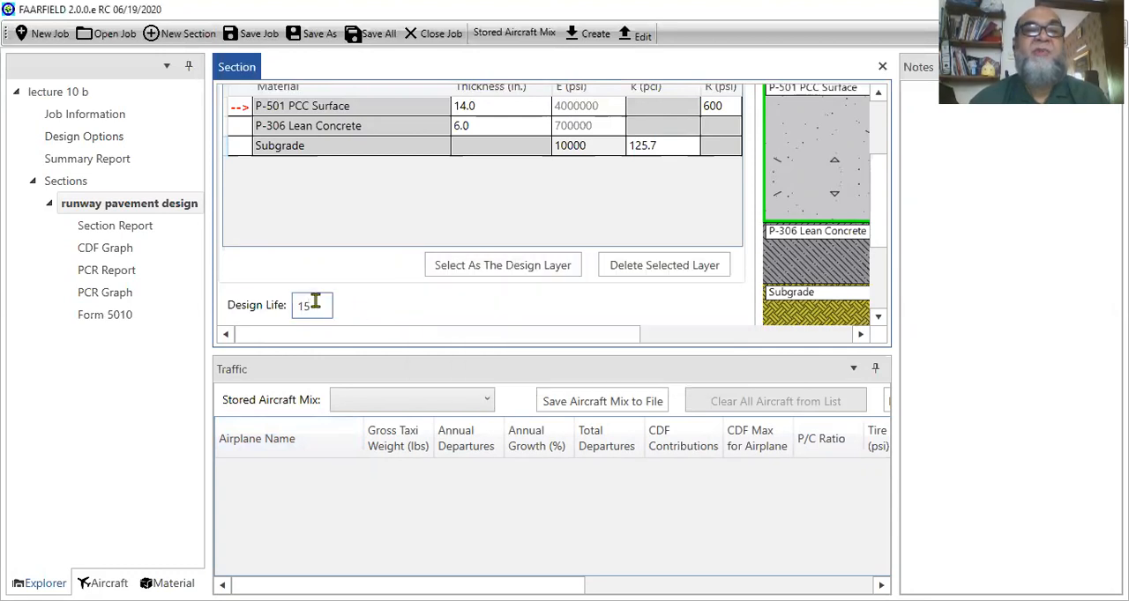
pyautogui.tripleClick(310, 305)
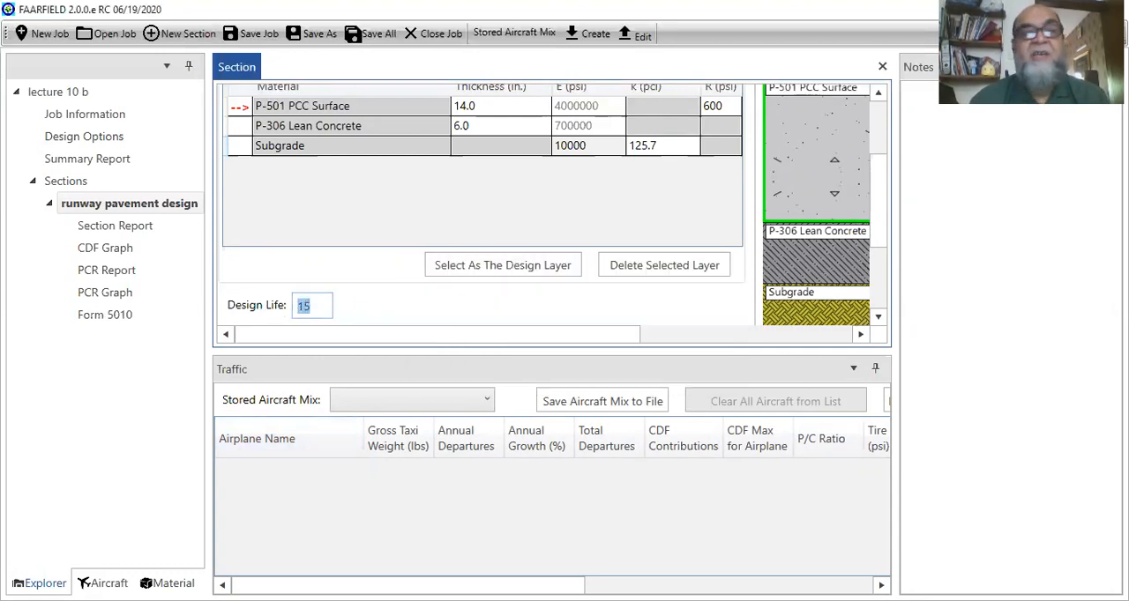
pyautogui.write('25')
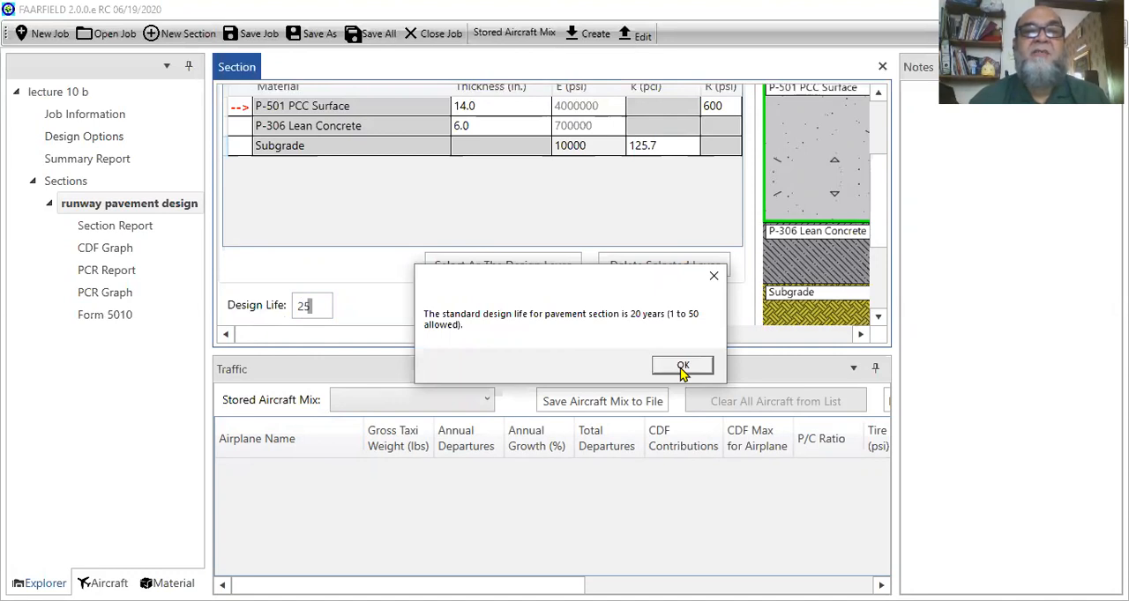
pyautogui.click(681, 366)
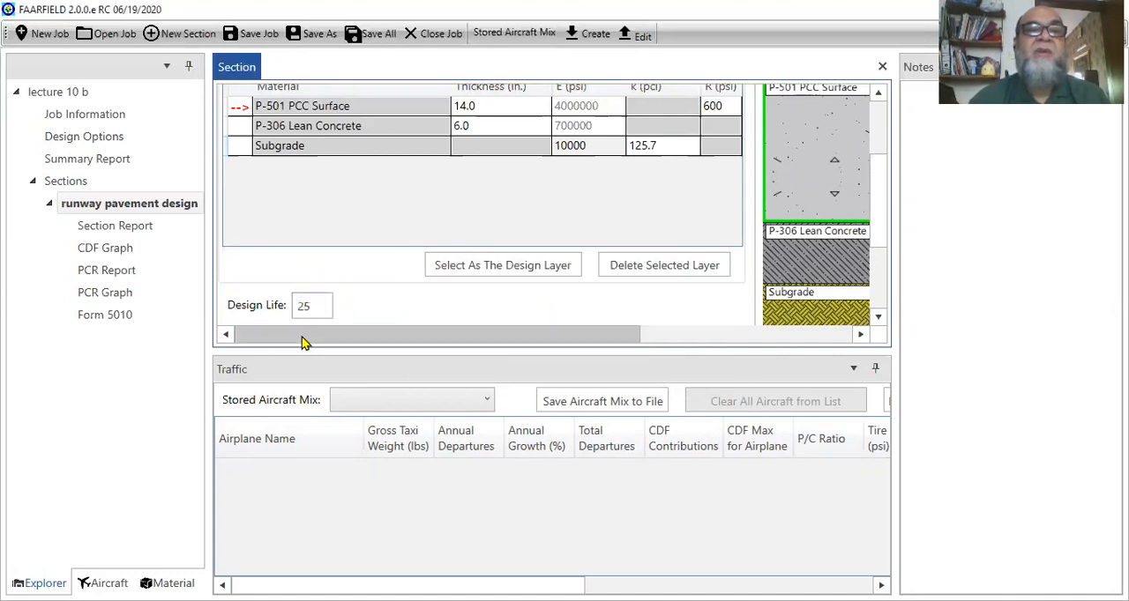
pyautogui.moveTo(303, 333); pyautogui.dragTo(494, 333)
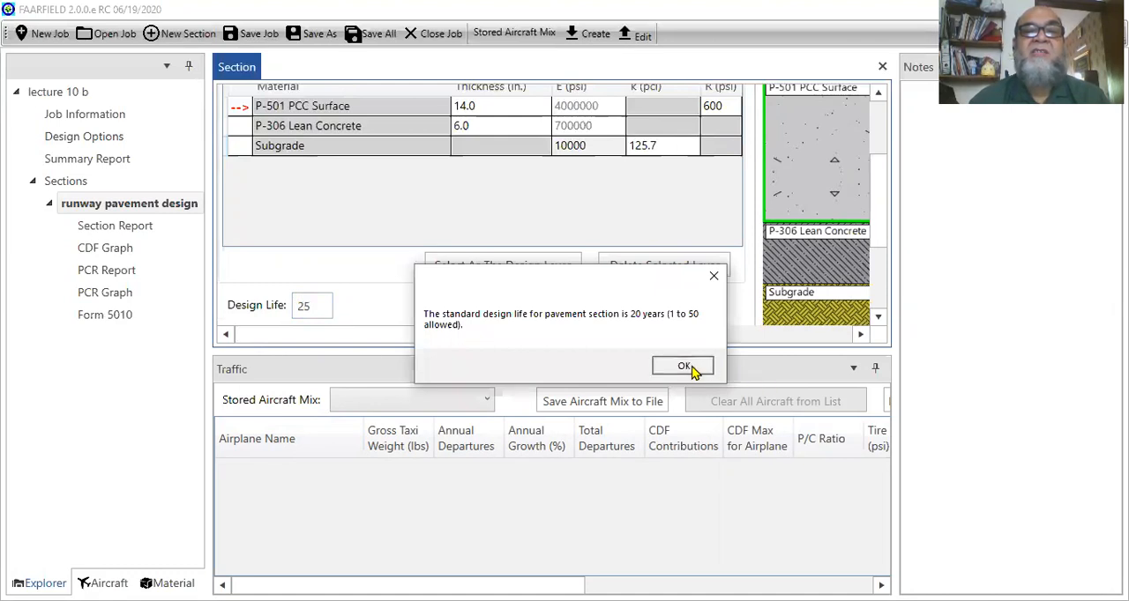
pyautogui.click(684, 367)
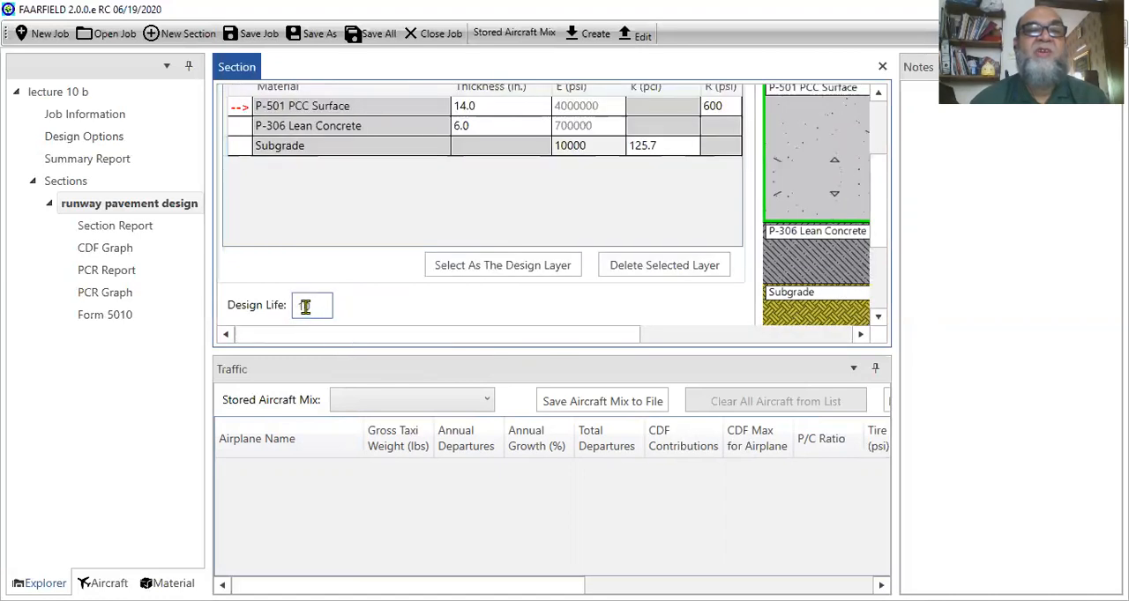
pyautogui.write('10')
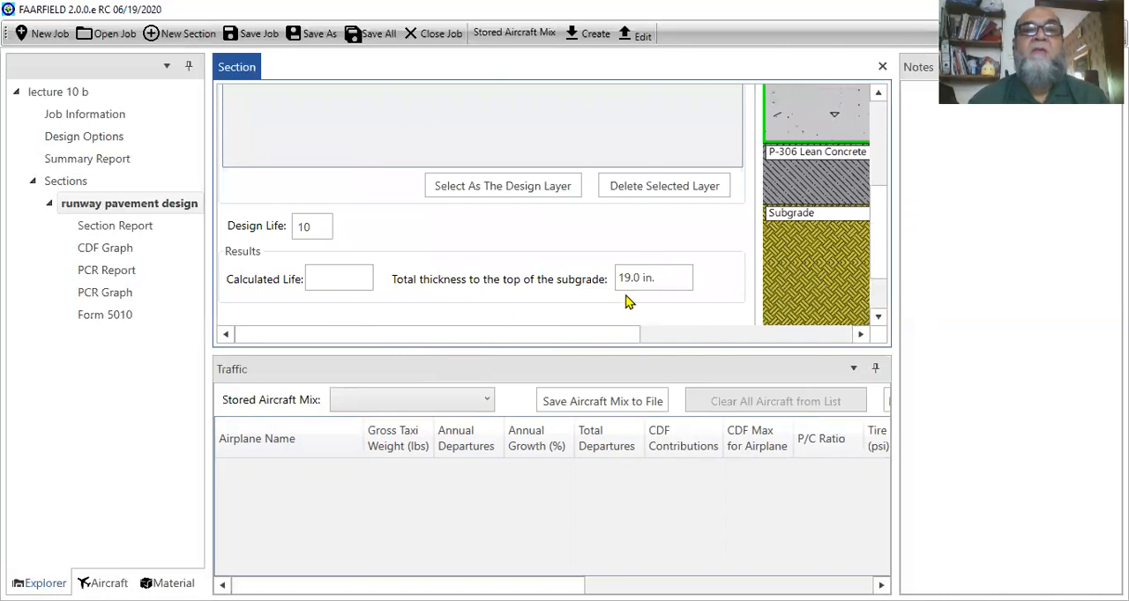
pyautogui.moveTo(702, 318)
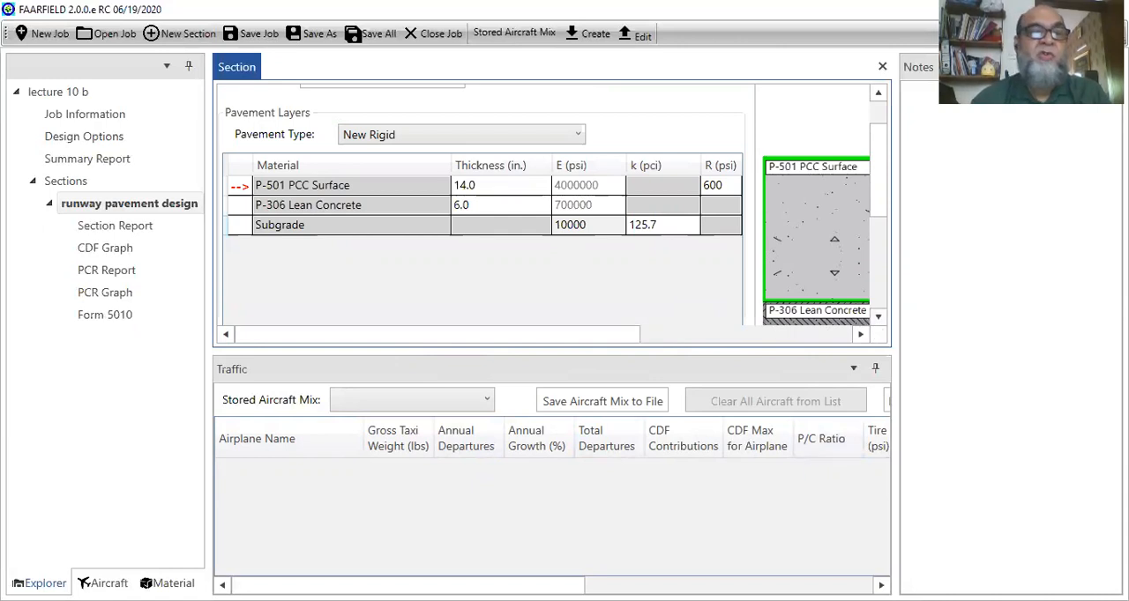
pyautogui.click(109, 582)
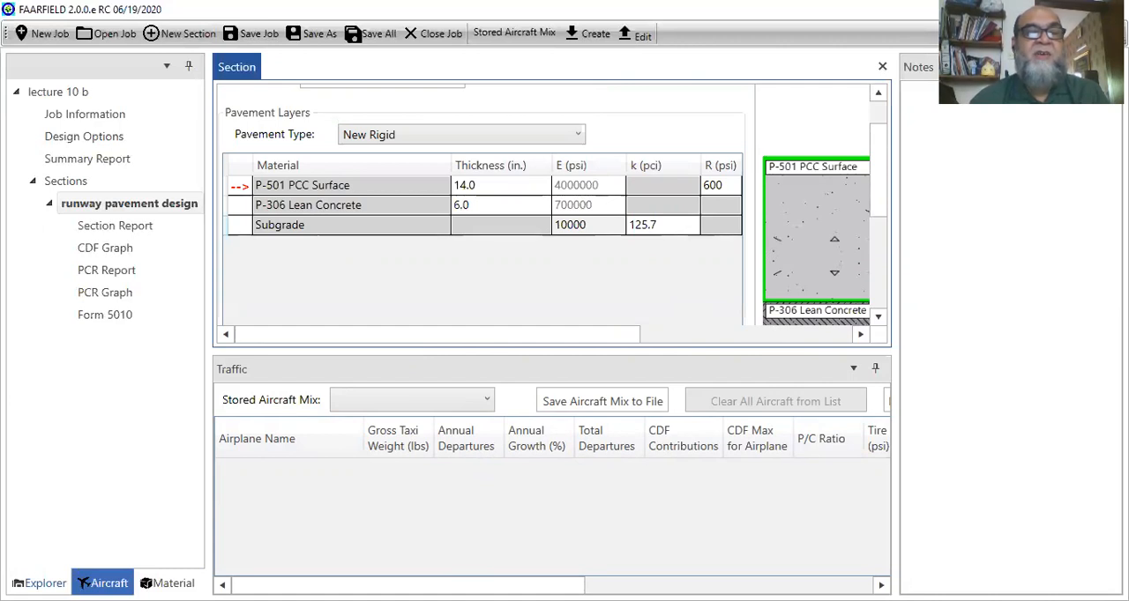
# Browse the aircraft library through Airbus and McDonnell Douglas to the Boeing group
pyautogui.click(109, 582)
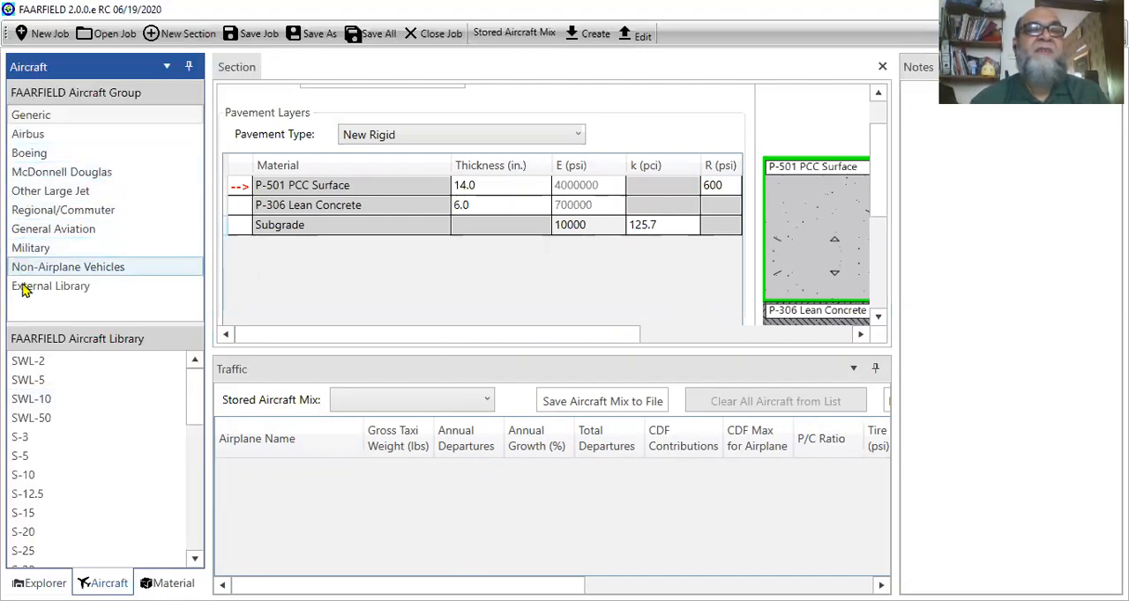
pyautogui.moveTo(32, 115)
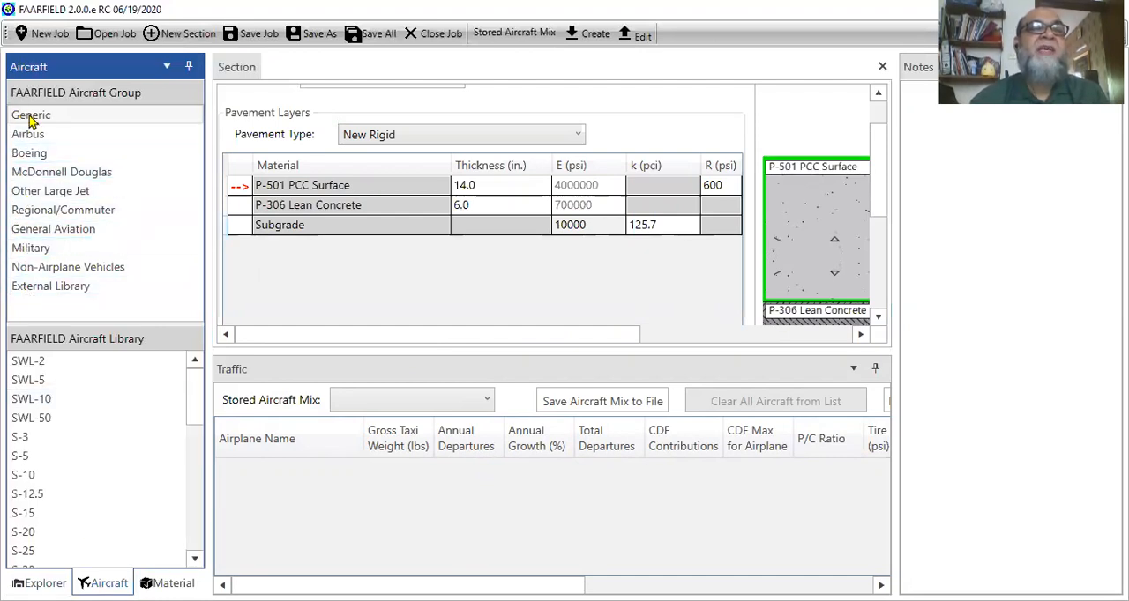
pyautogui.click(32, 115)
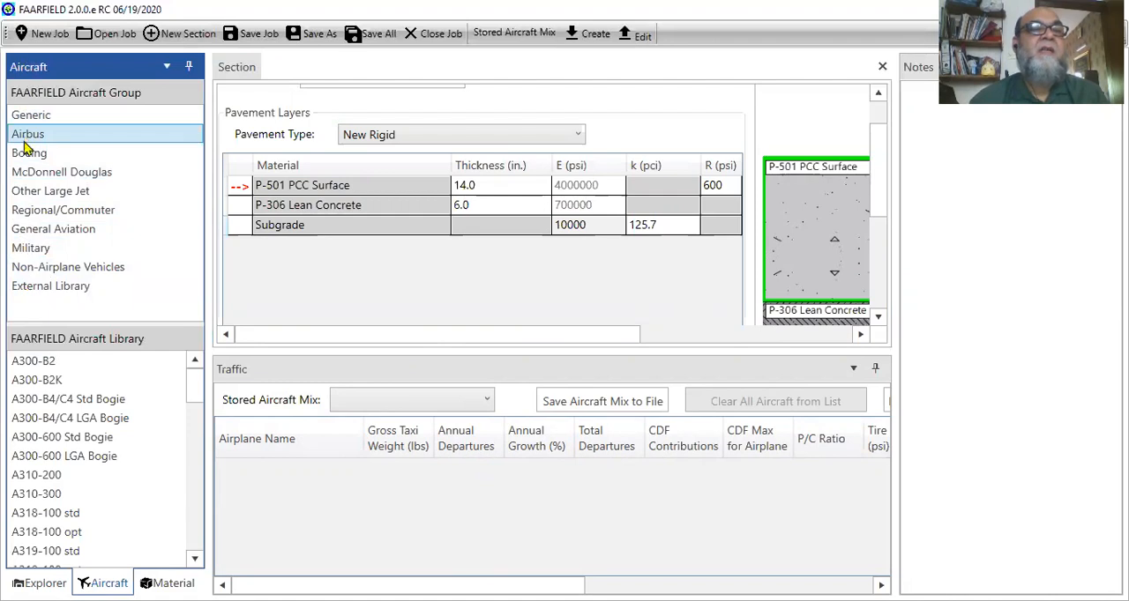
pyautogui.click(62, 173)
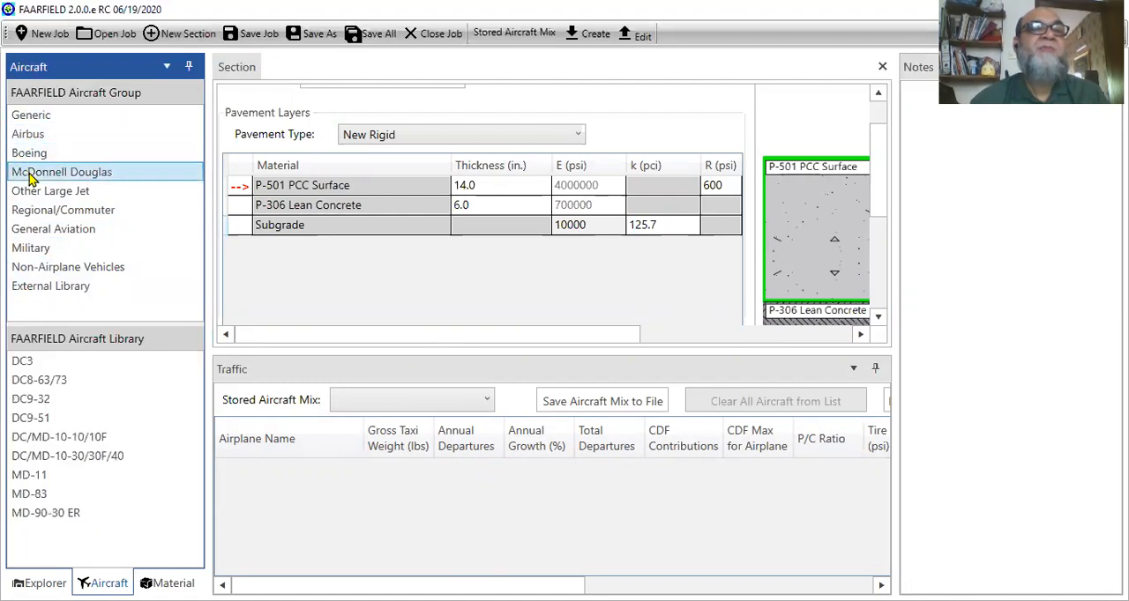
pyautogui.click(63, 210)
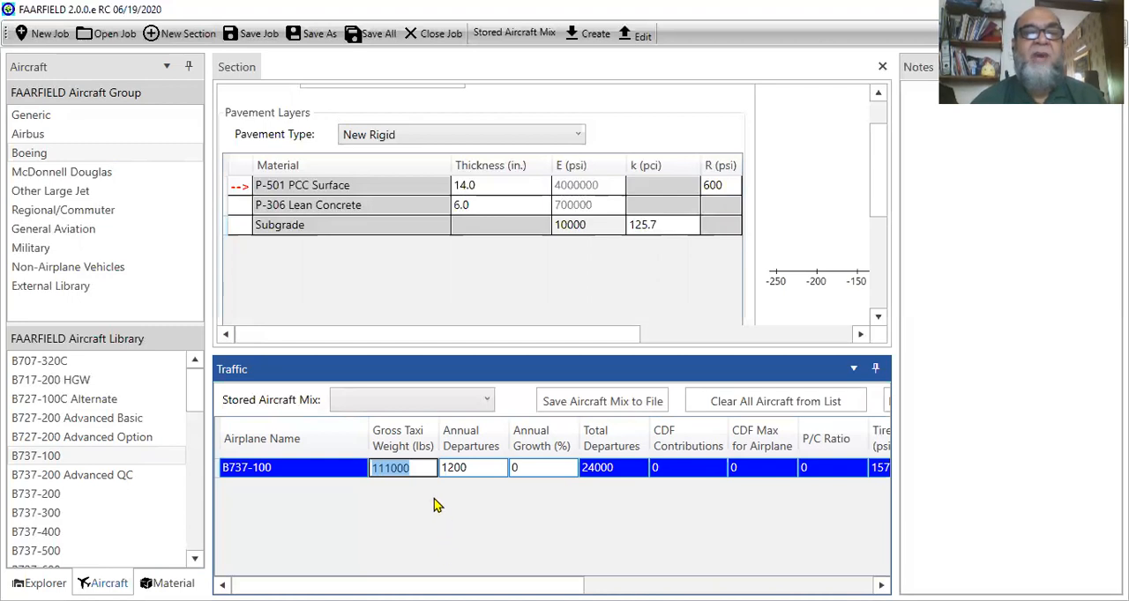
pyautogui.moveTo(364, 519)
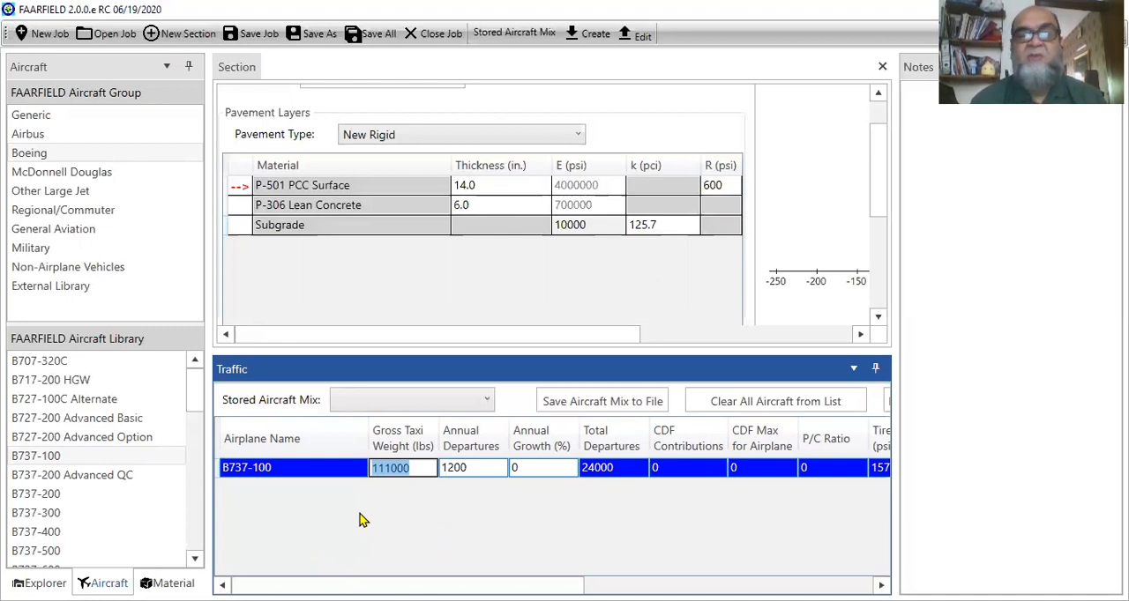
# Set the B737-100 to 100000 lb gross taxi weight and 5000 annual departures
pyautogui.write('100000')
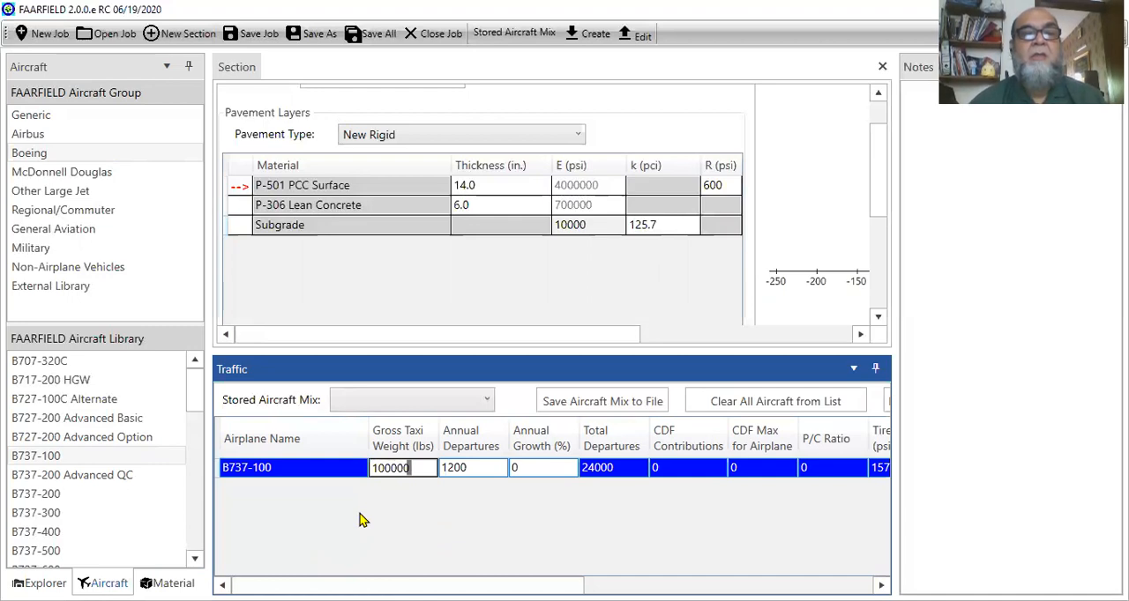
pyautogui.click(473, 467)
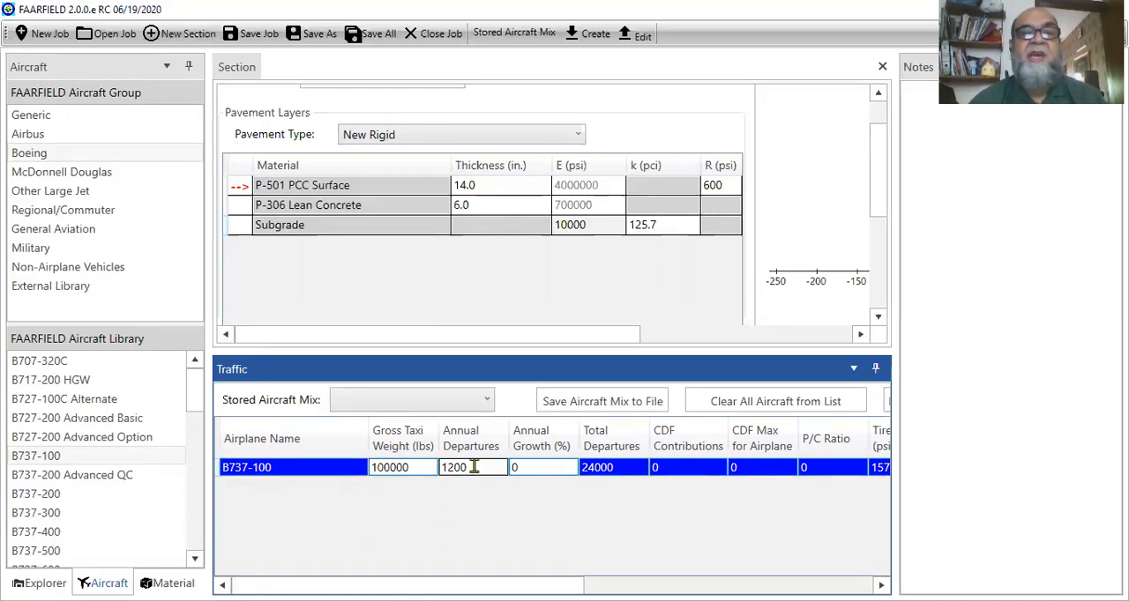
pyautogui.doubleClick(455, 467)
pyautogui.write('5')
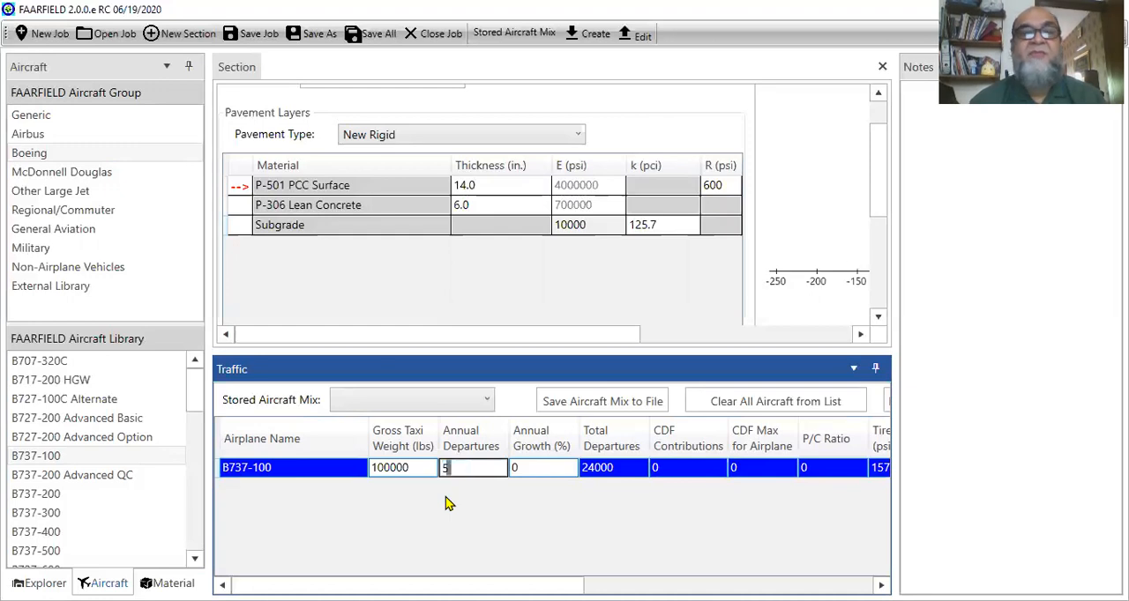
pyautogui.write('000')
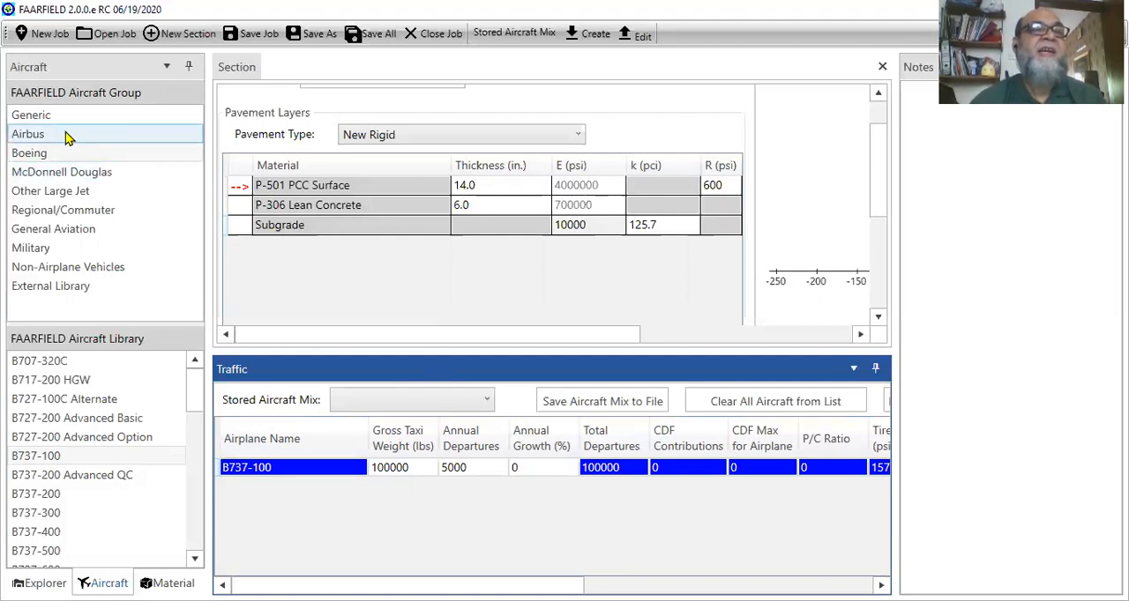
# Add the Airbus A300-B2 from the library to the traffic list
pyautogui.click(29, 134)
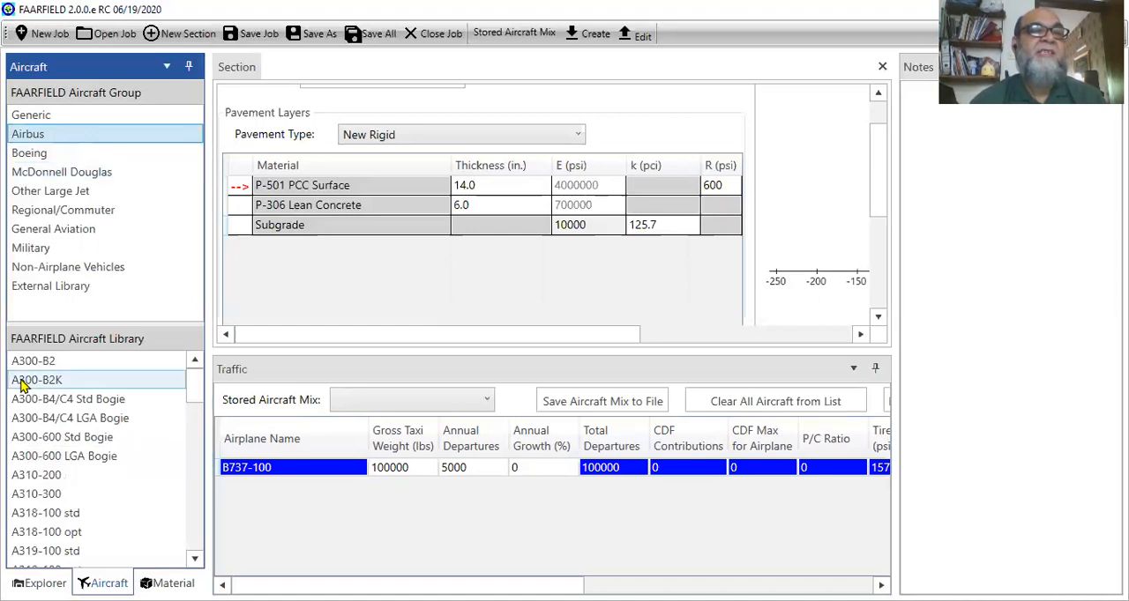
pyautogui.click(34, 359)
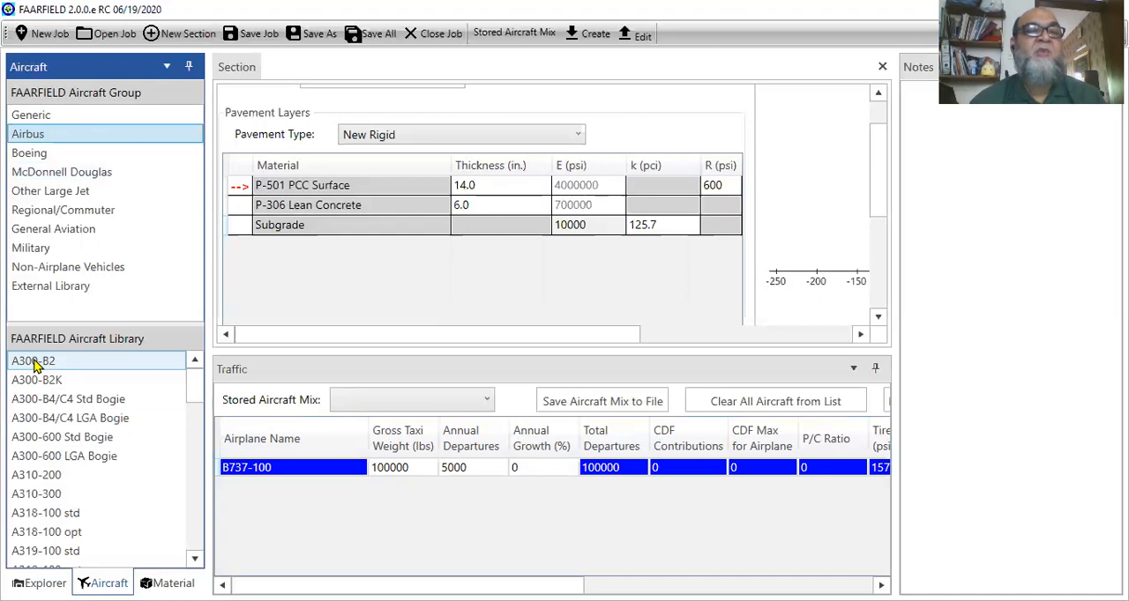
pyautogui.doubleClick(32, 360)
pyautogui.write('750')
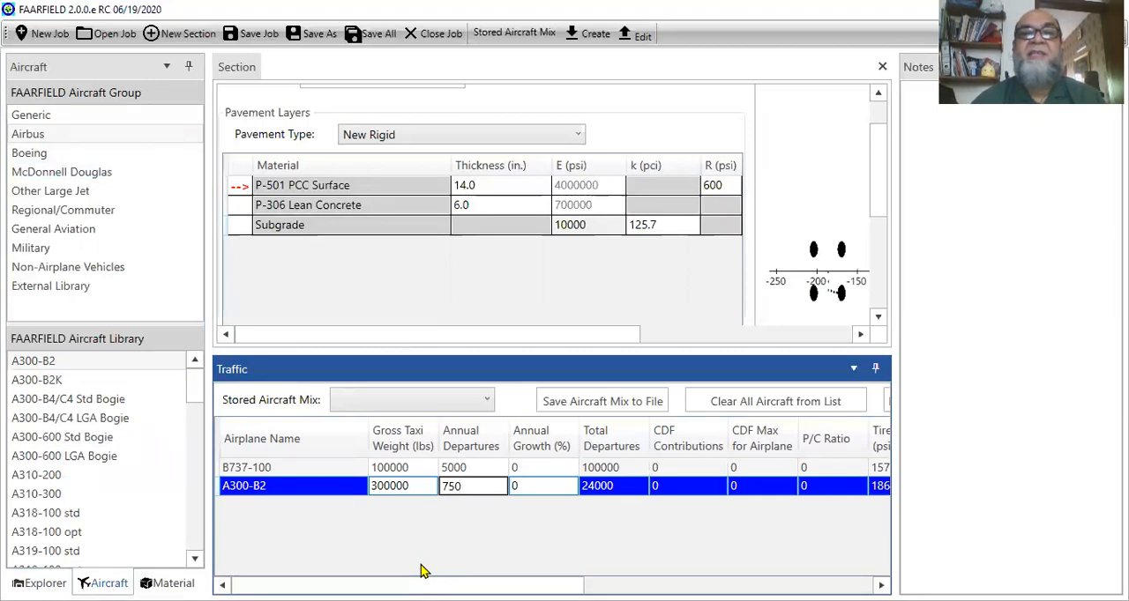
pyautogui.moveTo(432, 553)
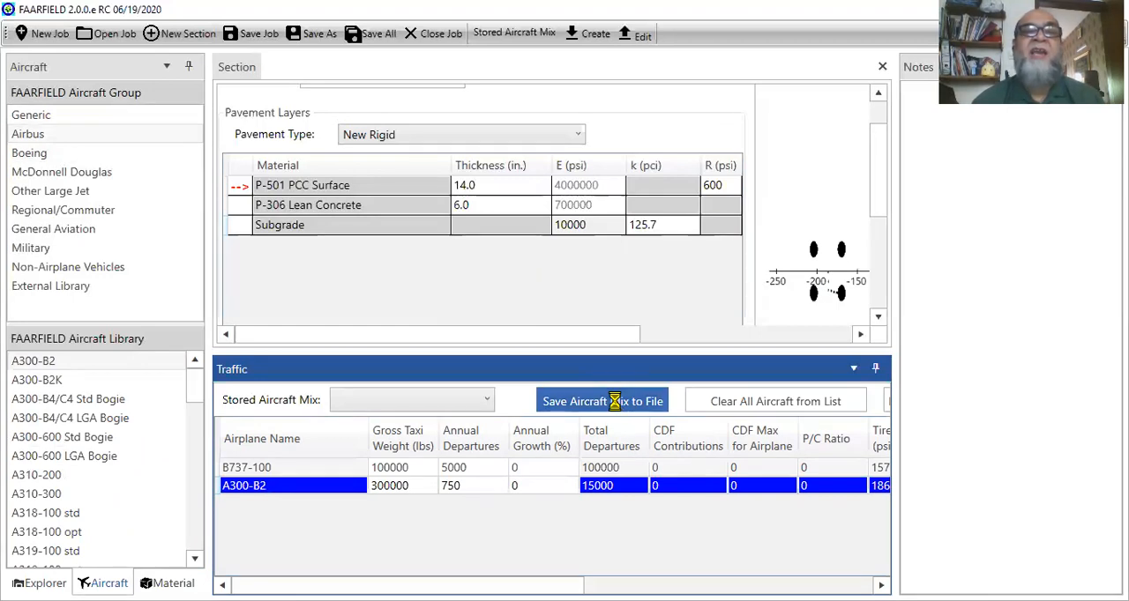
# Save the two-aircraft traffic mix to the traffic library as ue23example2
pyautogui.click(603, 400)
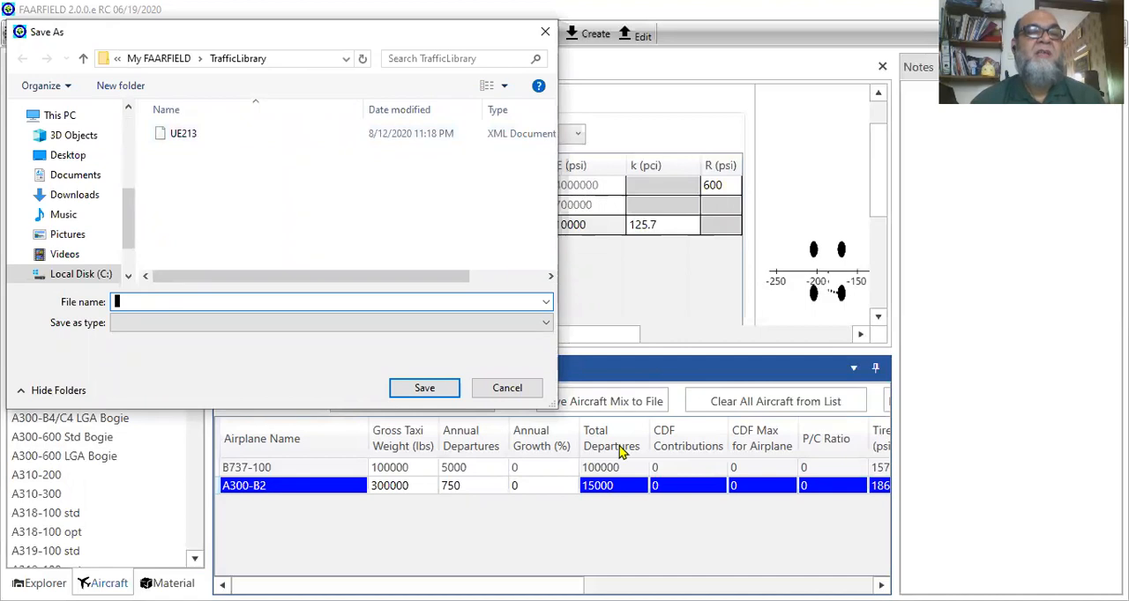
pyautogui.write('ue213')
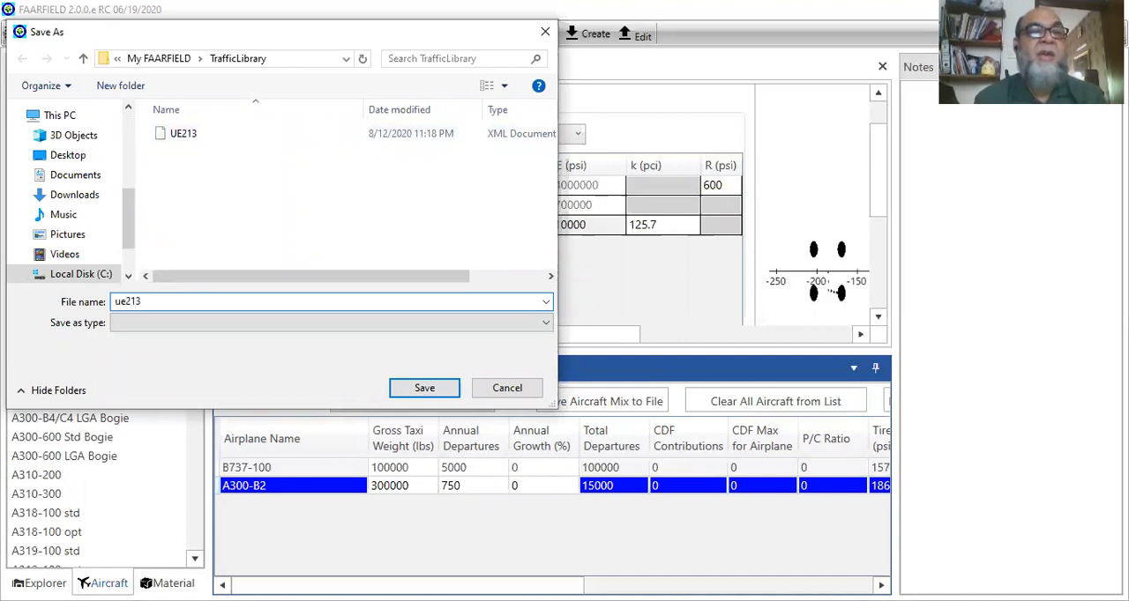
pyautogui.click(424, 388)
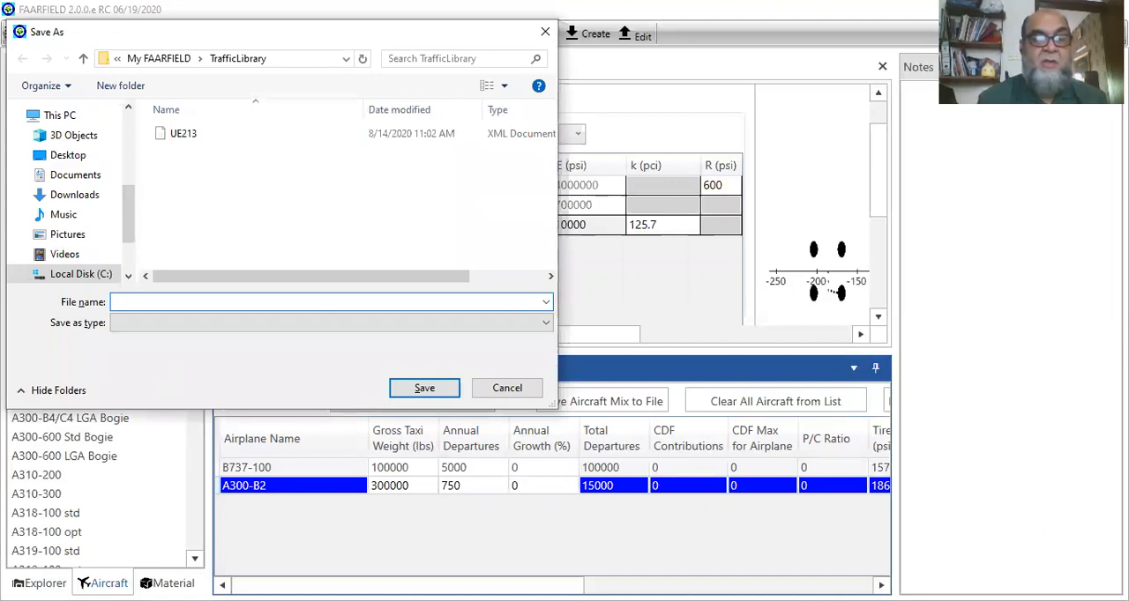
pyautogui.write('ue2')
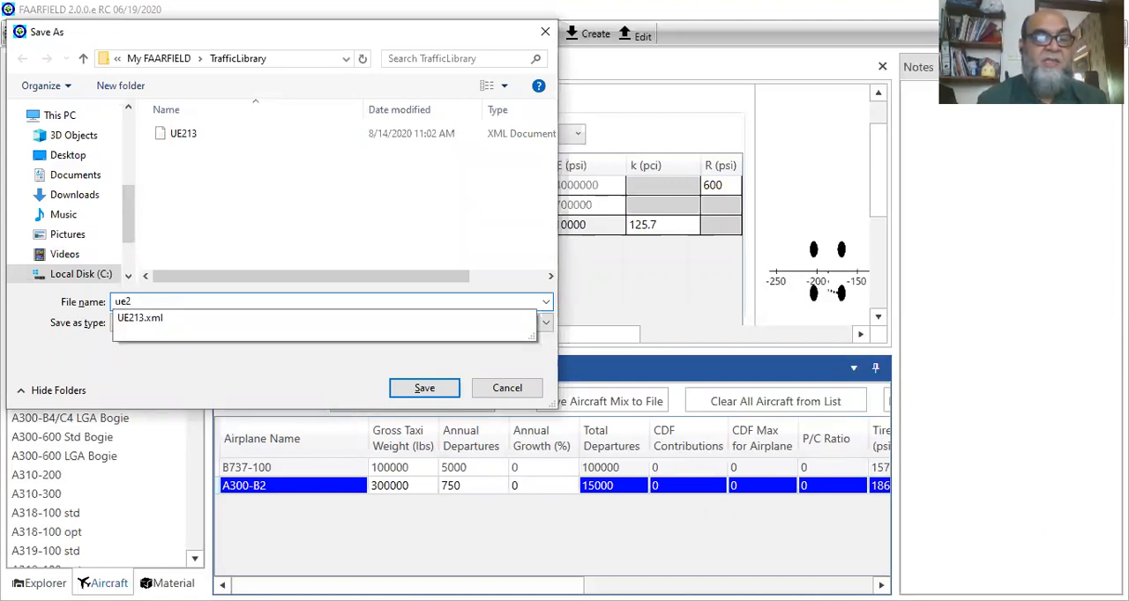
pyautogui.write('3exa')
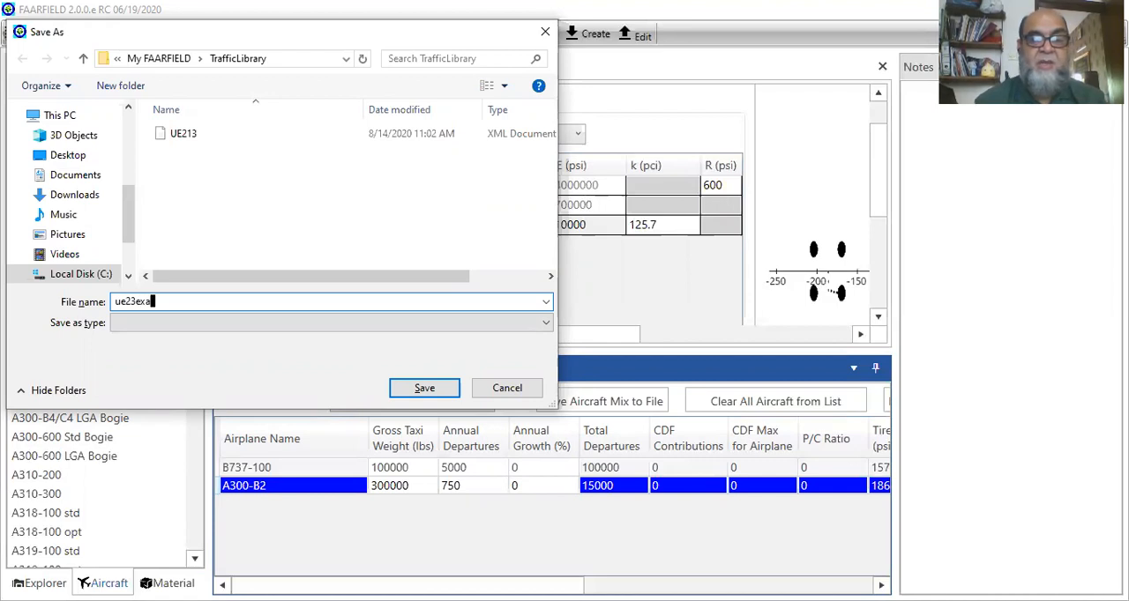
pyautogui.write('mple2')
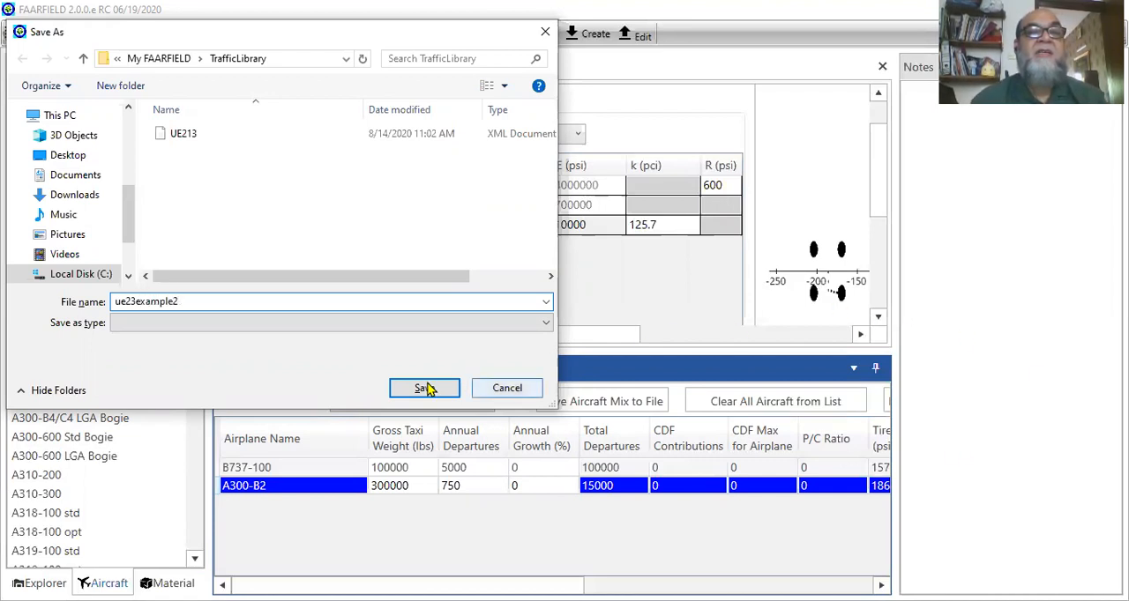
pyautogui.click(423, 388)
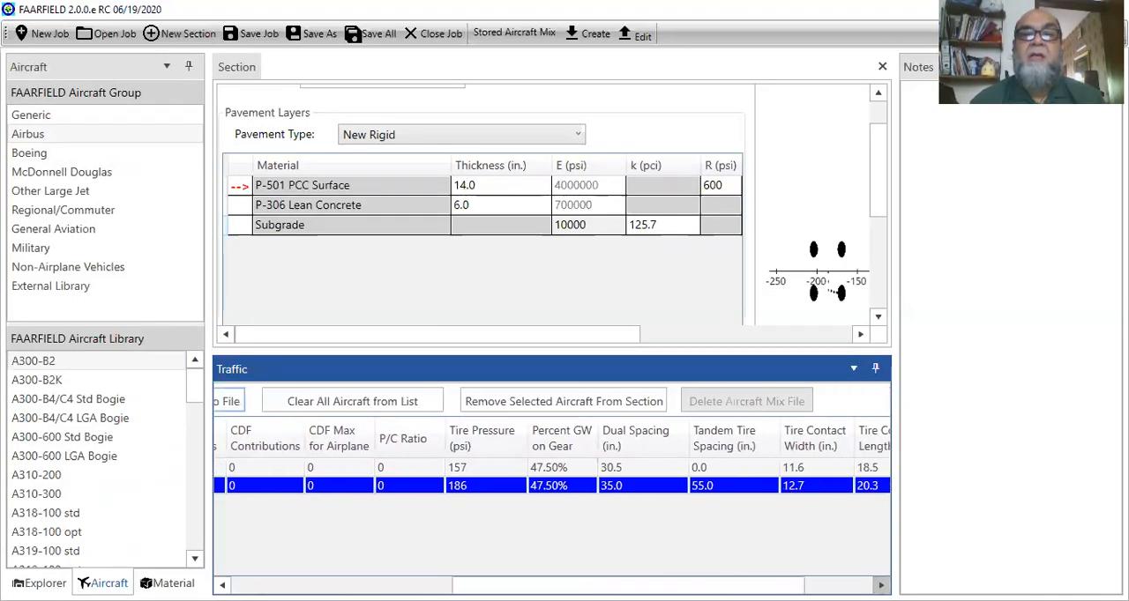
# Select ue213 from the Stored Aircraft Mix list as the section's traffic
pyautogui.hscroll(3)
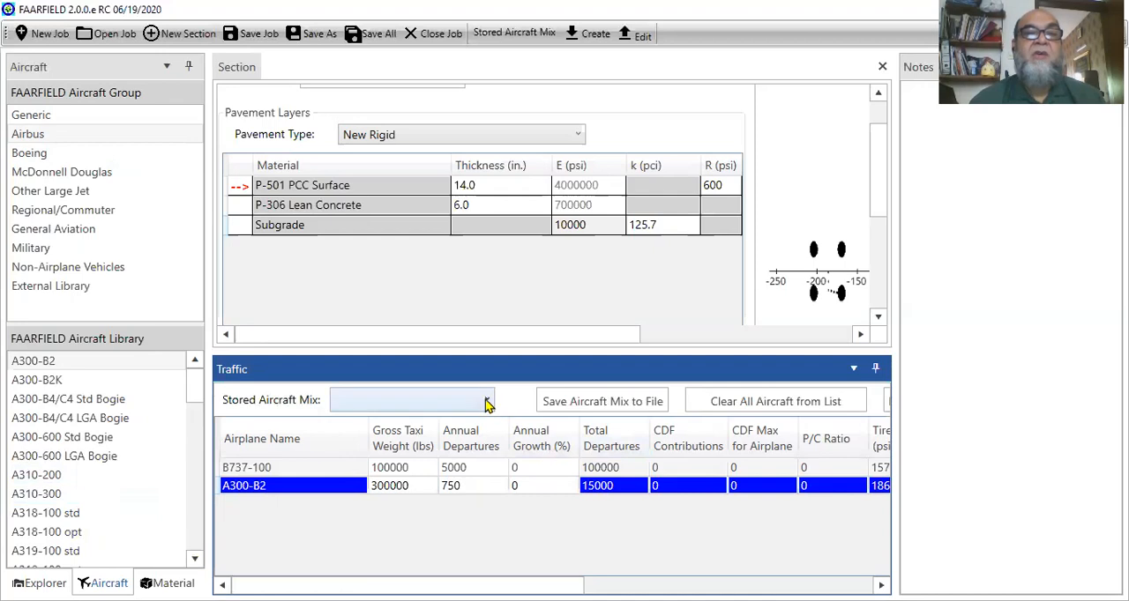
pyautogui.click(487, 398)
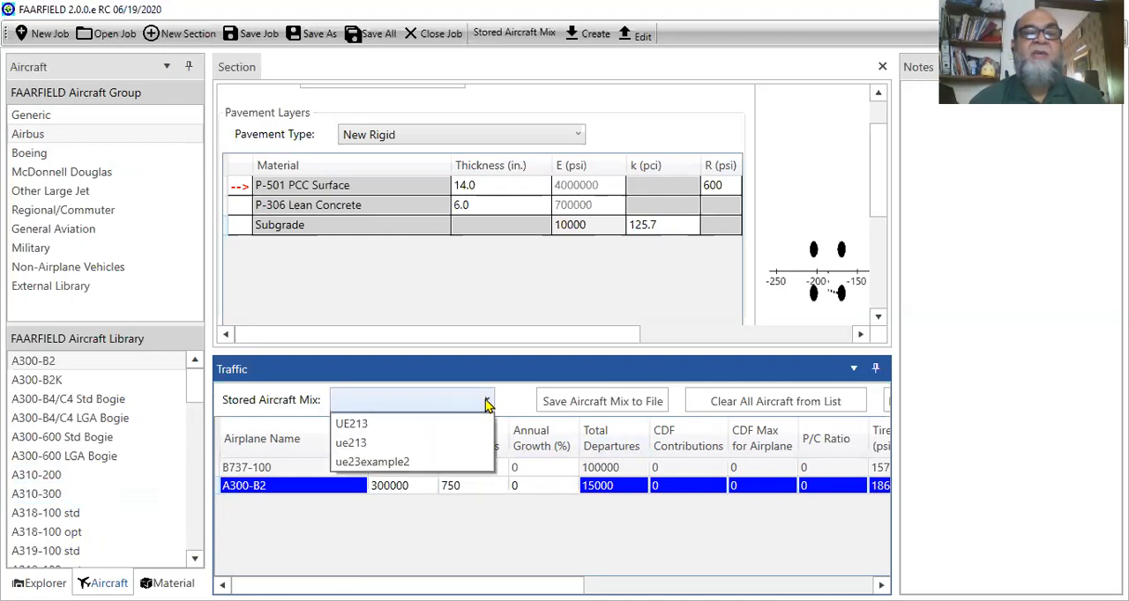
pyautogui.moveTo(484, 405)
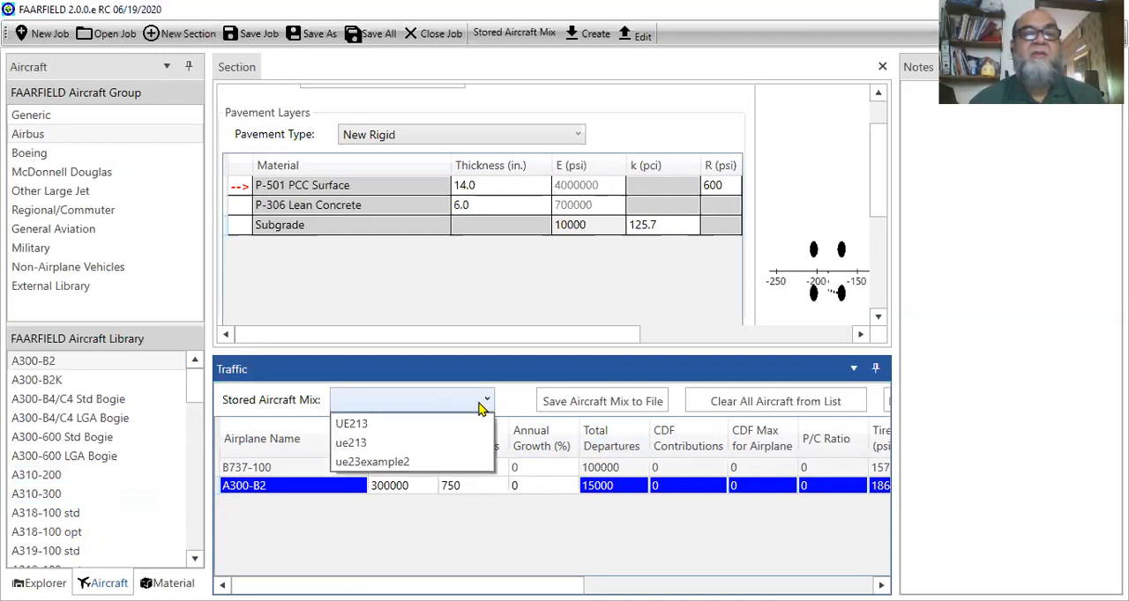
pyautogui.moveTo(414, 423)
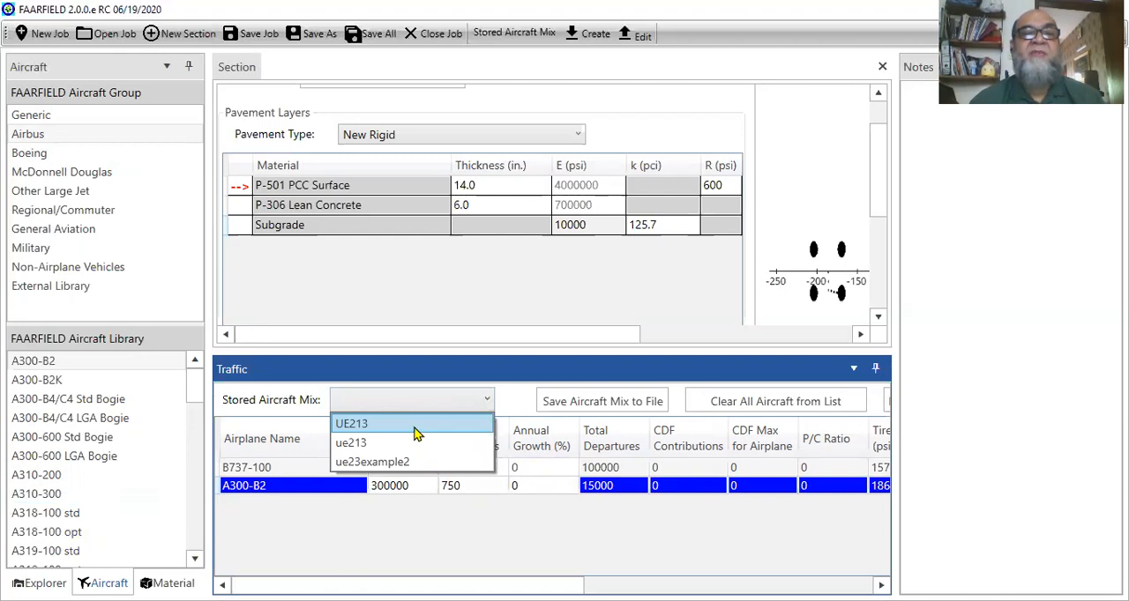
pyautogui.click(351, 423)
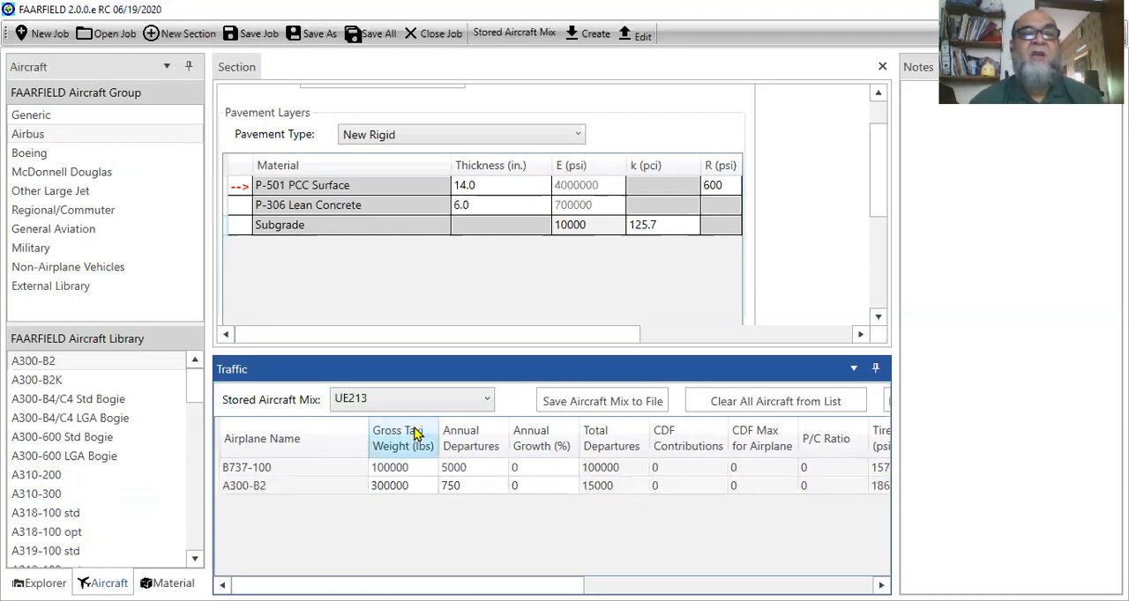
pyautogui.moveTo(504, 353)
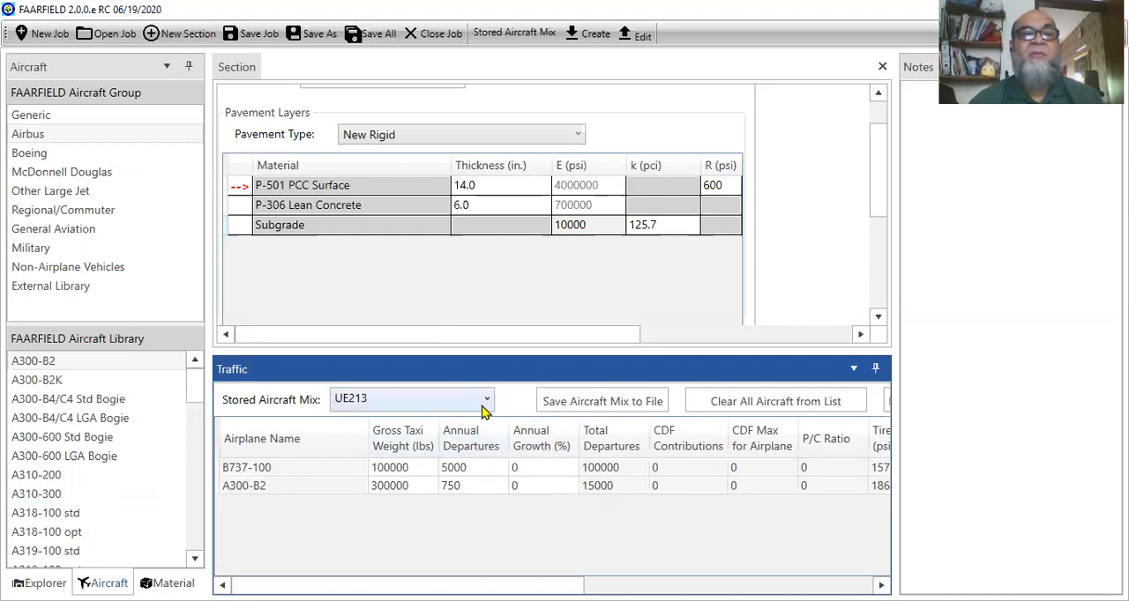
pyautogui.click(487, 399)
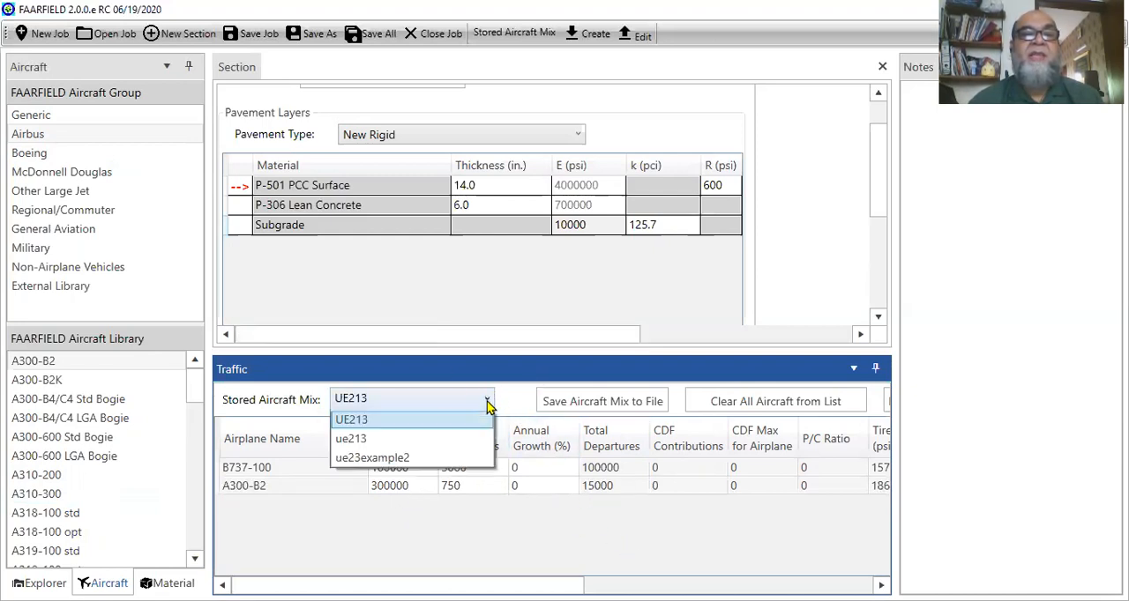
pyautogui.click(351, 437)
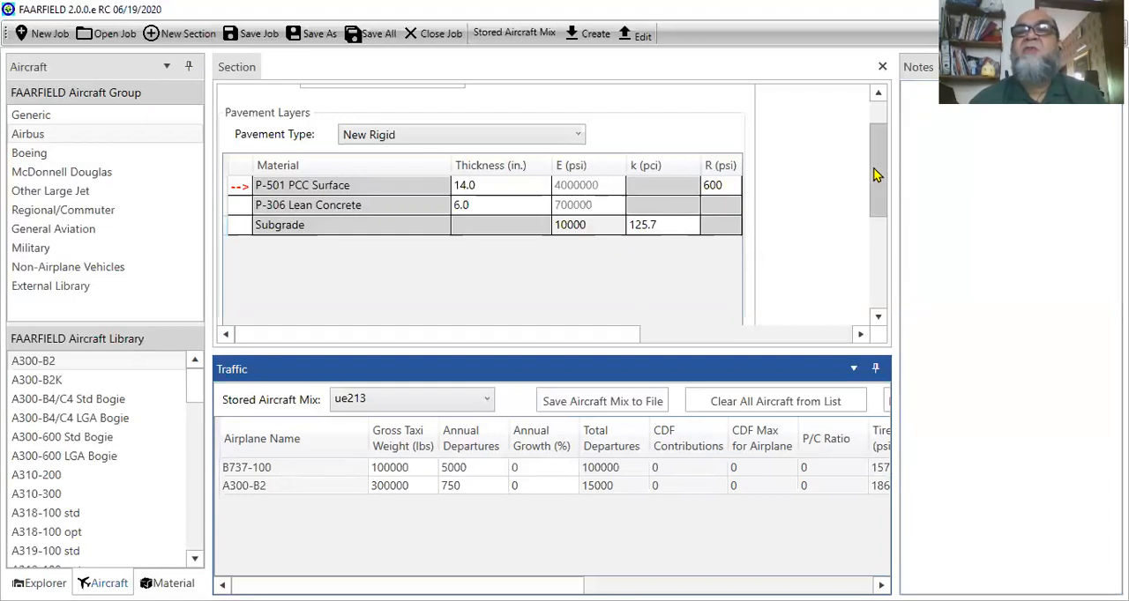
pyautogui.scroll(3)
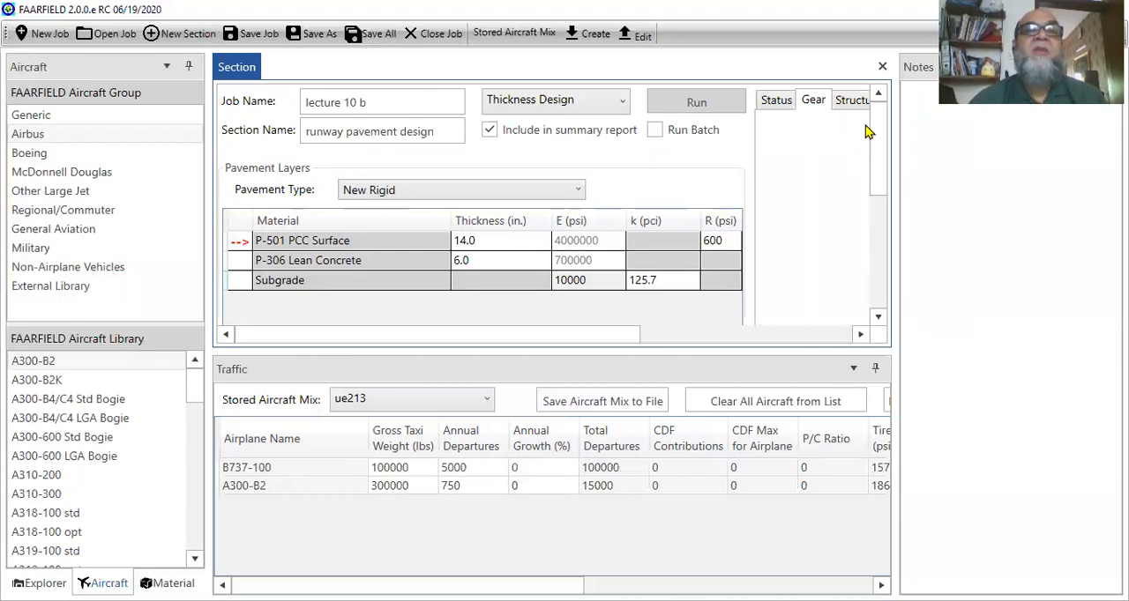
# Show the External Library aircraft group, which lists only the C-141A ICAO Flexible
pyautogui.click(50, 286)
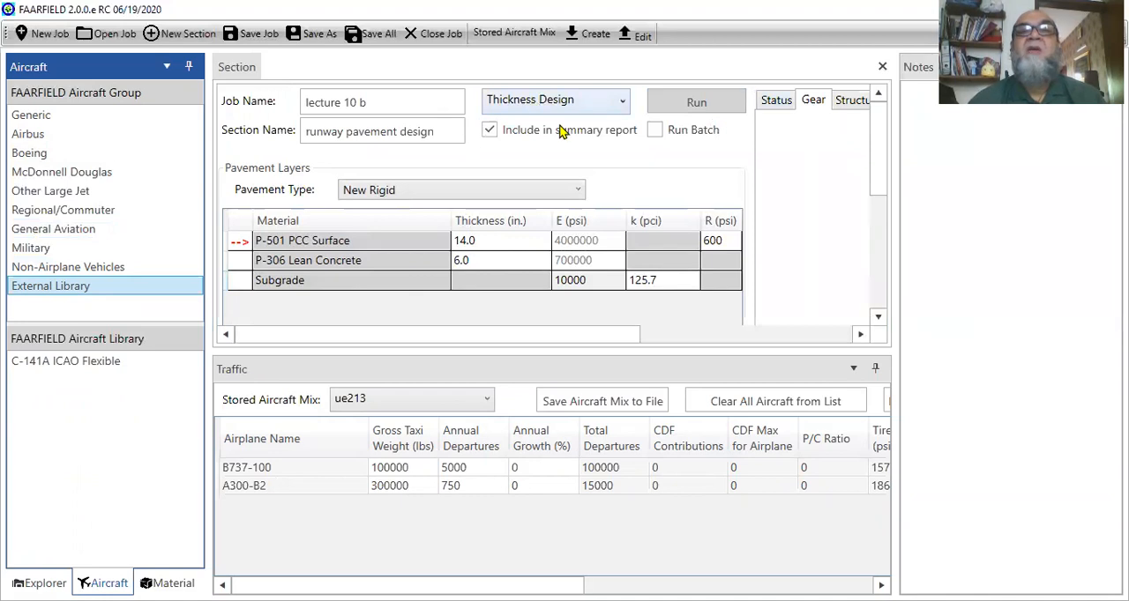
pyautogui.moveTo(104, 508)
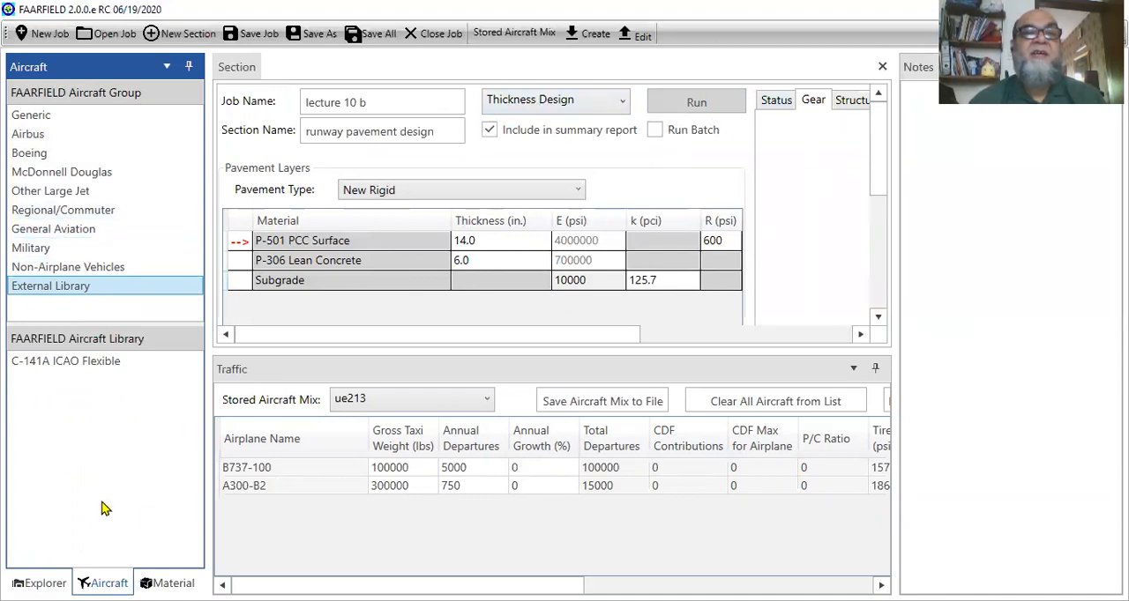
pyautogui.moveTo(638, 225)
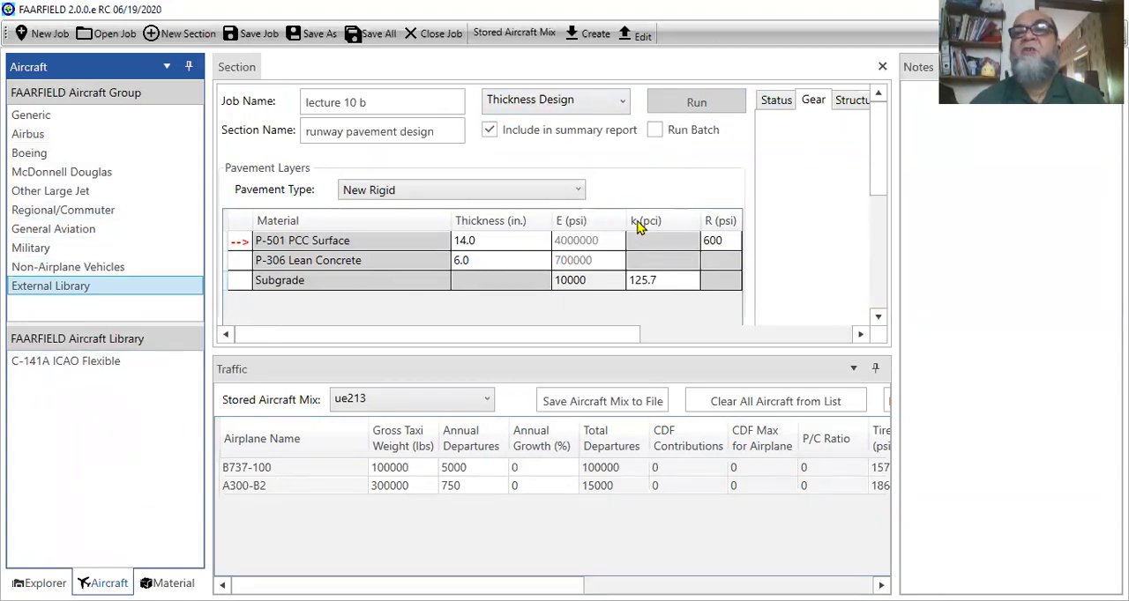
pyautogui.click(695, 100)
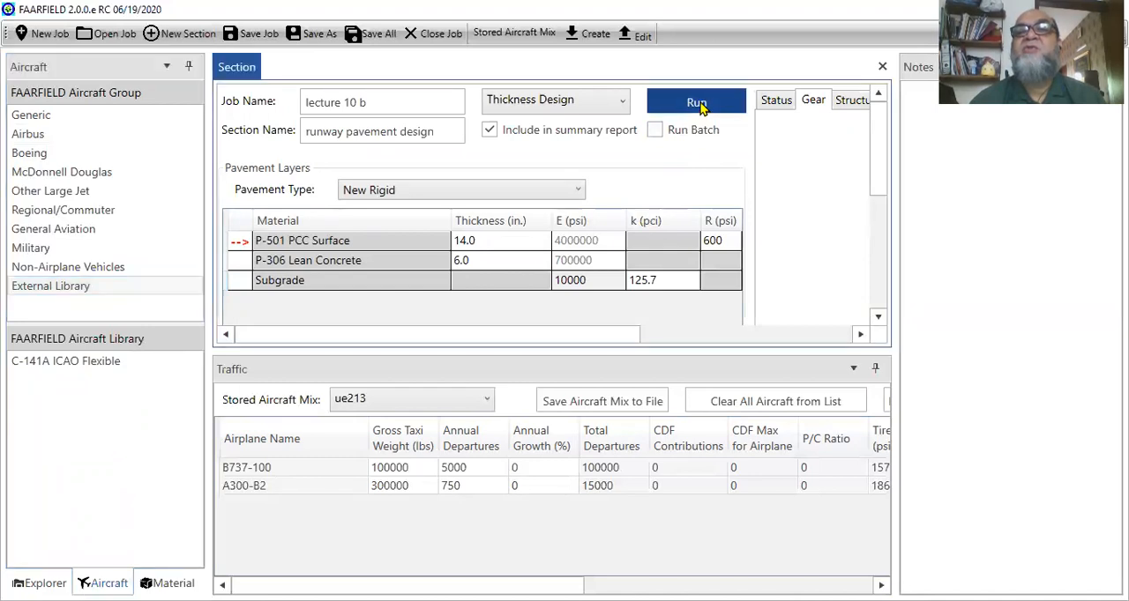
# Run the thickness design until it completes with a 12.9 in PCC surface and CDF 1.00
pyautogui.click(695, 100)
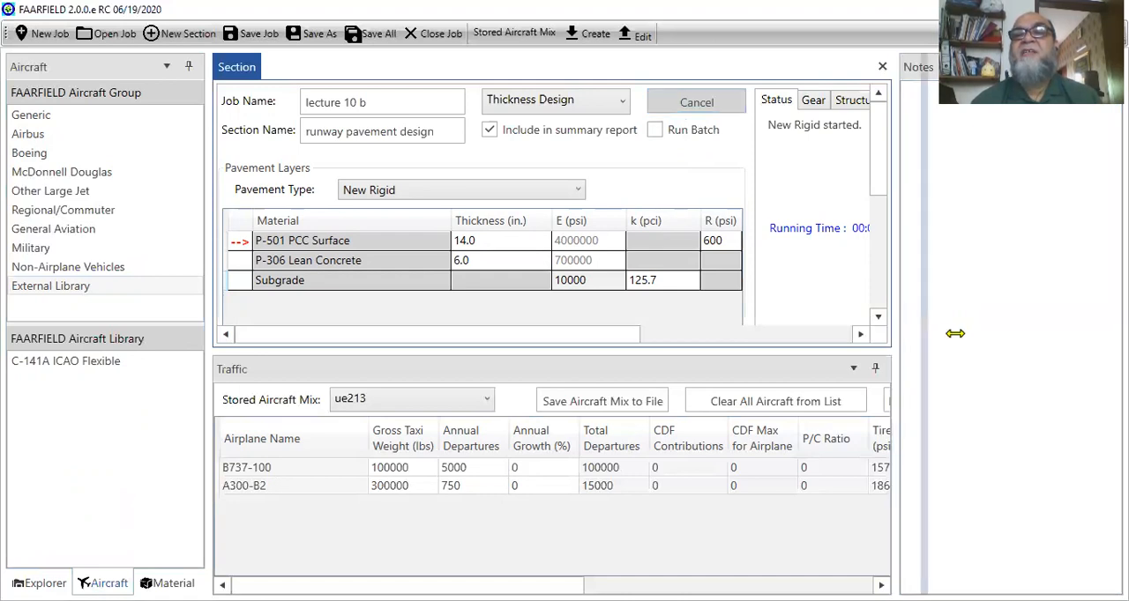
pyautogui.moveTo(956, 334); pyautogui.dragTo(961, 334)
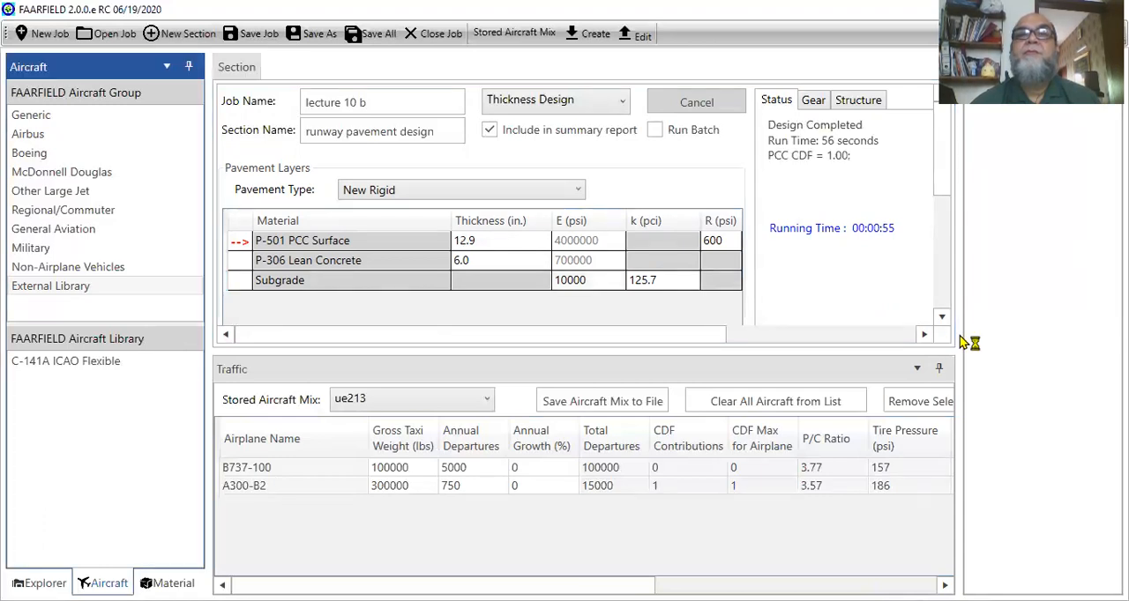
pyautogui.click(695, 100)
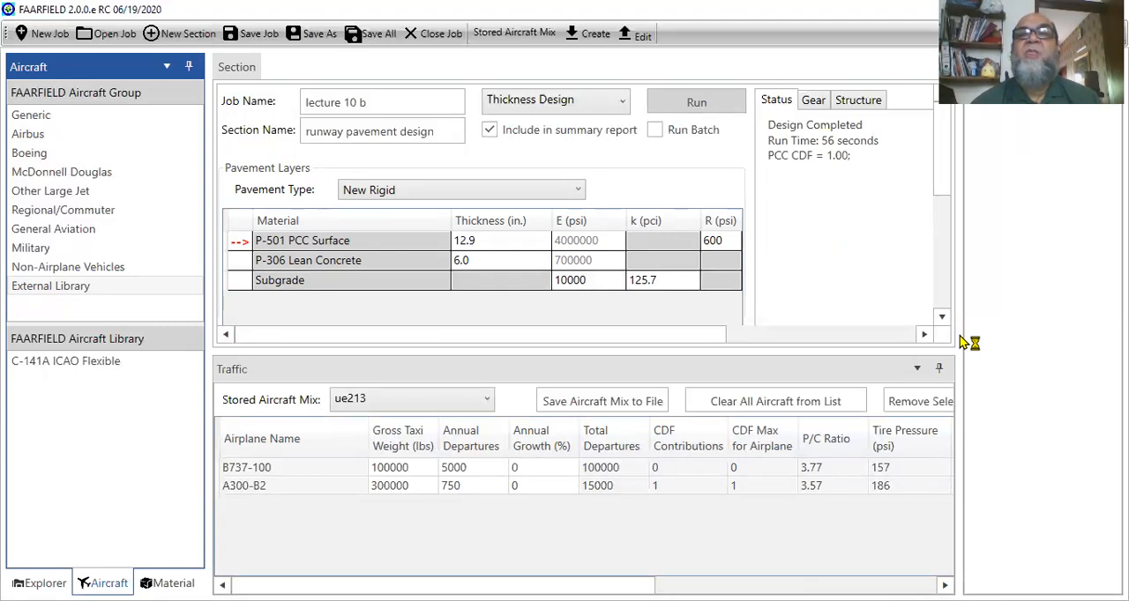
pyautogui.moveTo(607, 369)
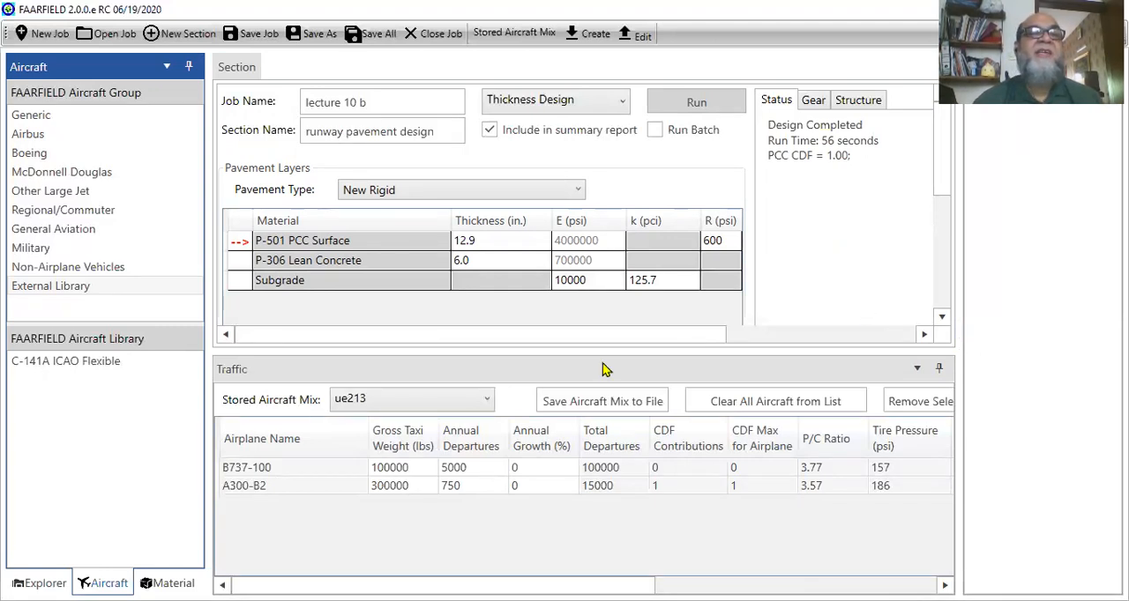
pyautogui.moveTo(497, 240)
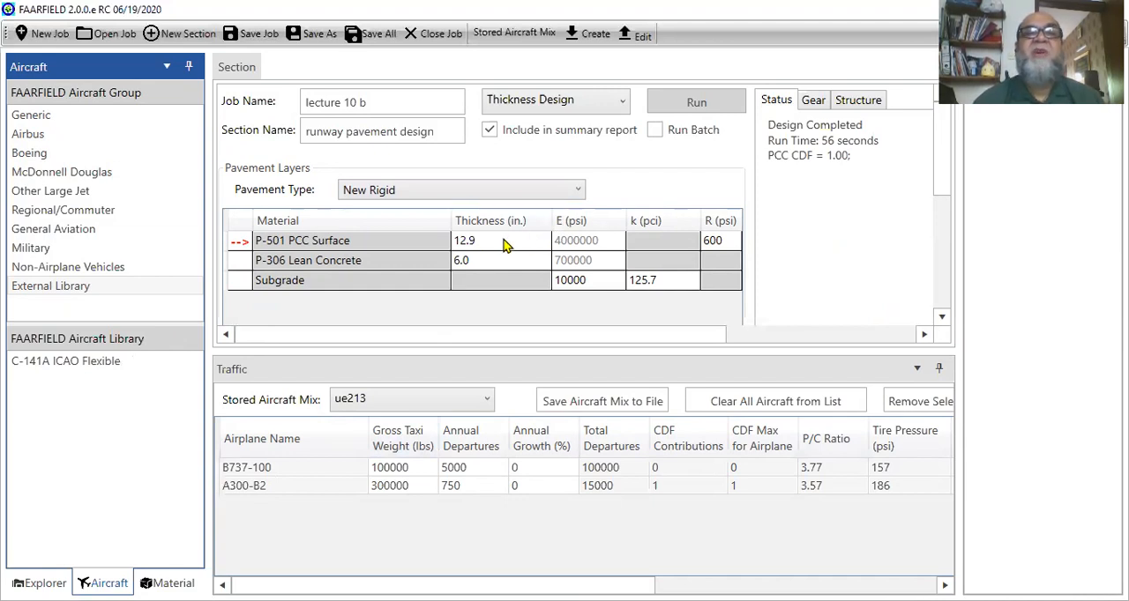
pyautogui.moveTo(494, 266)
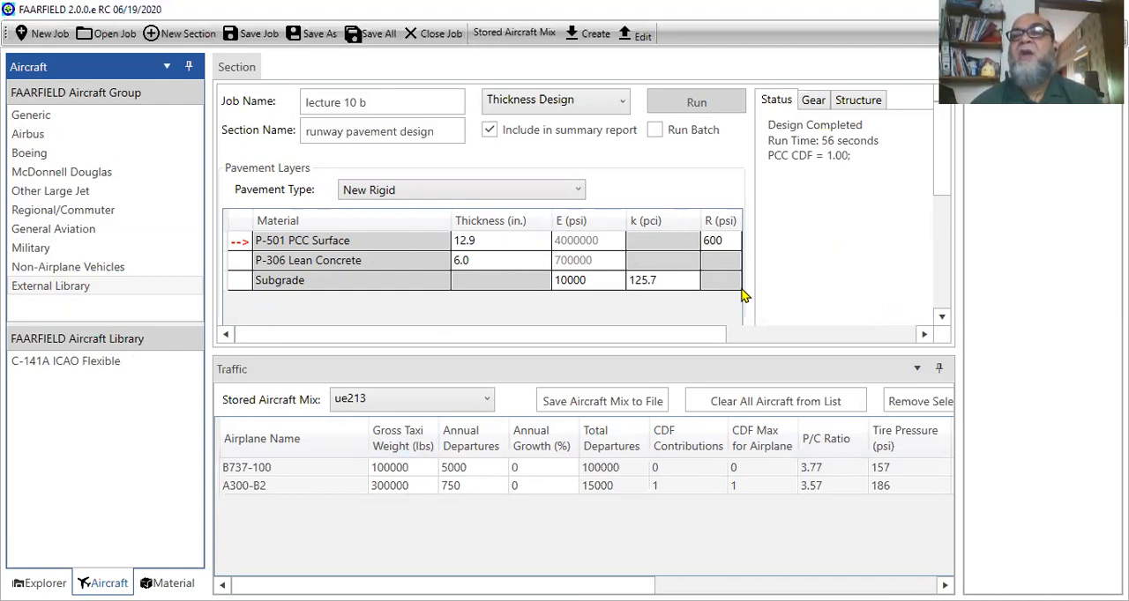
pyautogui.moveTo(714, 317)
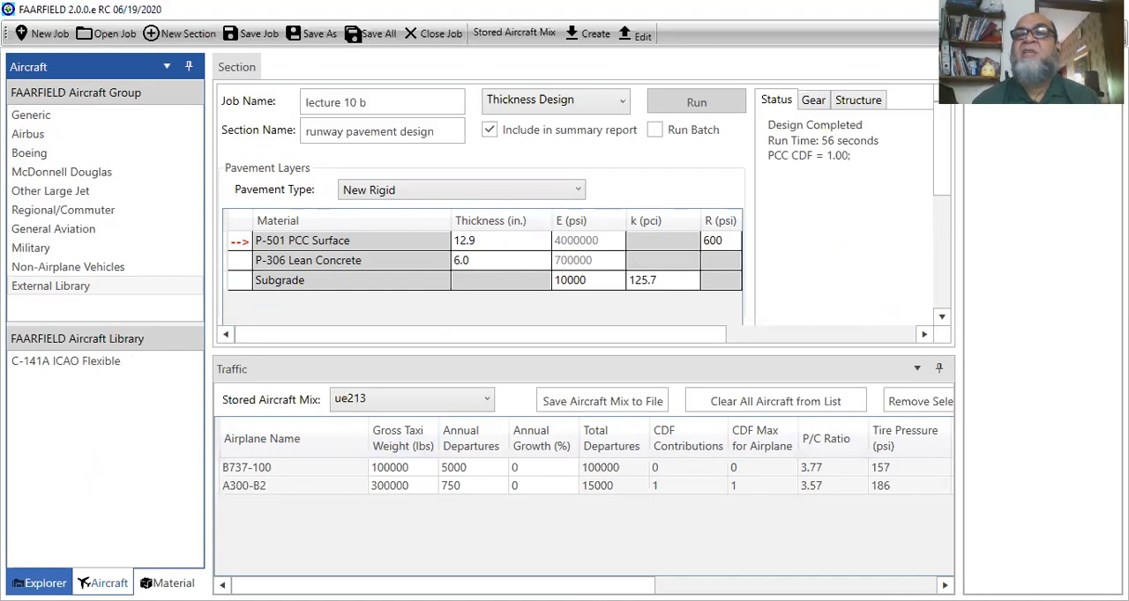
# Switch to the Explorer tree listing the lecture 10 b job's summary and section reports
pyautogui.click(46, 582)
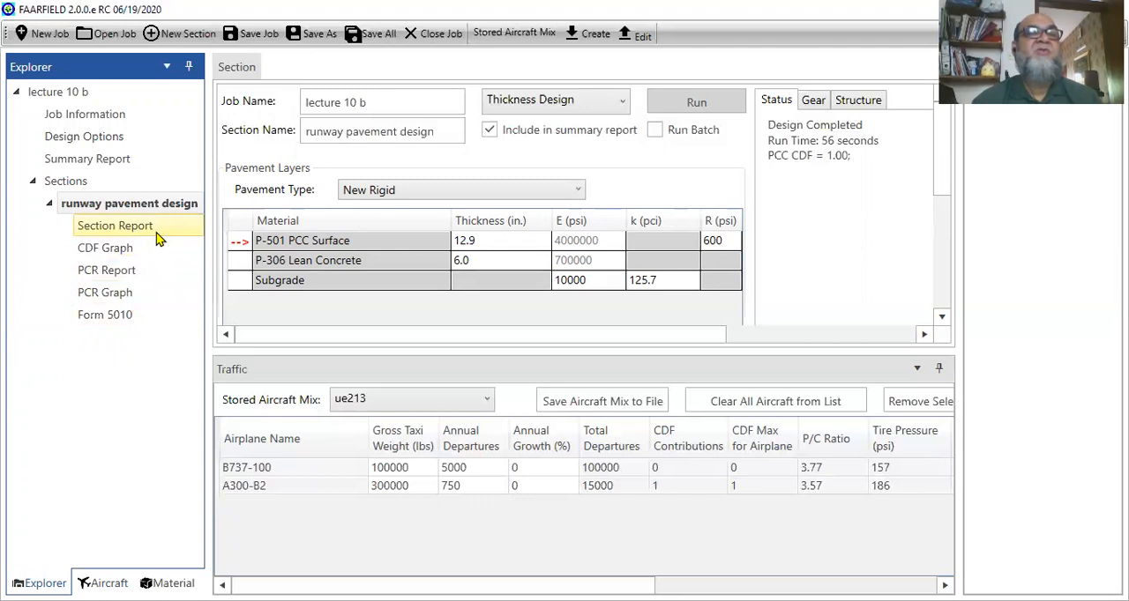
pyautogui.moveTo(157, 238)
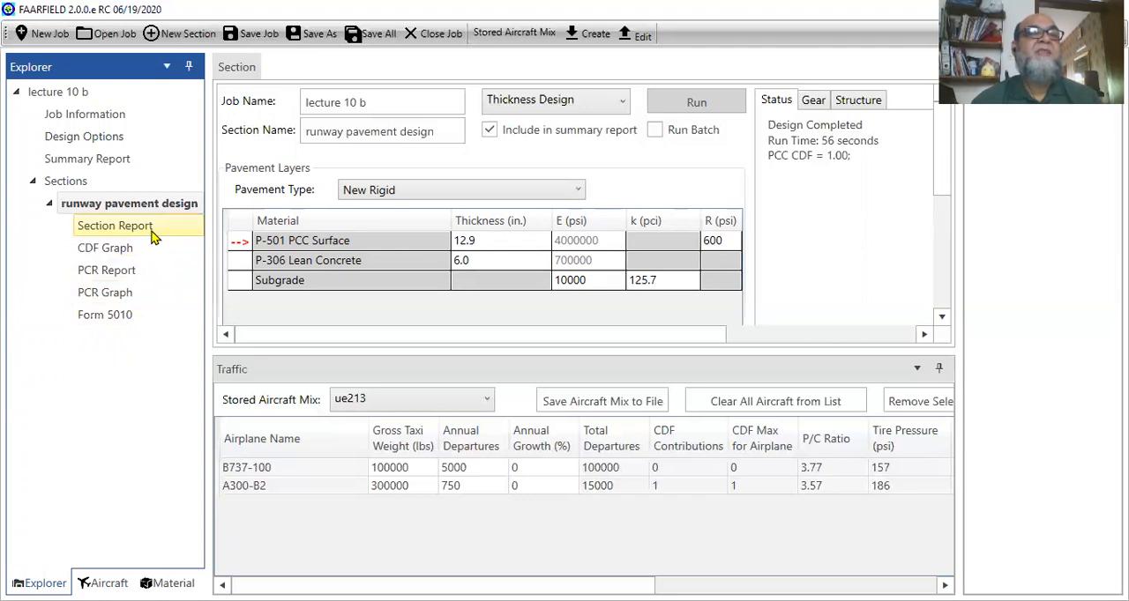
pyautogui.click(87, 159)
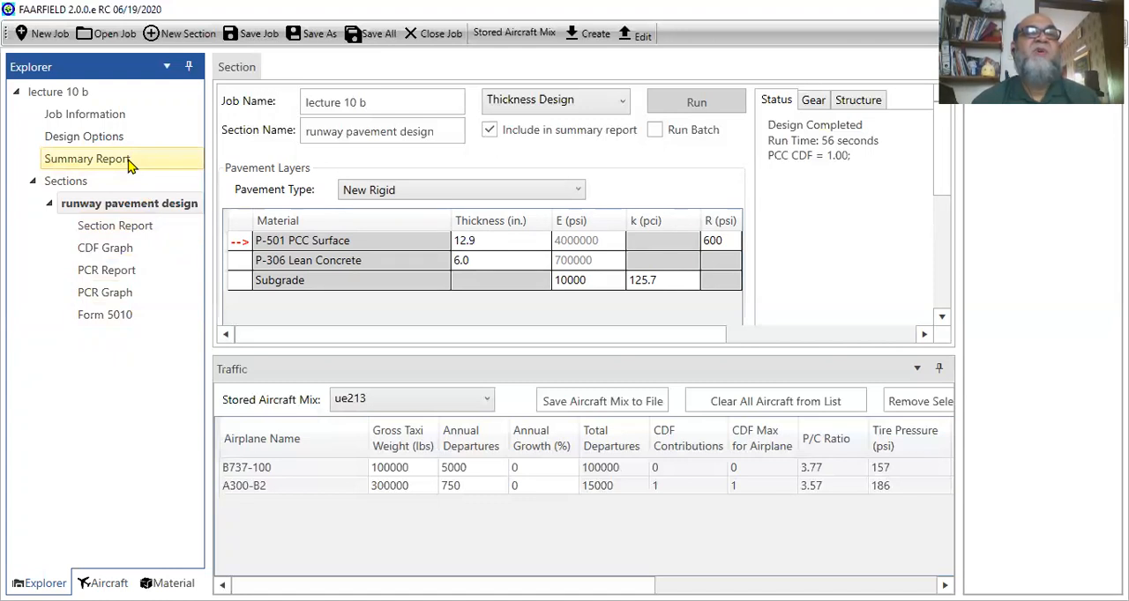
# Review the Summary Report: New Rigid, 10-year life, 18.9 in total thickness, A300-B2 critical
pyautogui.click(88, 159)
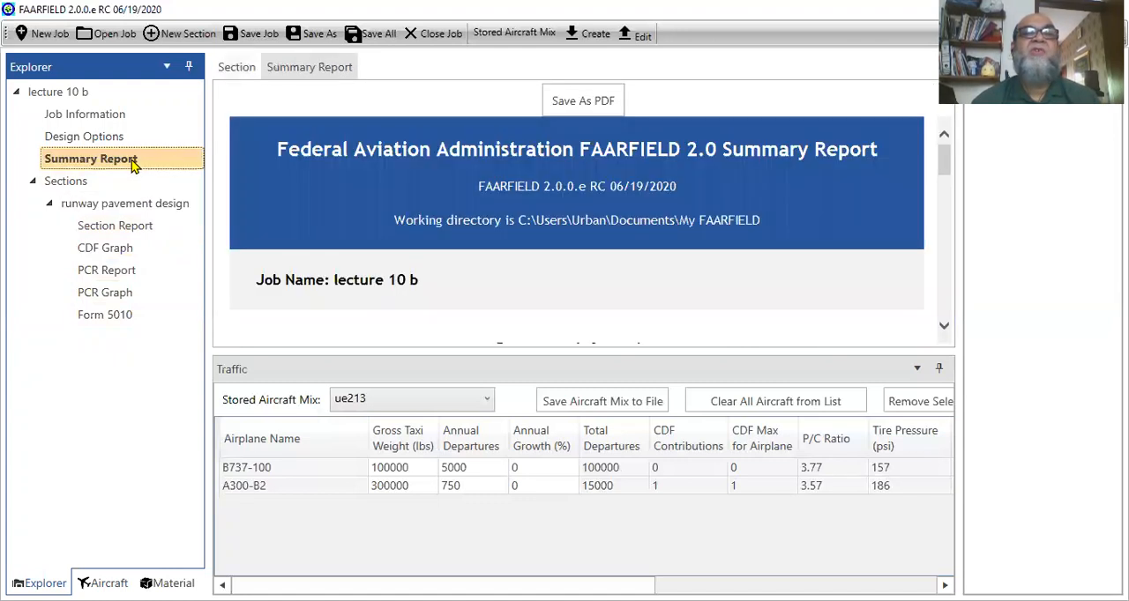
pyautogui.scroll(-3)
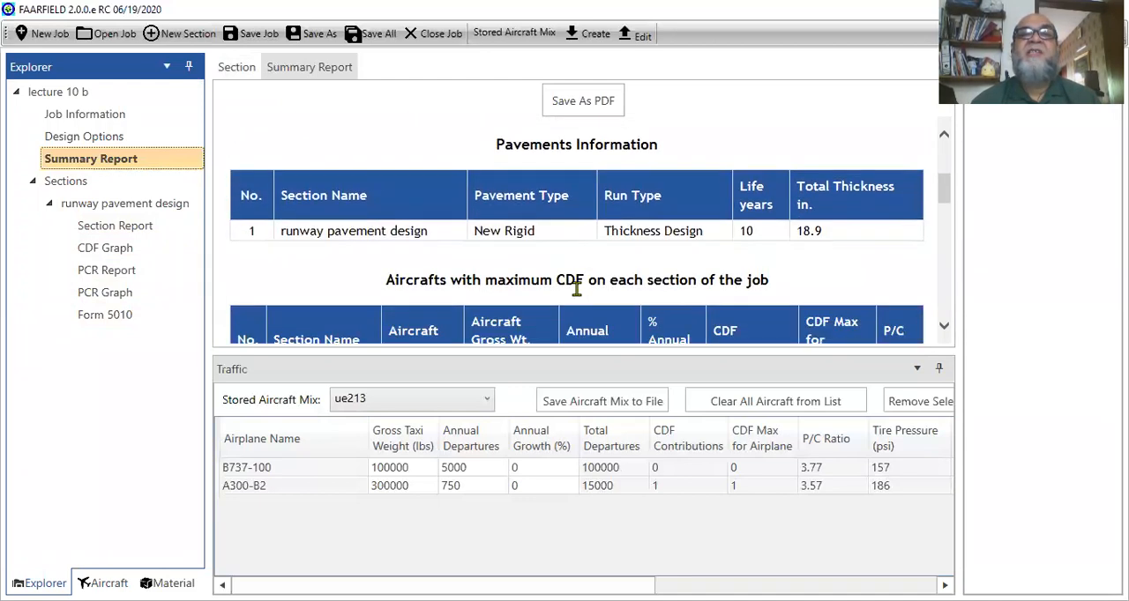
pyautogui.scroll(3)
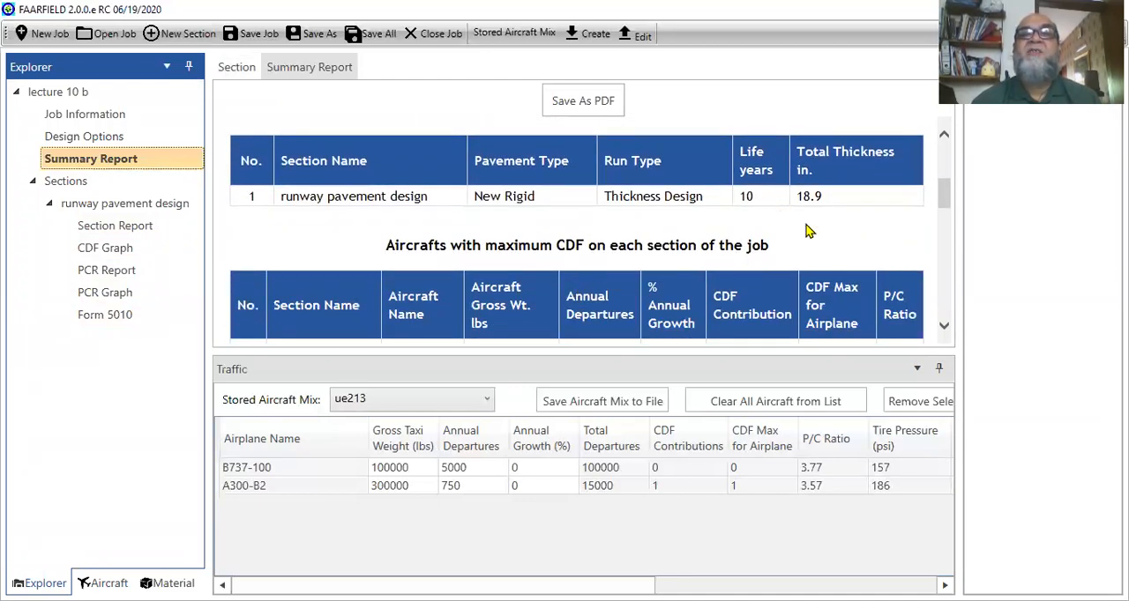
pyautogui.scroll(-3)
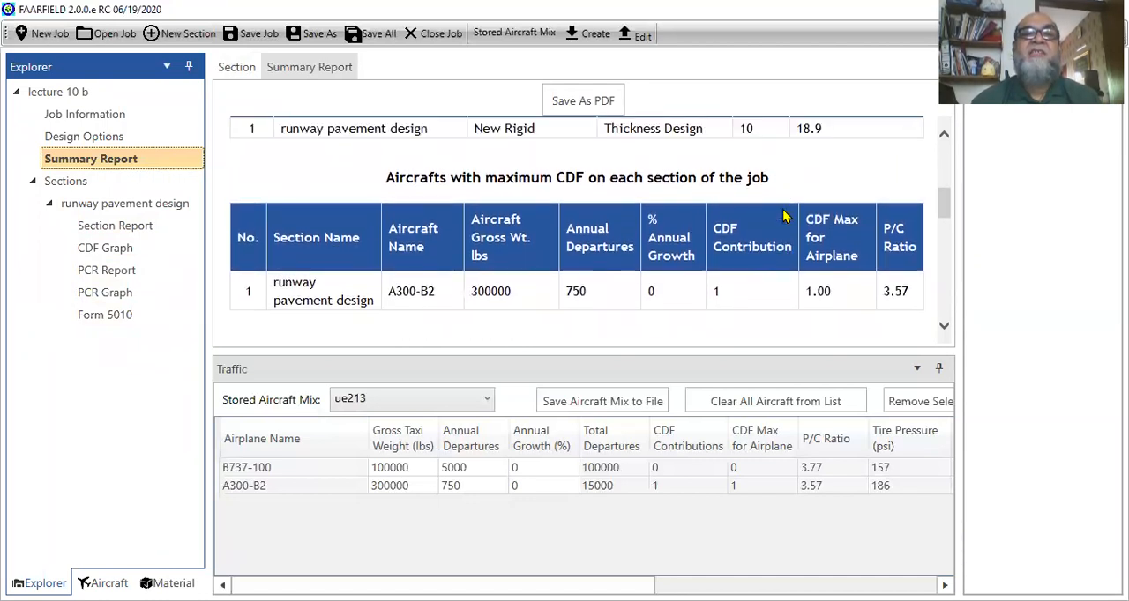
pyautogui.scroll(-3)
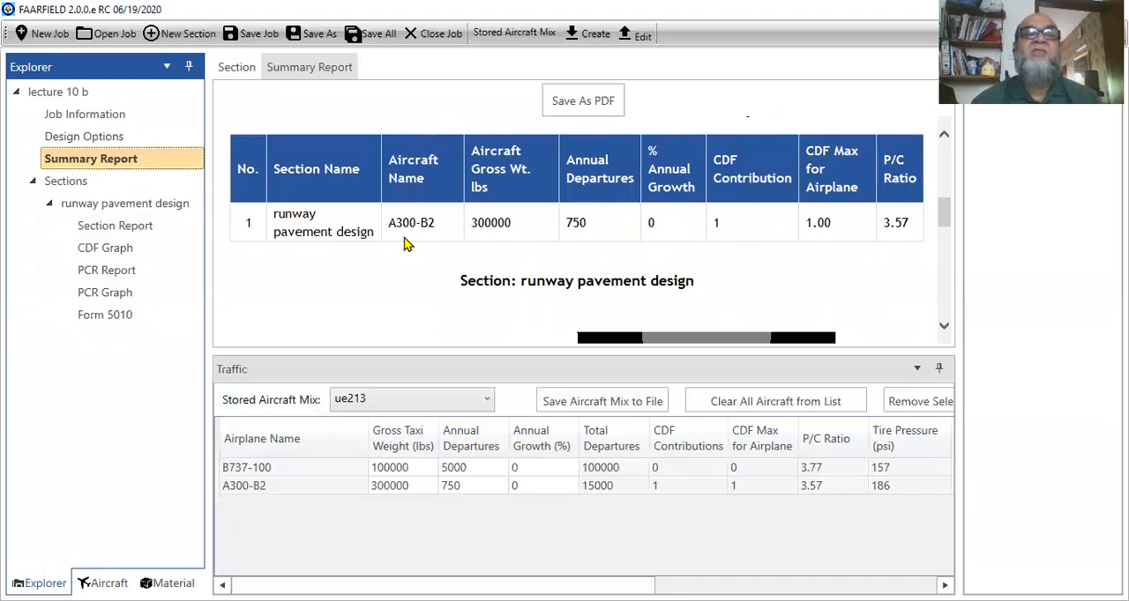
pyautogui.moveTo(769, 284)
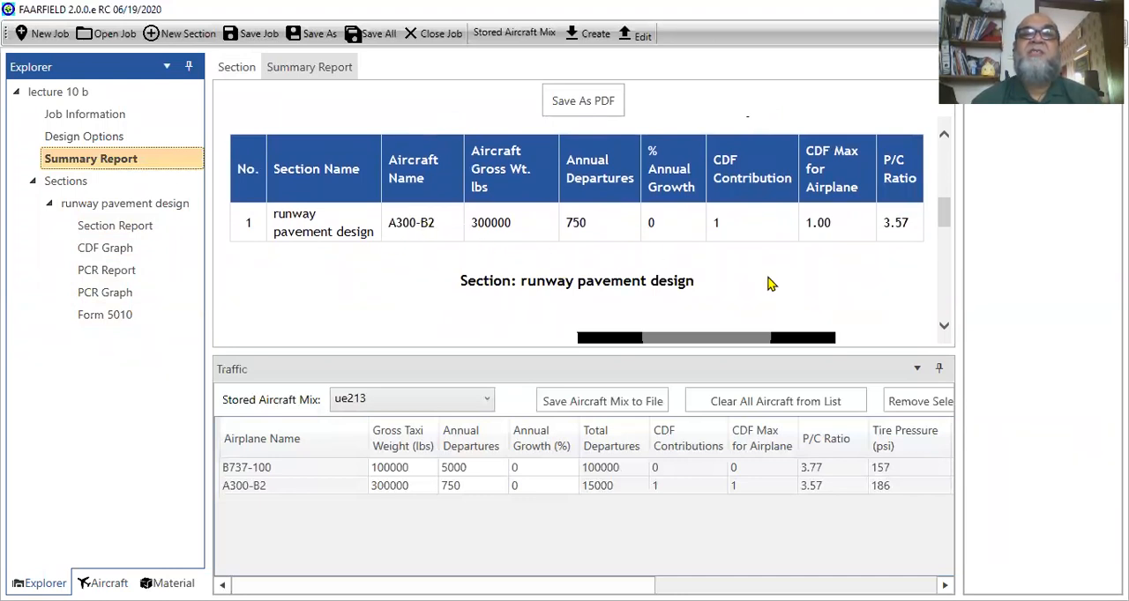
pyautogui.scroll(-3)
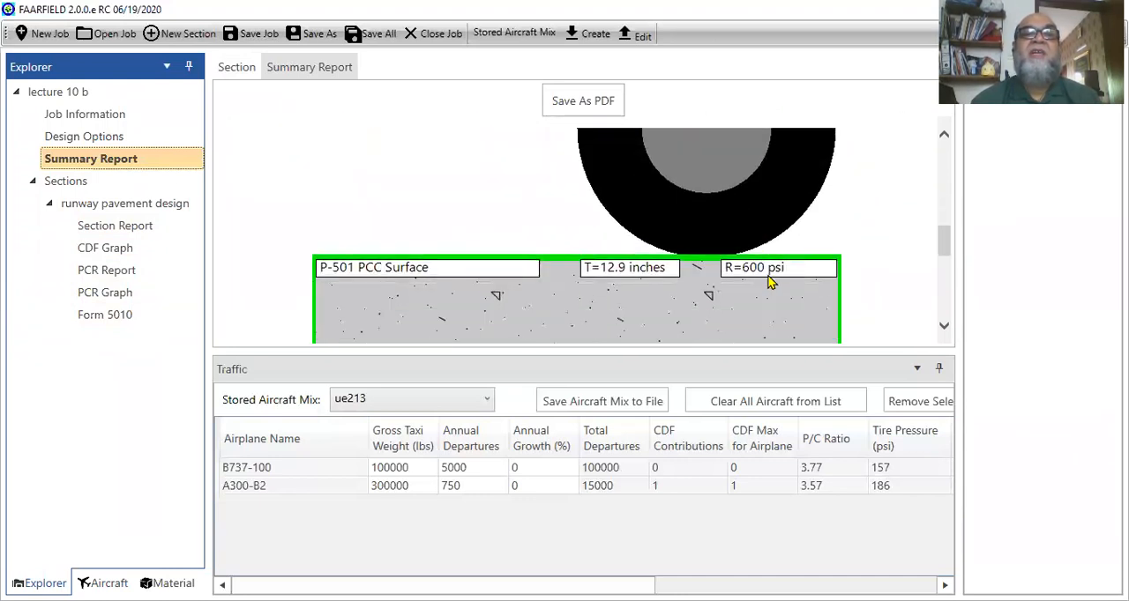
pyautogui.scroll(-3)
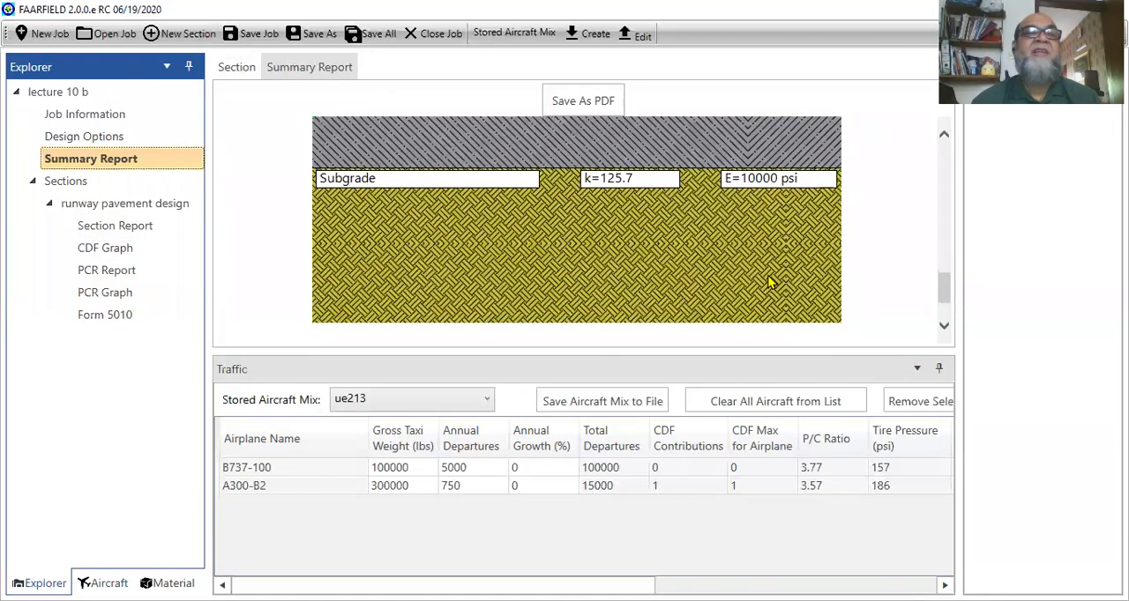
pyautogui.scroll(3)
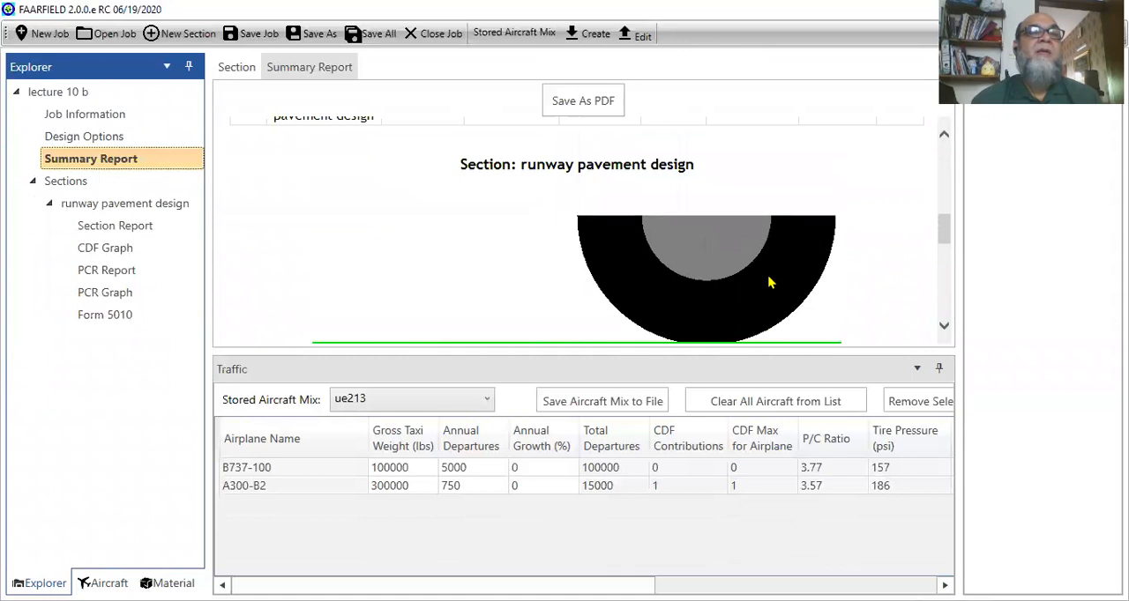
pyautogui.click(106, 247)
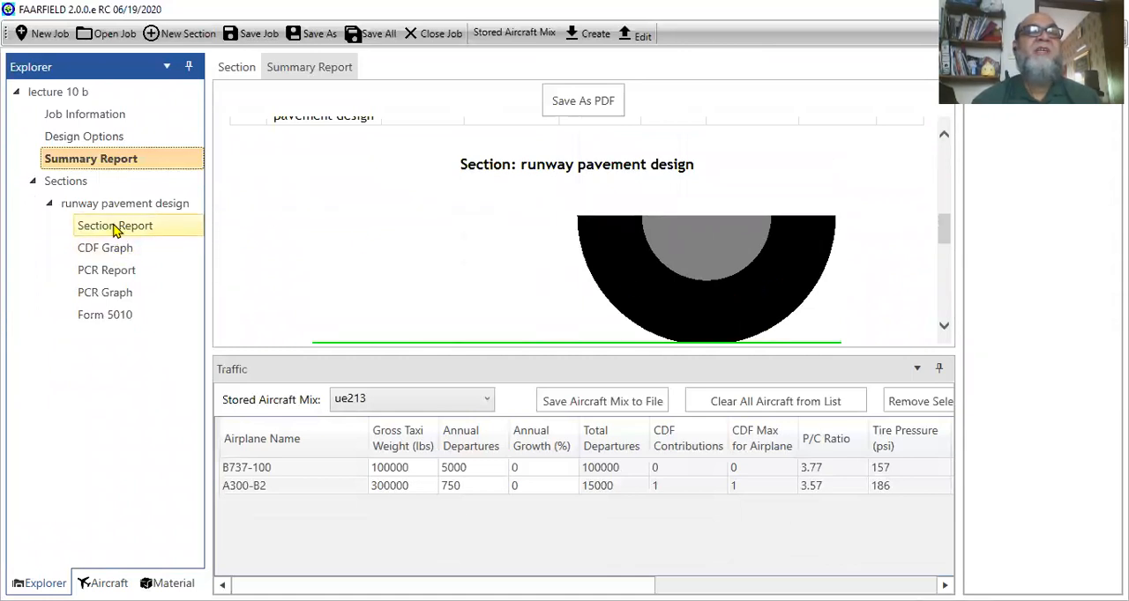
# Review the runway Section Report's layer data, airplane information and pavement cross-section drawing
pyautogui.click(116, 226)
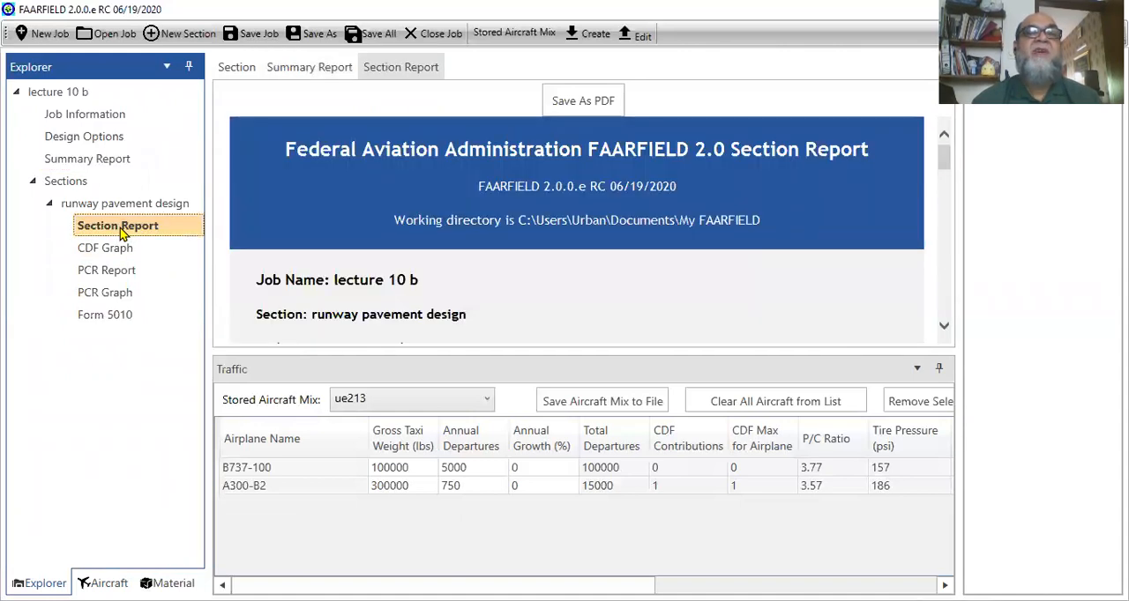
pyautogui.moveTo(723, 309)
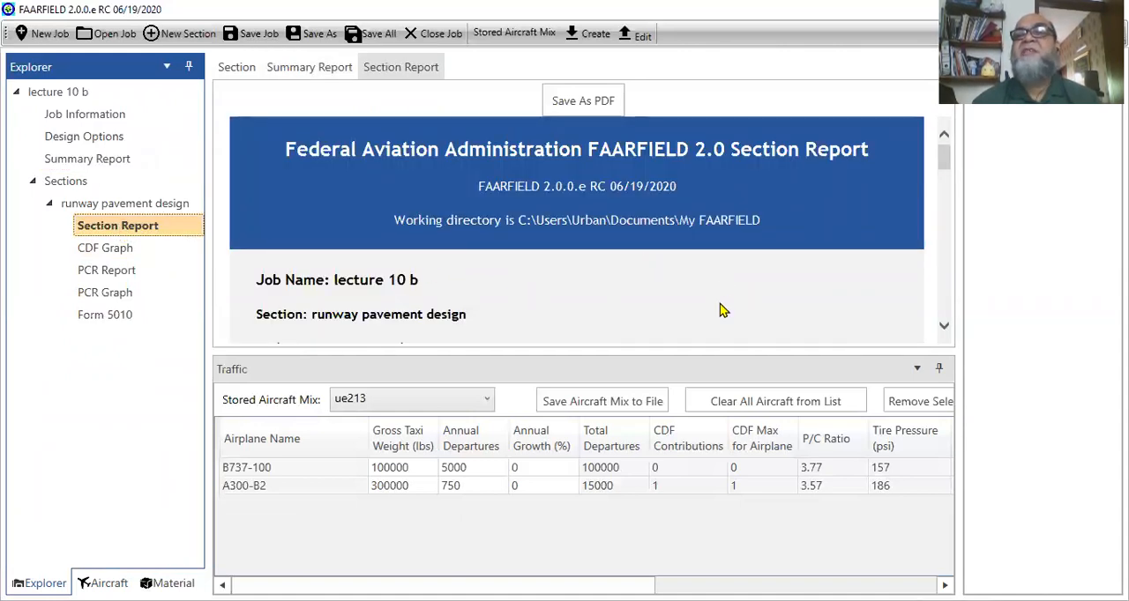
pyautogui.scroll(-3)
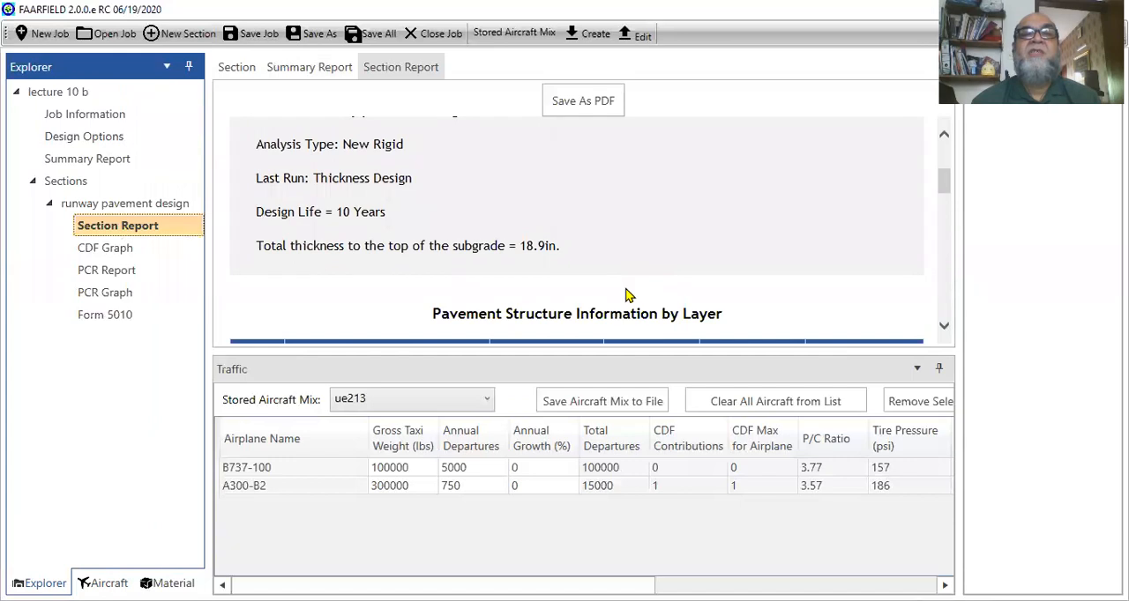
pyautogui.scroll(-3)
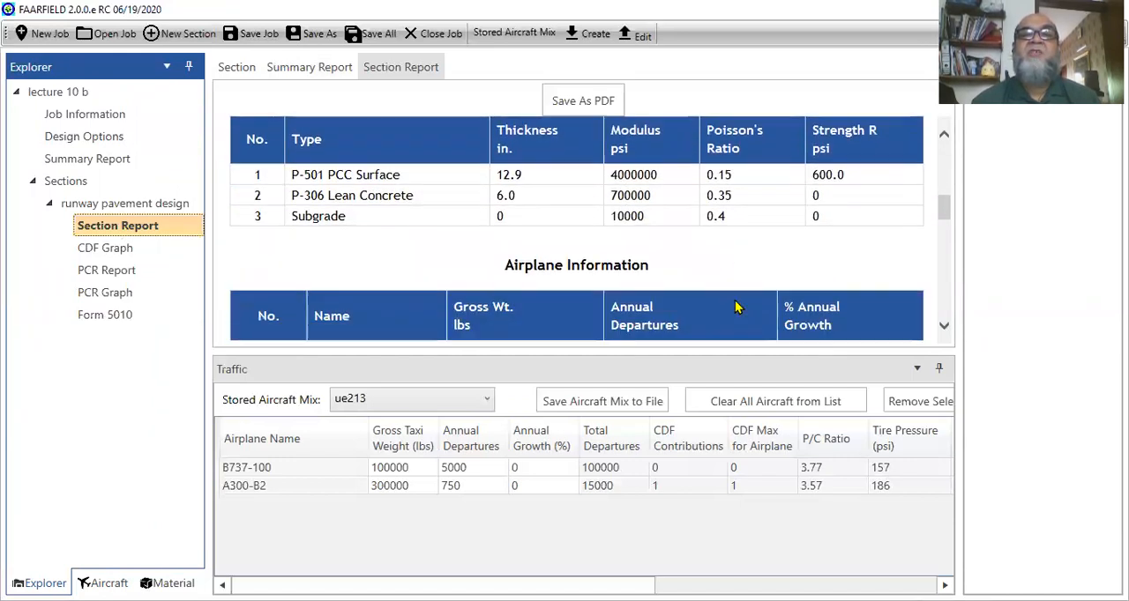
pyautogui.scroll(-3)
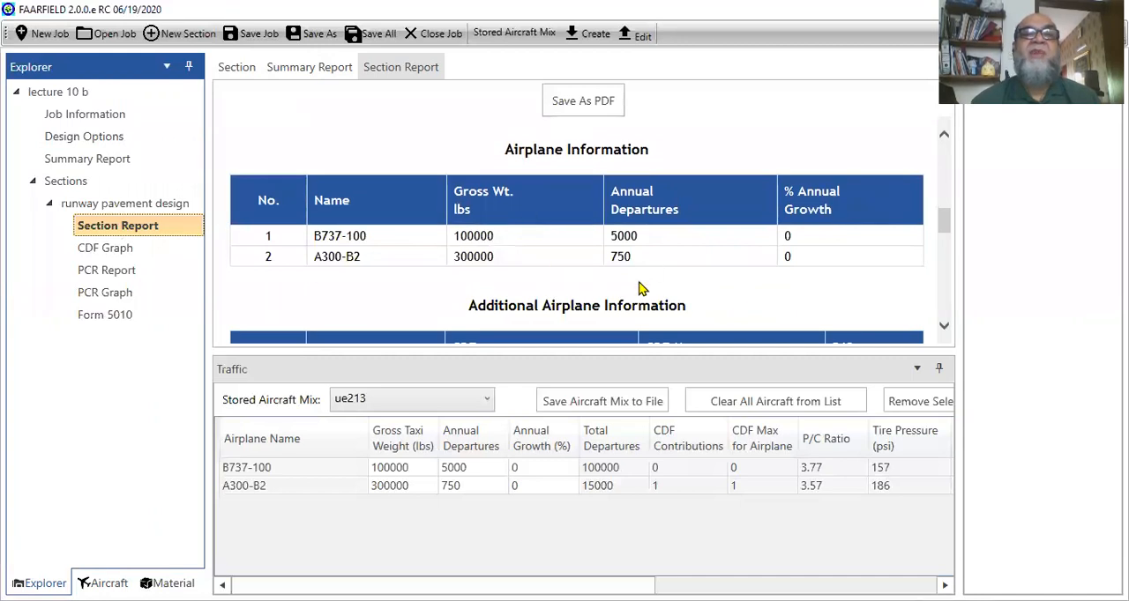
pyautogui.scroll(-3)
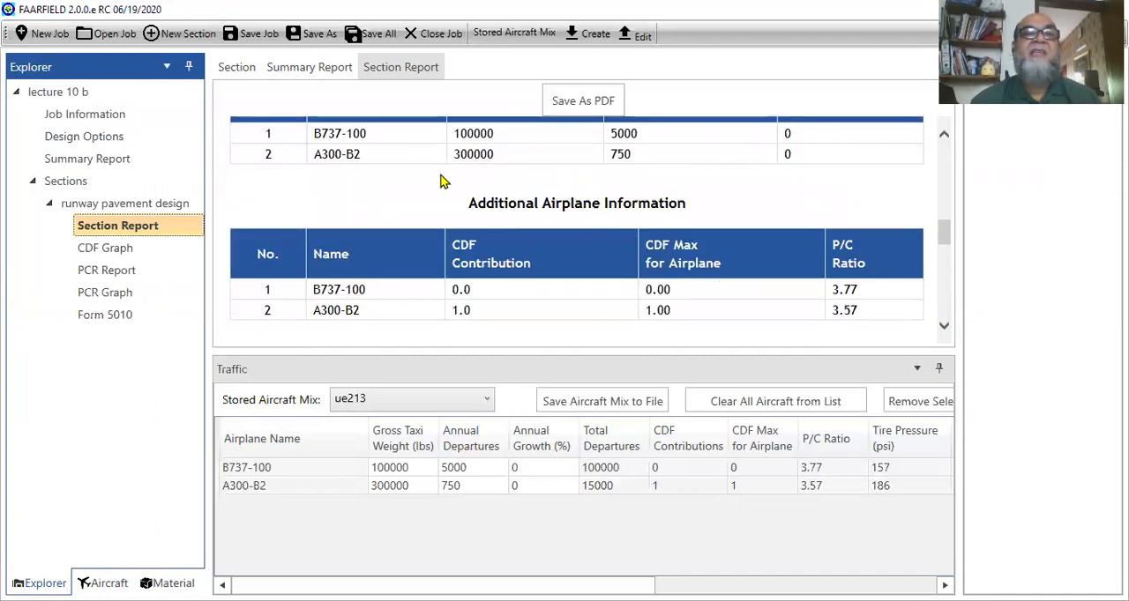
pyautogui.scroll(3)
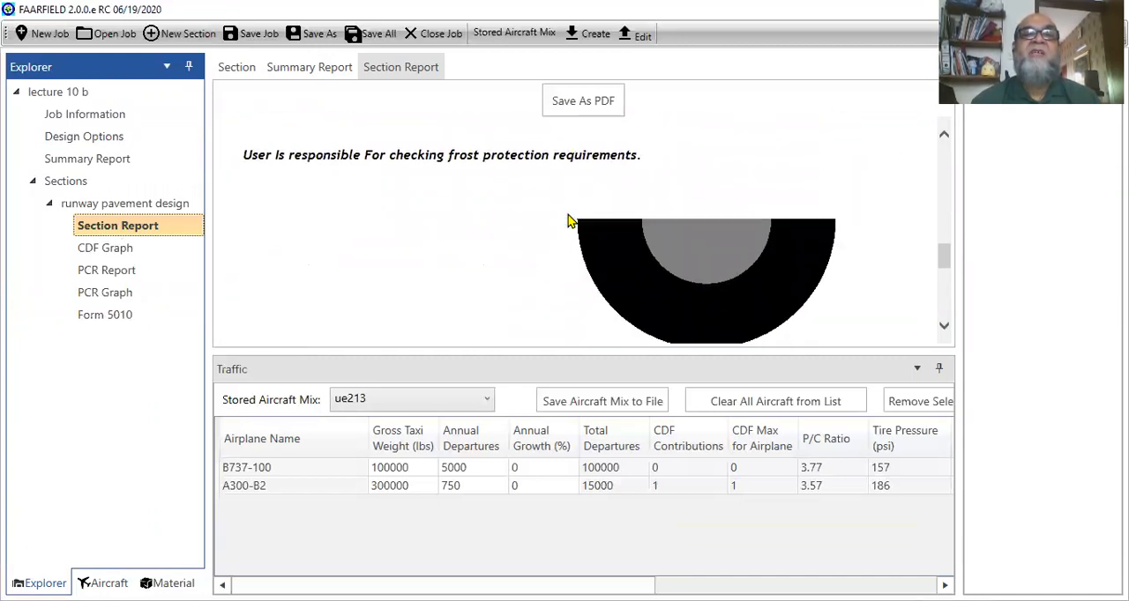
pyautogui.scroll(-3)
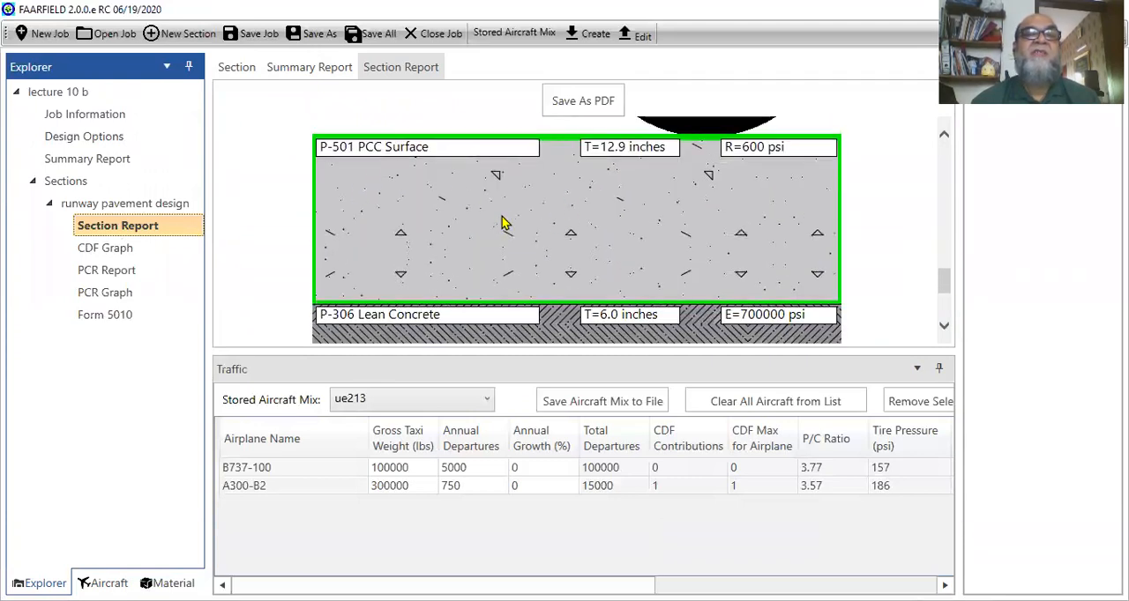
pyautogui.scroll(3)
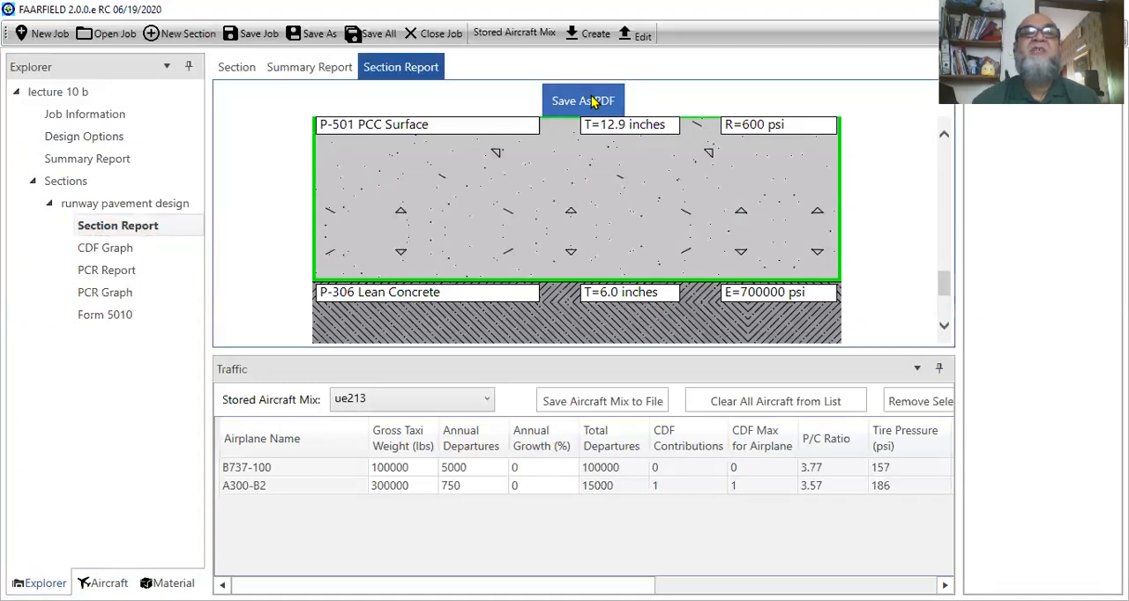
# Start saving the section report as PDF and browse to Desktop > UE-213 covid 19
pyautogui.click(582, 101)
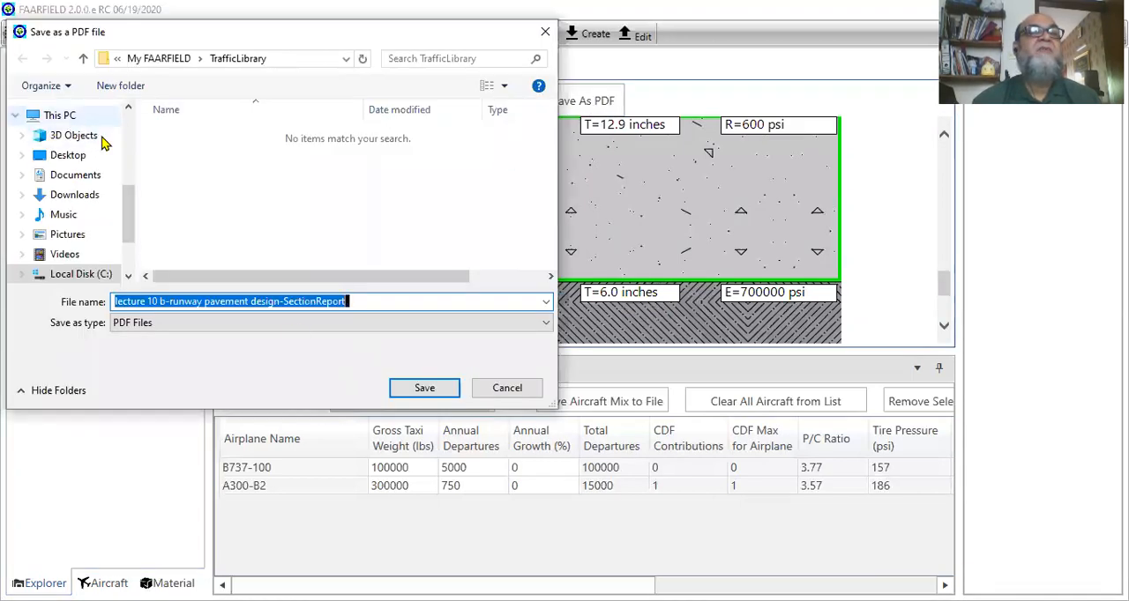
pyautogui.click(67, 155)
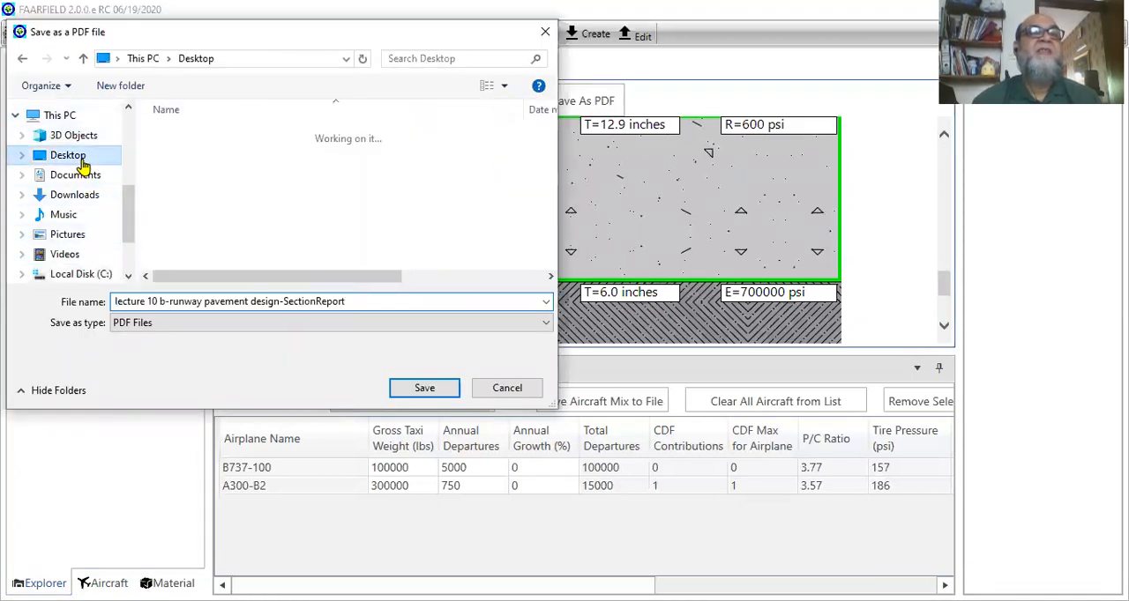
pyautogui.click(67, 155)
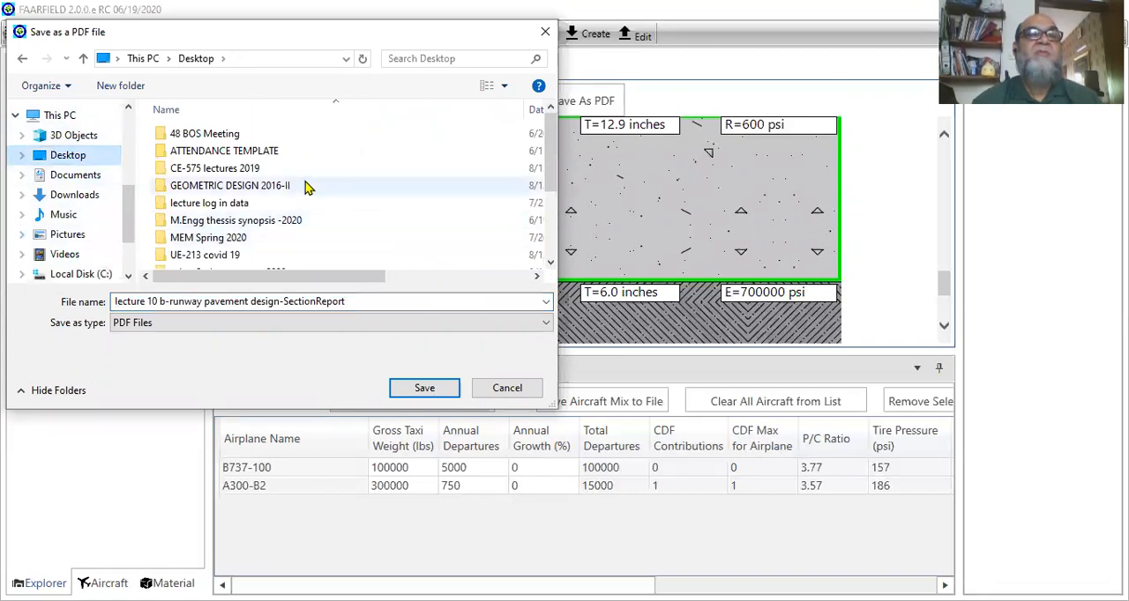
pyautogui.moveTo(250, 193)
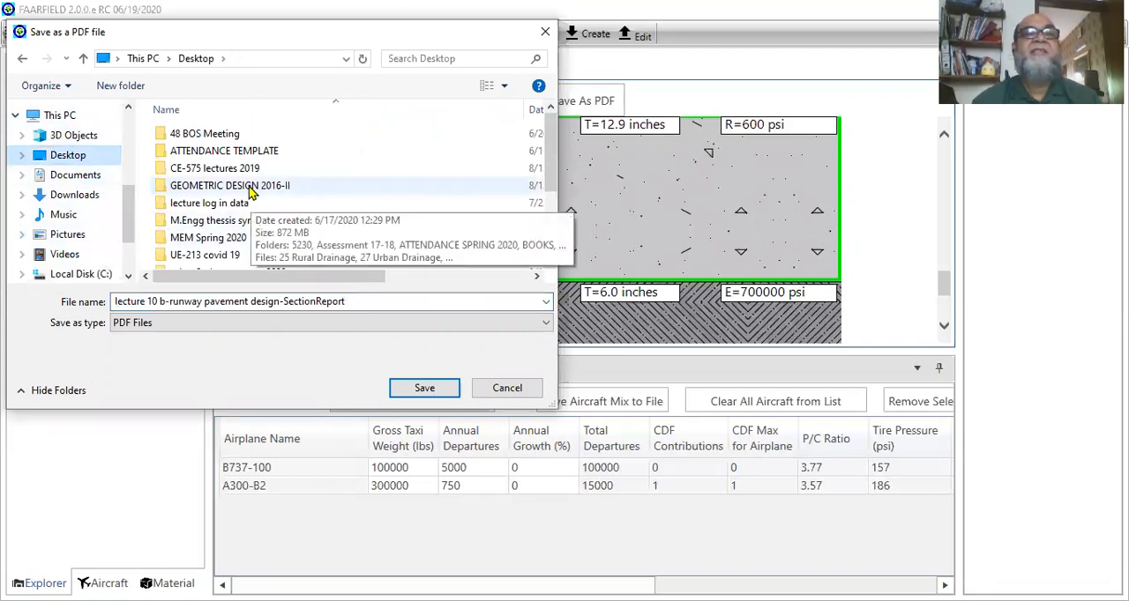
pyautogui.scroll(-3)
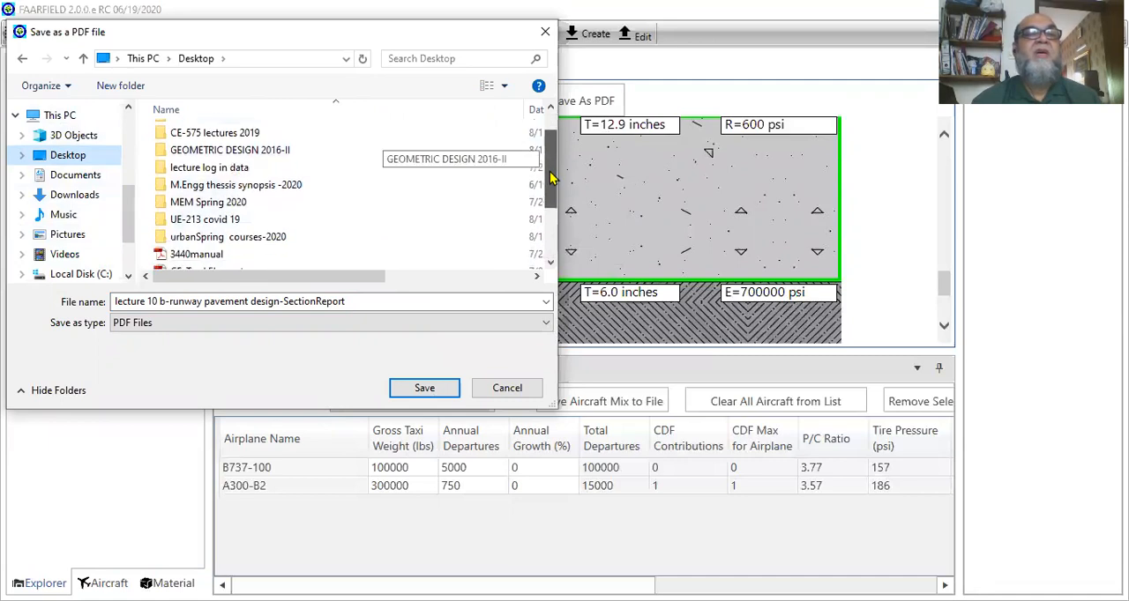
pyautogui.scroll(3)
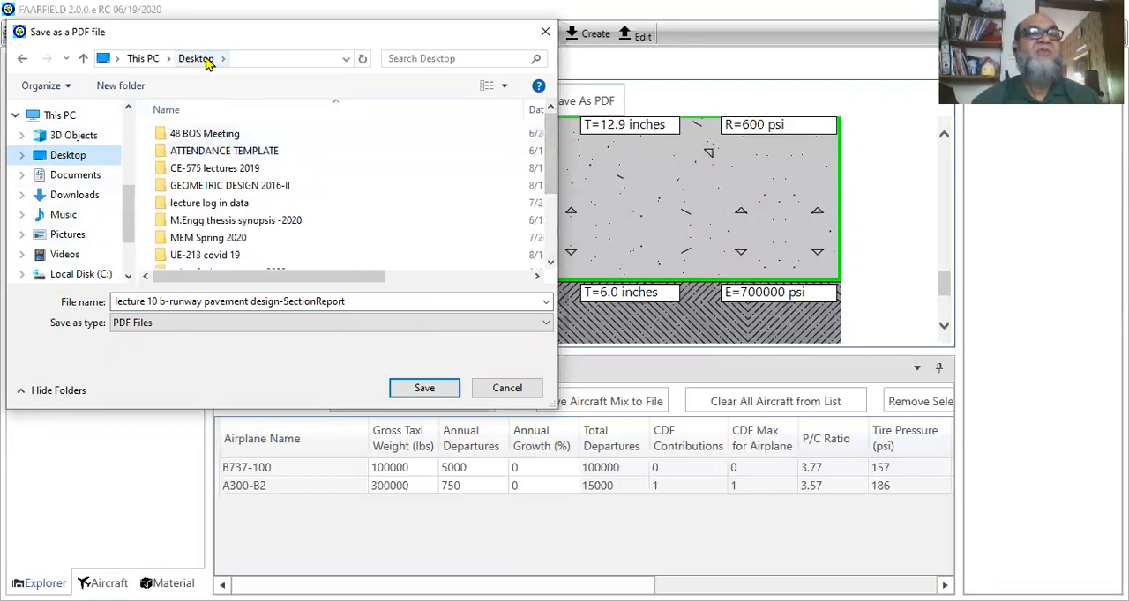
pyautogui.scroll(-3)
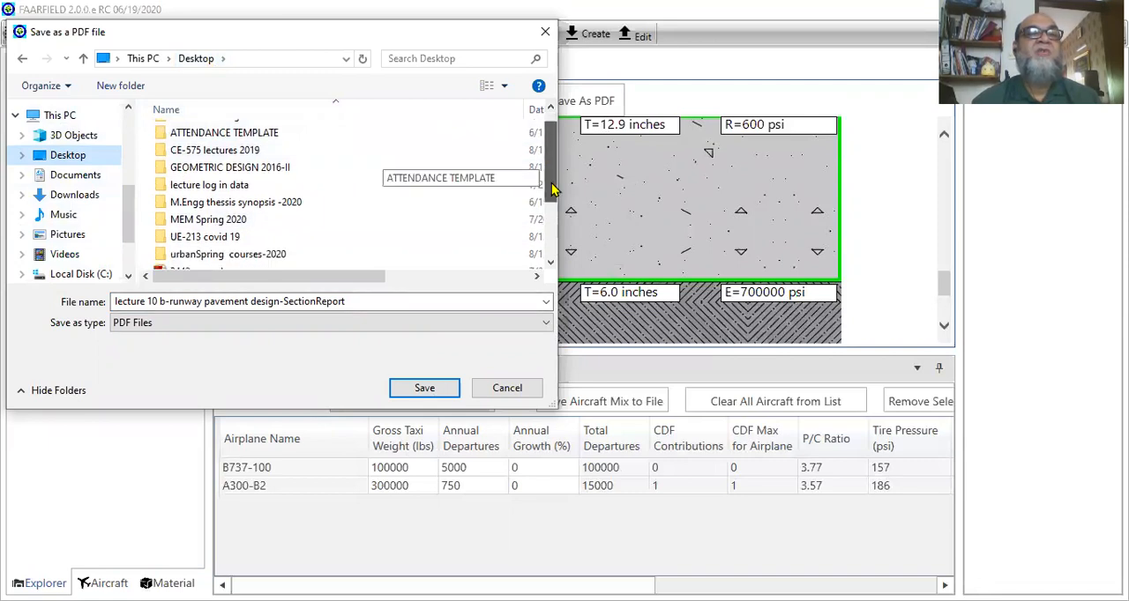
pyautogui.doubleClick(205, 237)
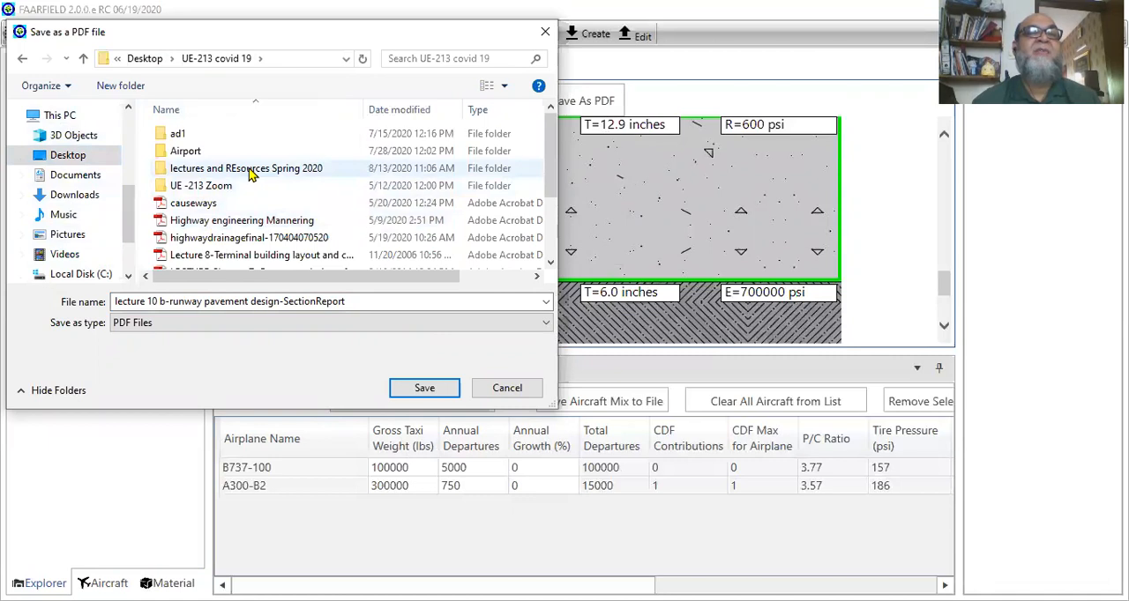
pyautogui.moveTo(247, 167)
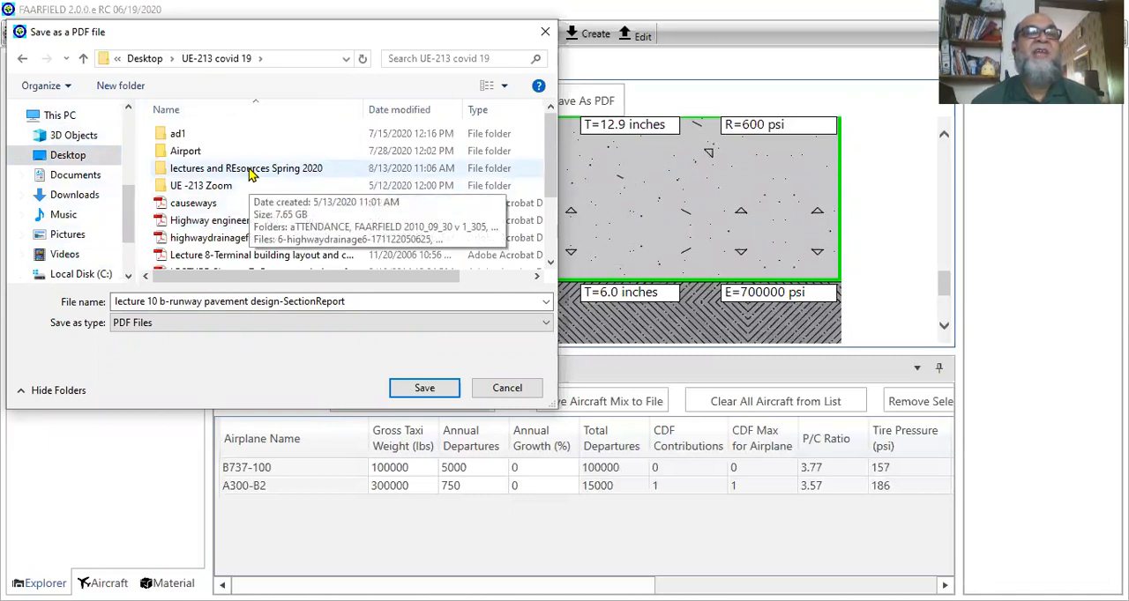
# Save the PDF into the lectures and REsources Spring 2020 folder
pyautogui.doubleClick(247, 168)
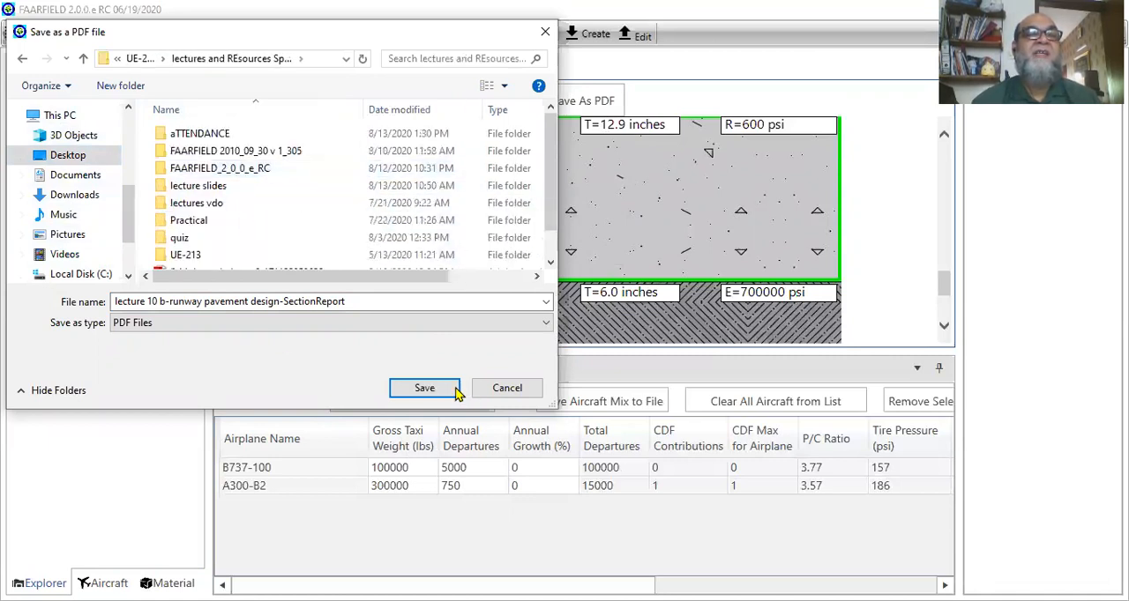
pyautogui.click(424, 388)
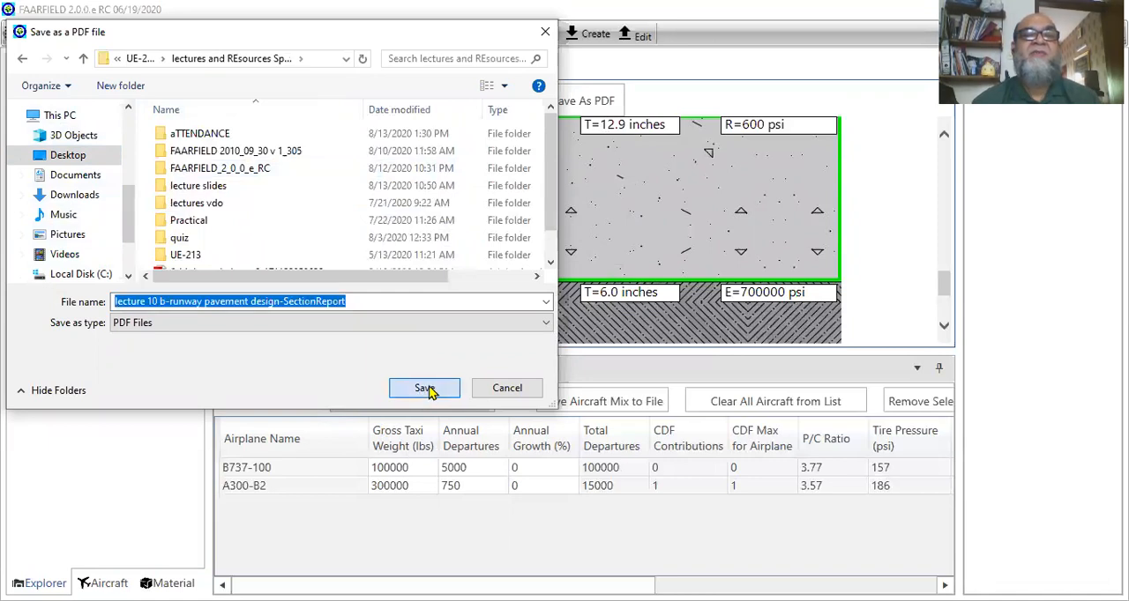
pyautogui.click(423, 388)
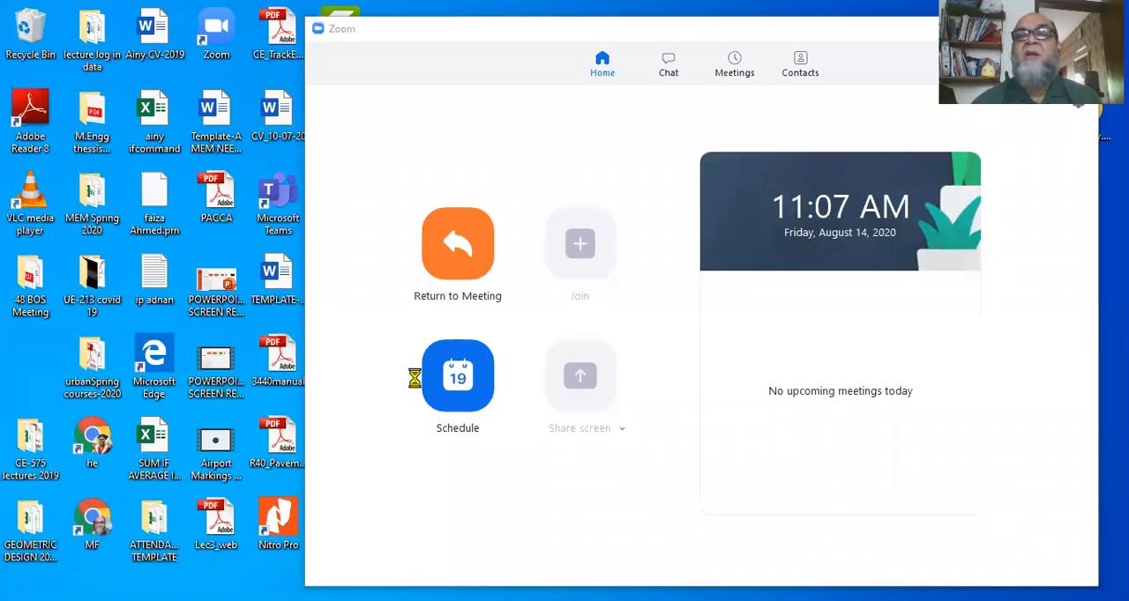
pyautogui.moveTo(417, 385)
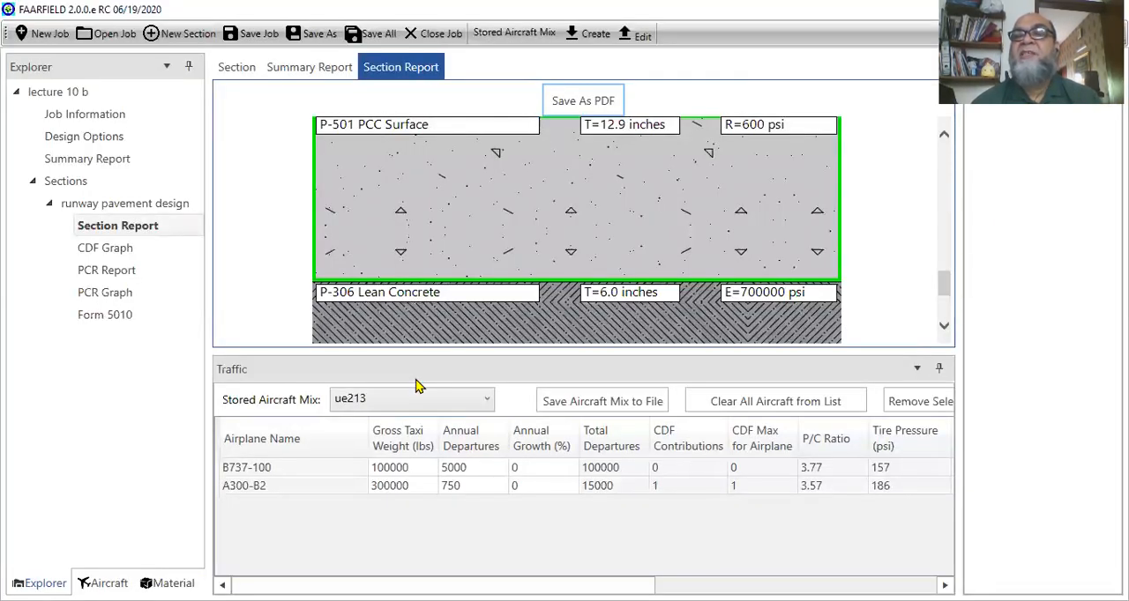
# Return from Zoom to FAARFIELD and acknowledge the 'PDF created' confirmation
pyautogui.click(582, 99)
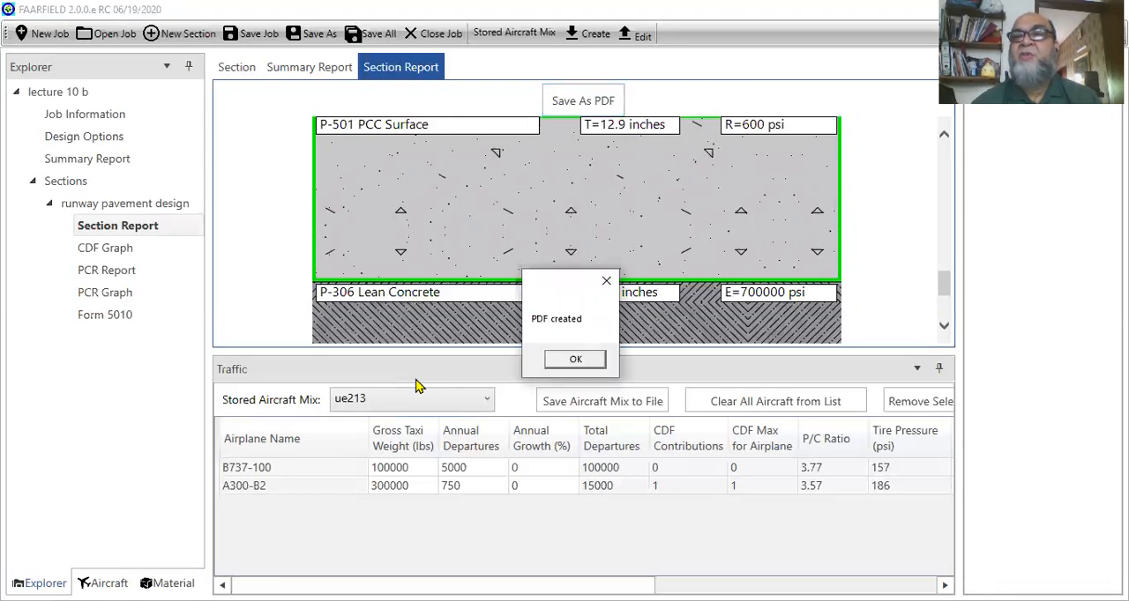